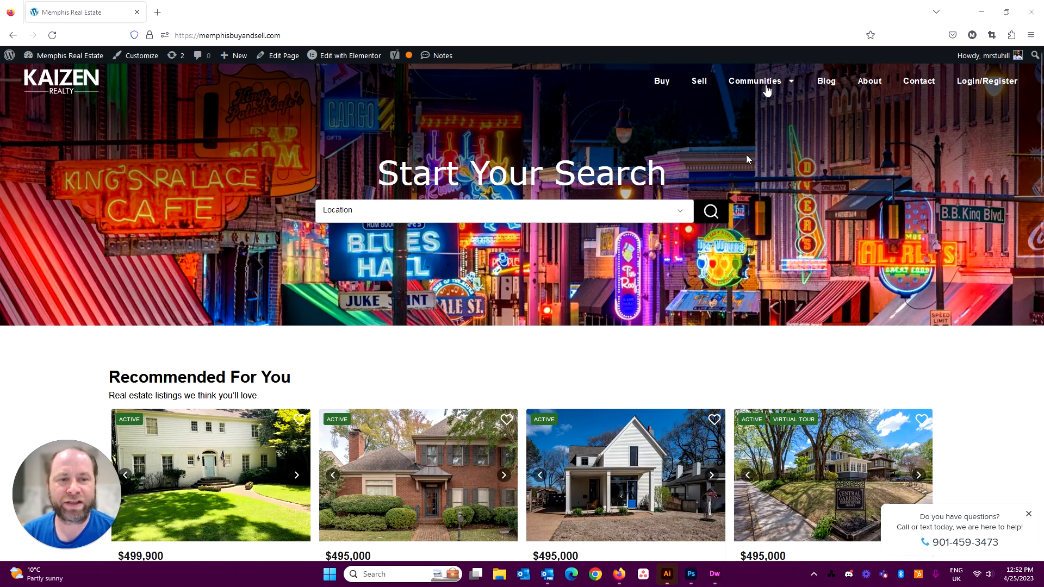
mouse_move(510, 95)
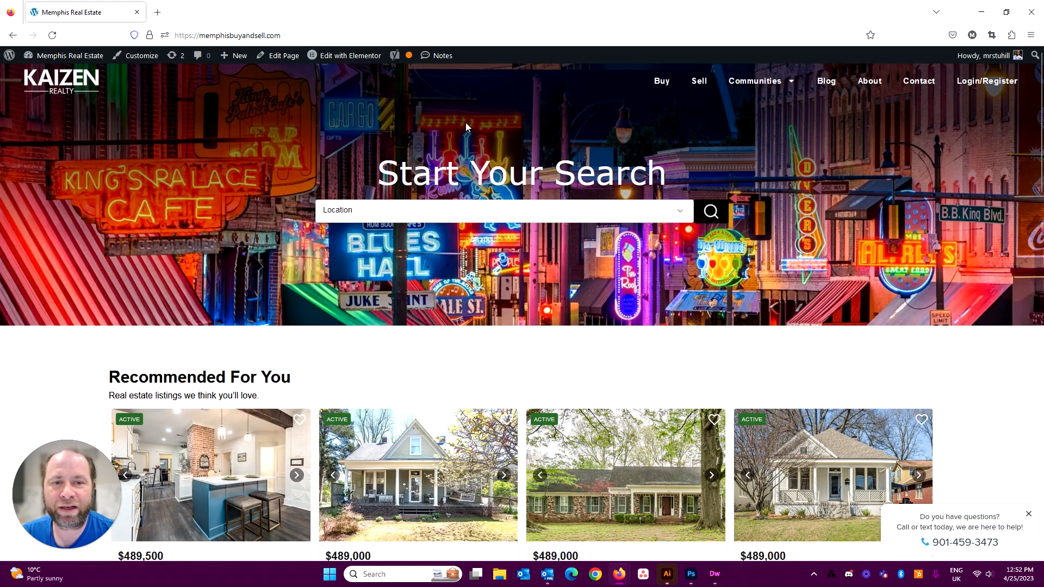
mouse_move(468, 121)
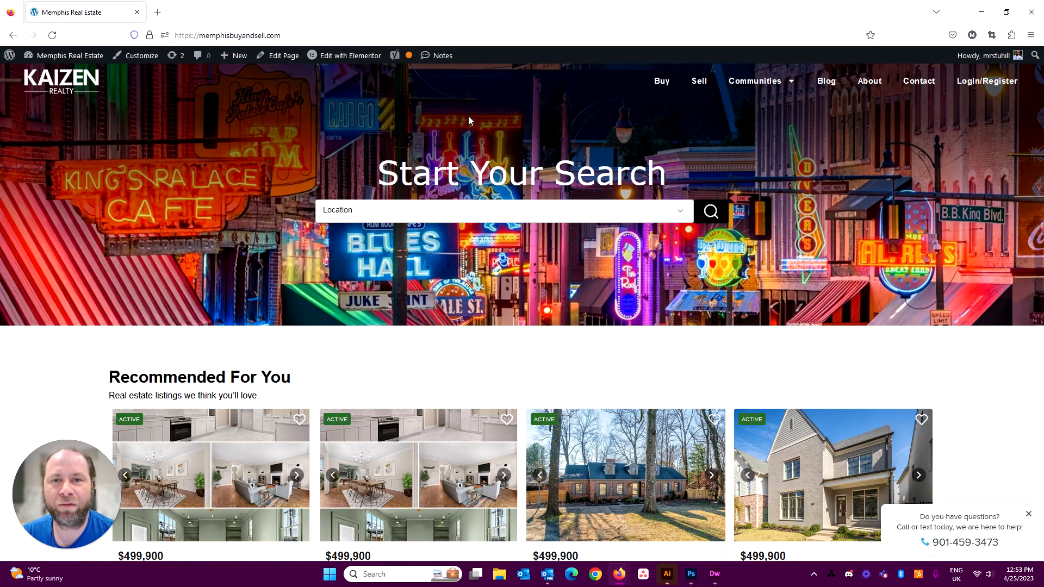
mouse_move(337, 367)
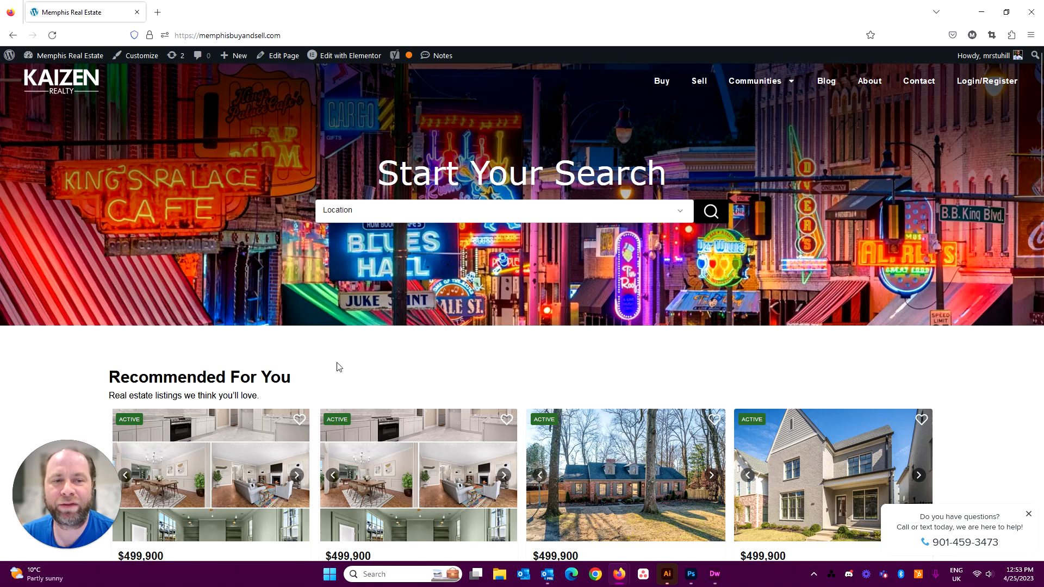
mouse_move(336, 306)
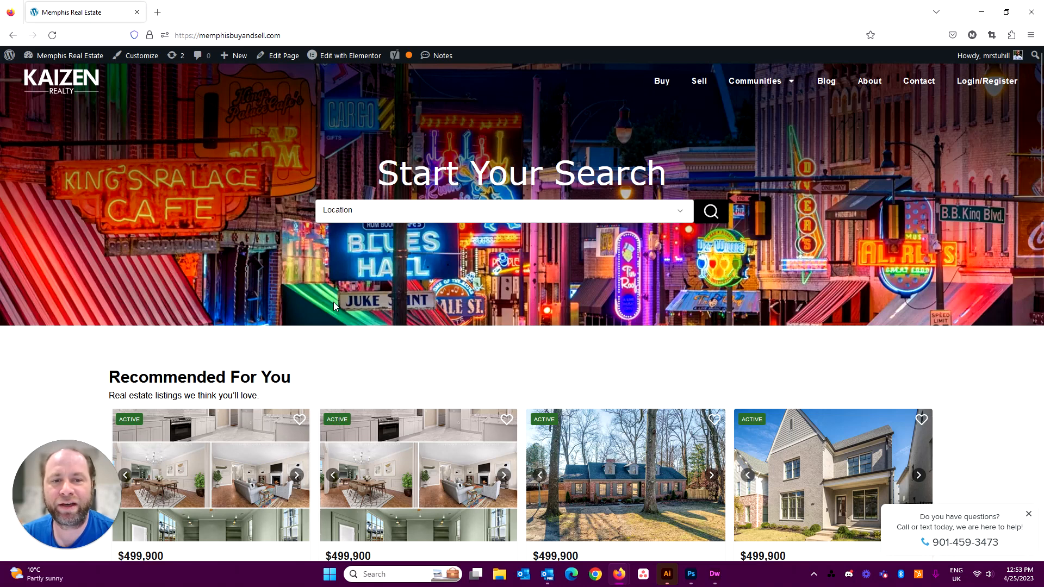
mouse_move(335, 305)
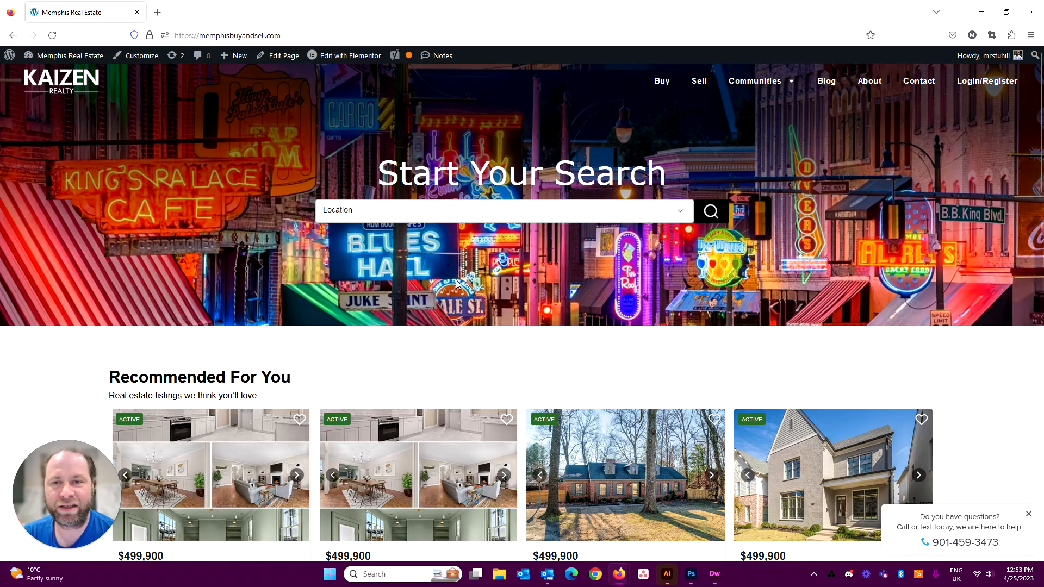
mouse_move(5, 188)
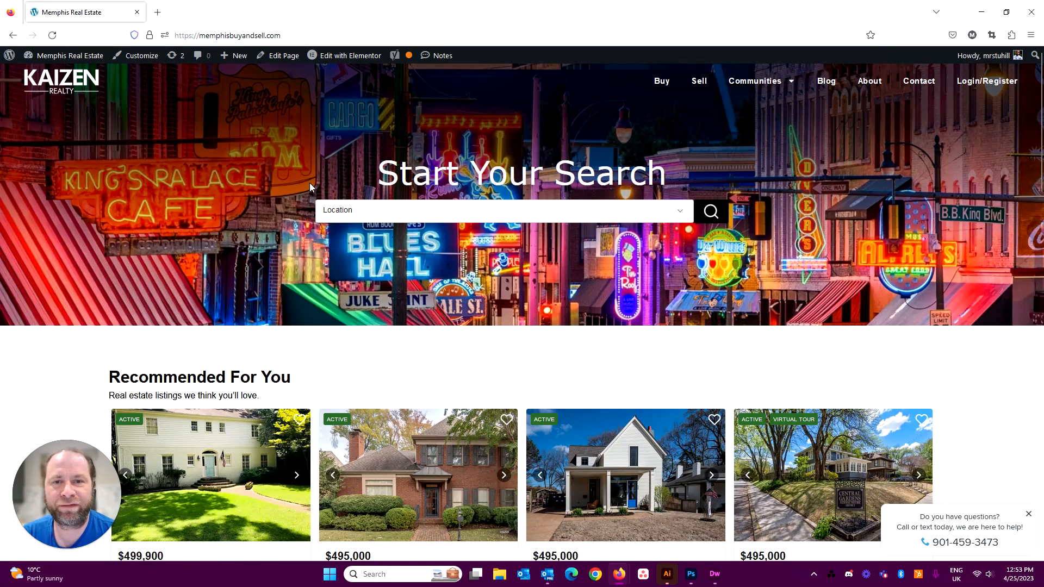
mouse_move(326, 164)
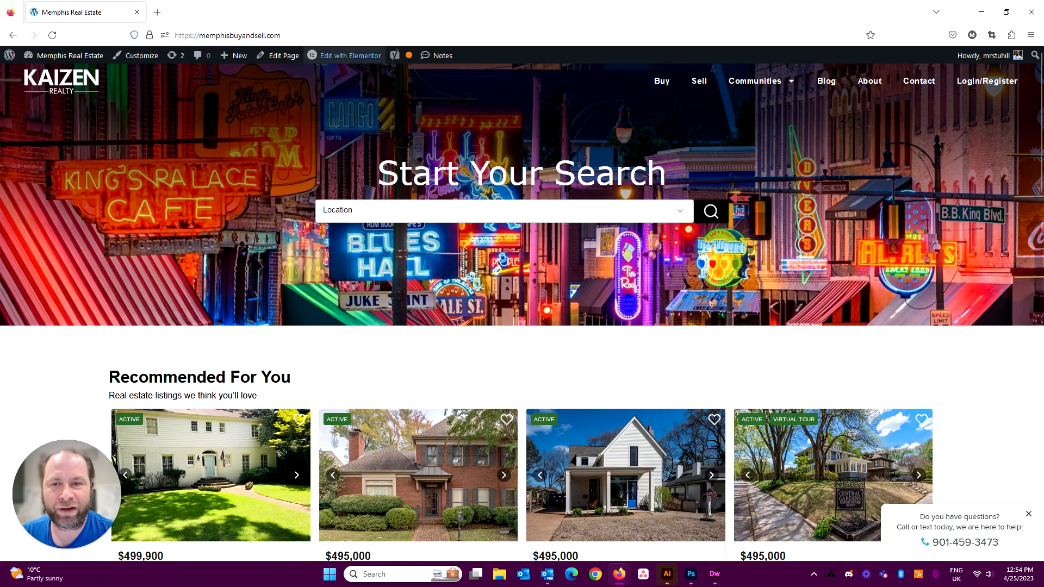
Open the Compass.com homepage in a second tab and scroll through it for comparison.
left_click(157, 12)
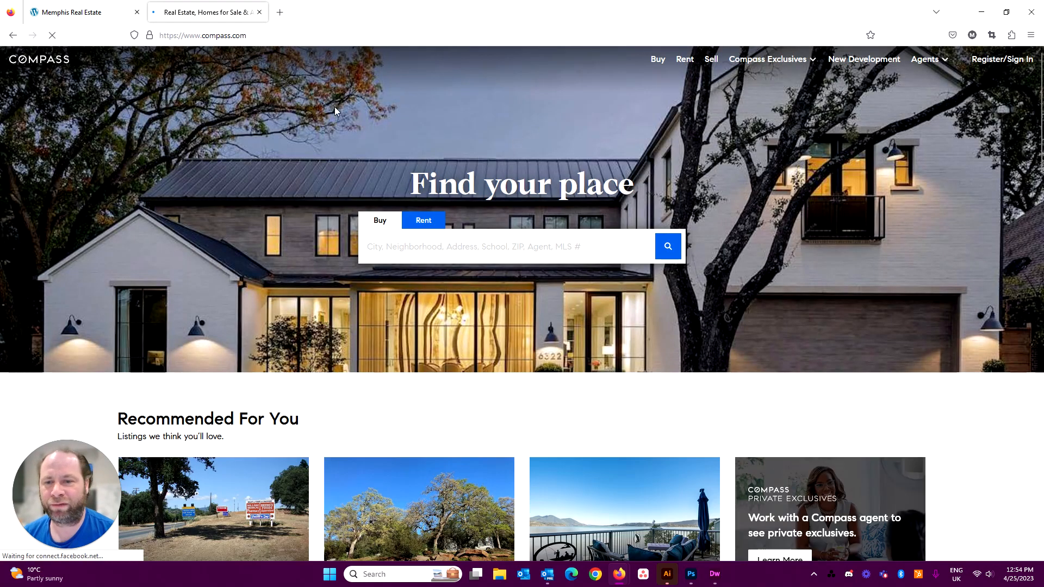
scroll("down", 3)
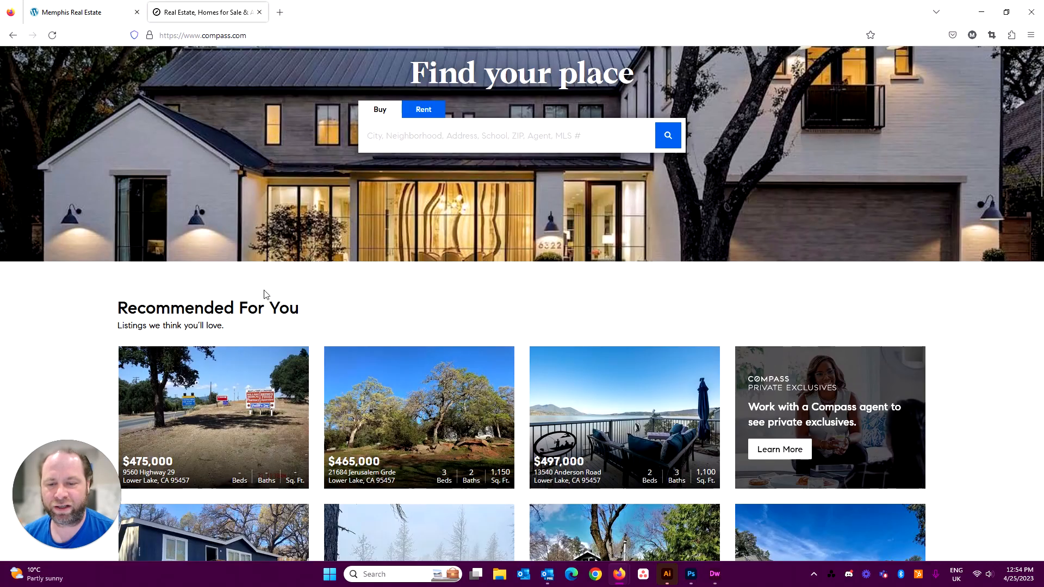
scroll("down", 3)
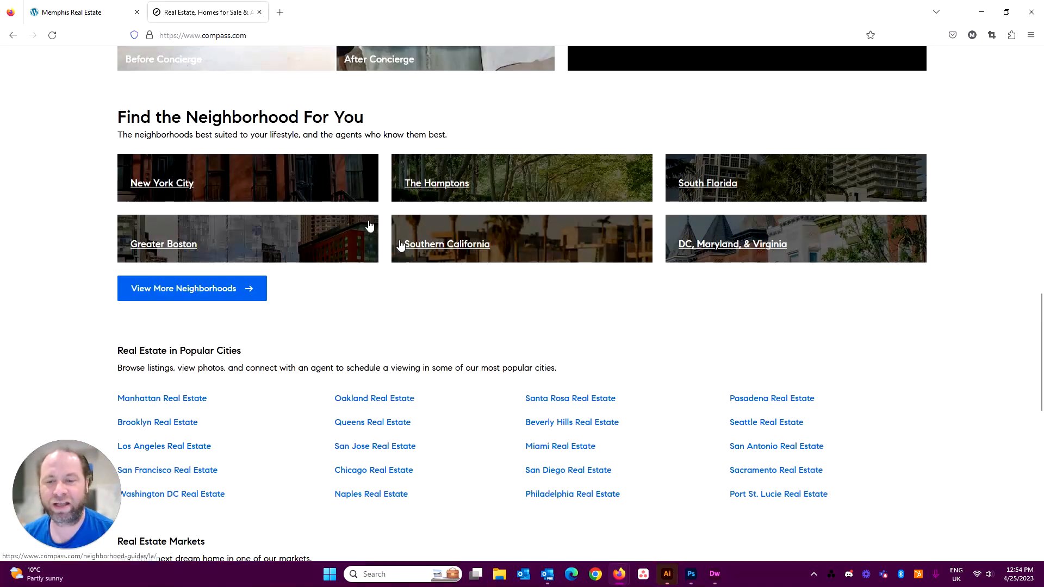
scroll("down", 3)
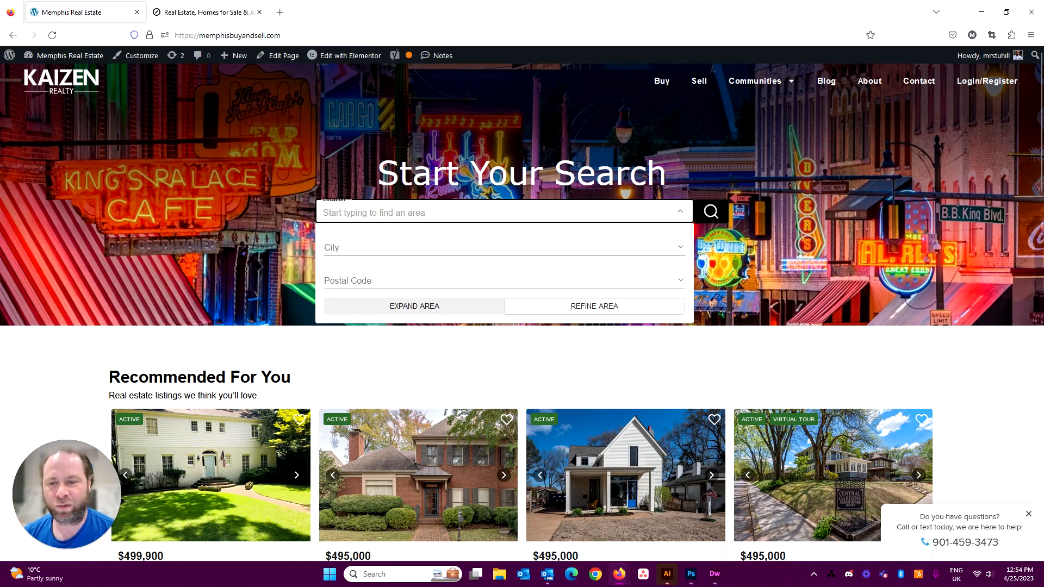
Search Location for 'me' to get Memphis suggestions, then replace it with '380' for postal codes.
type("me")
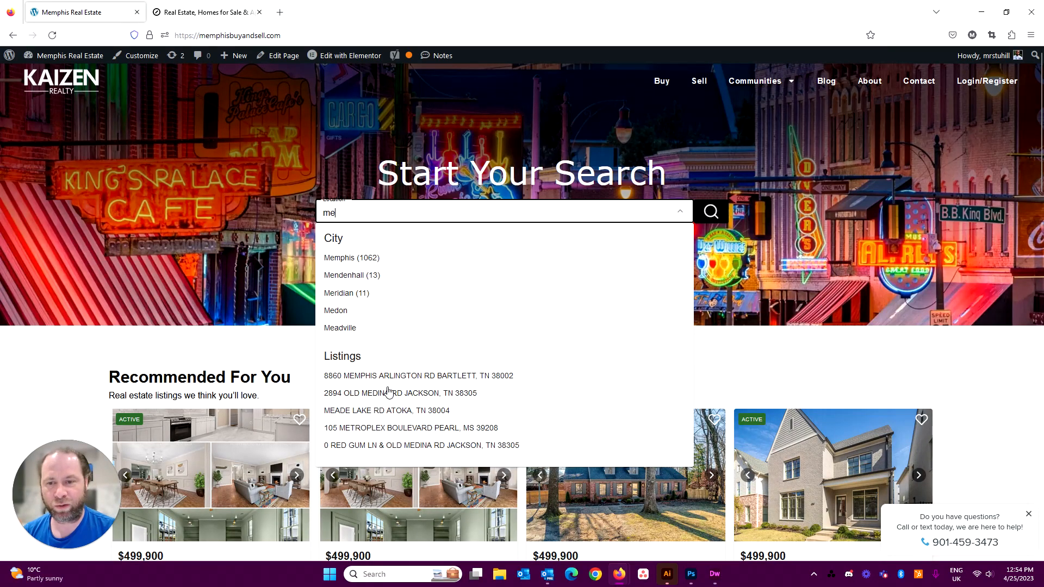
double_click(329, 213)
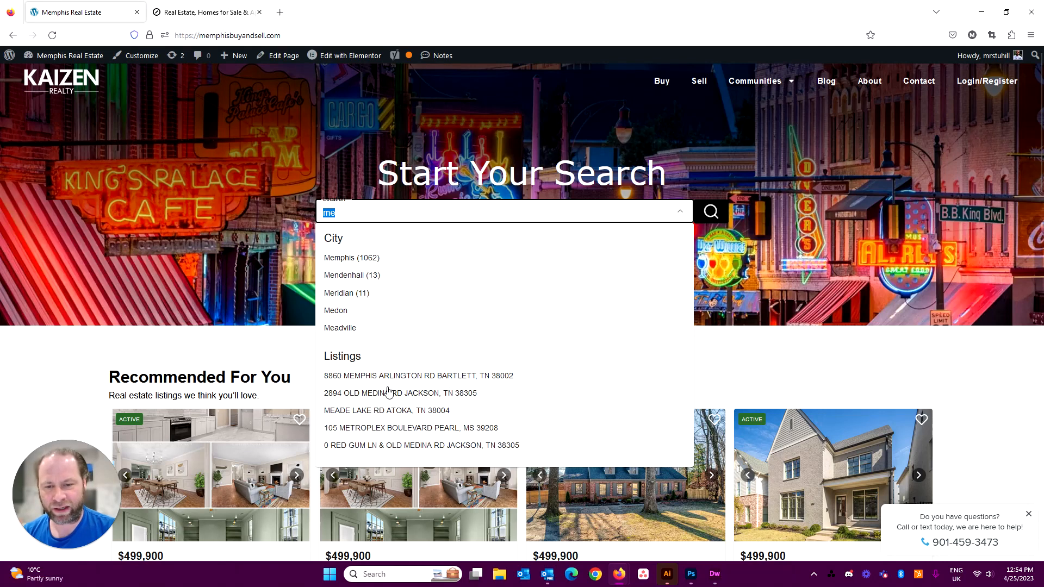
type("380")
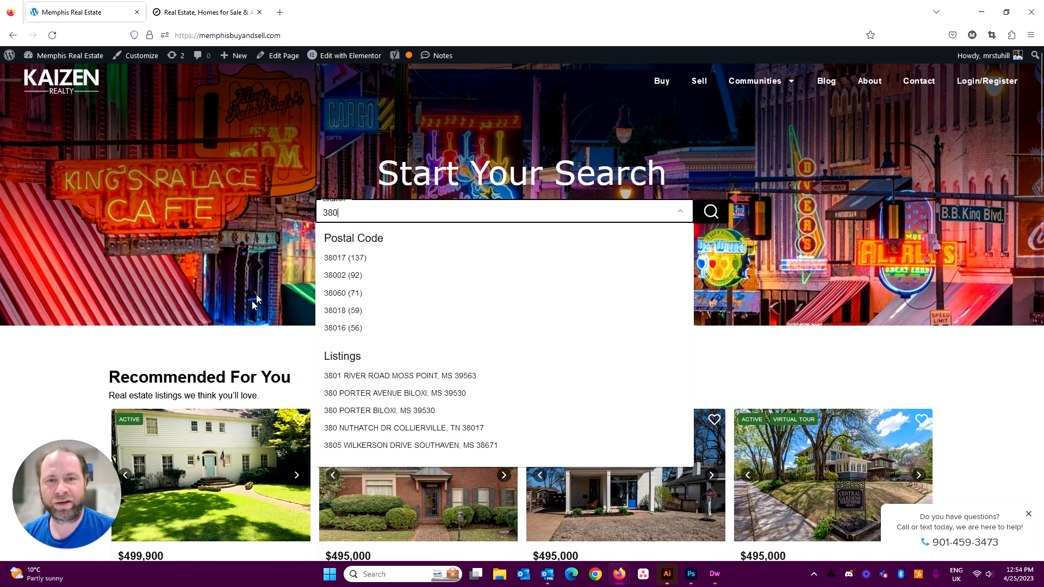
scroll("down", 3)
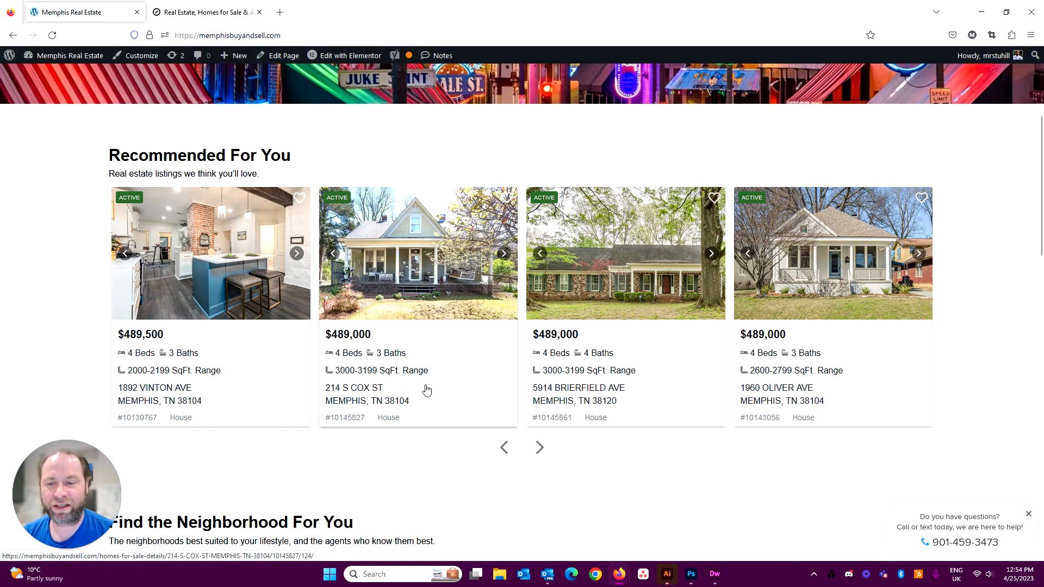
Scroll down to the Recommended For You carousel of Memphis homes around $489,000.
scroll("down", 3)
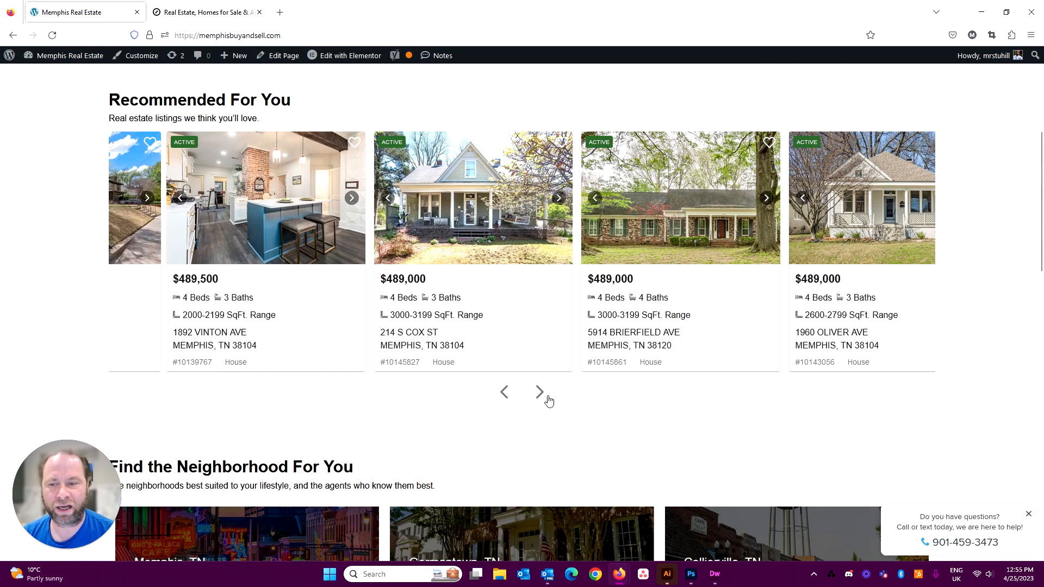
scroll("down", 3)
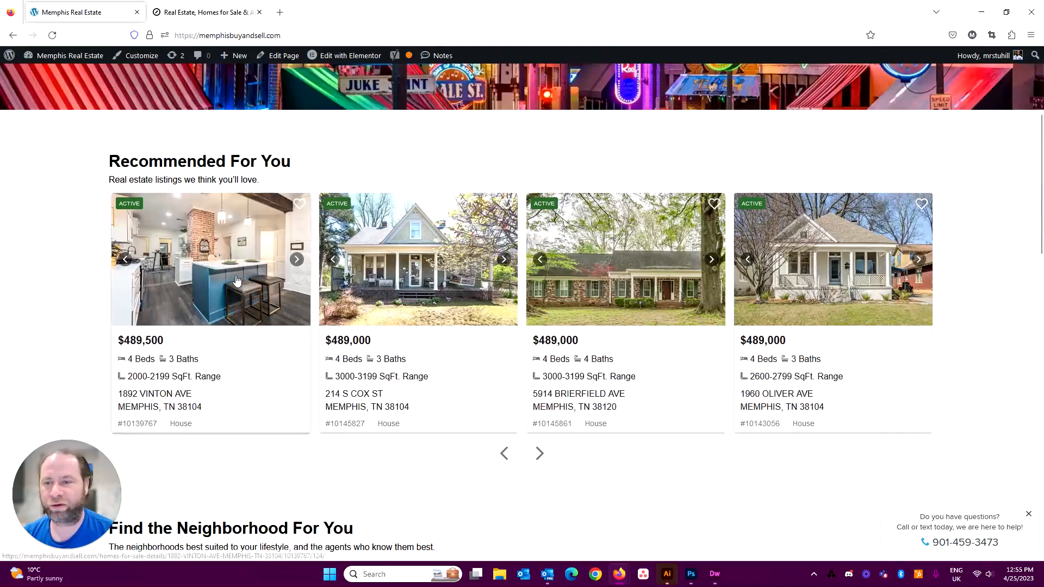
scroll("down", 3)
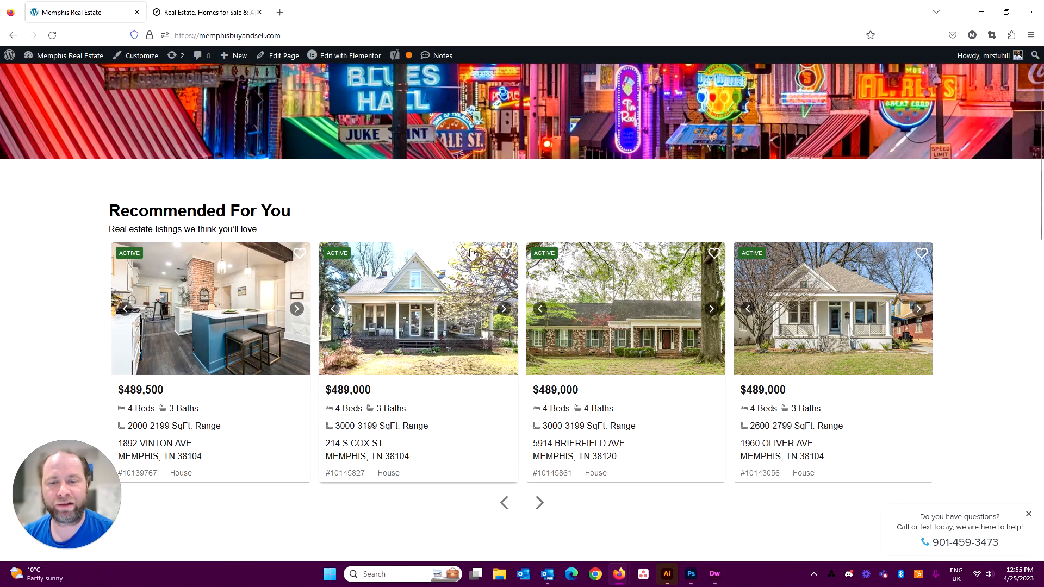
mouse_move(524, 307)
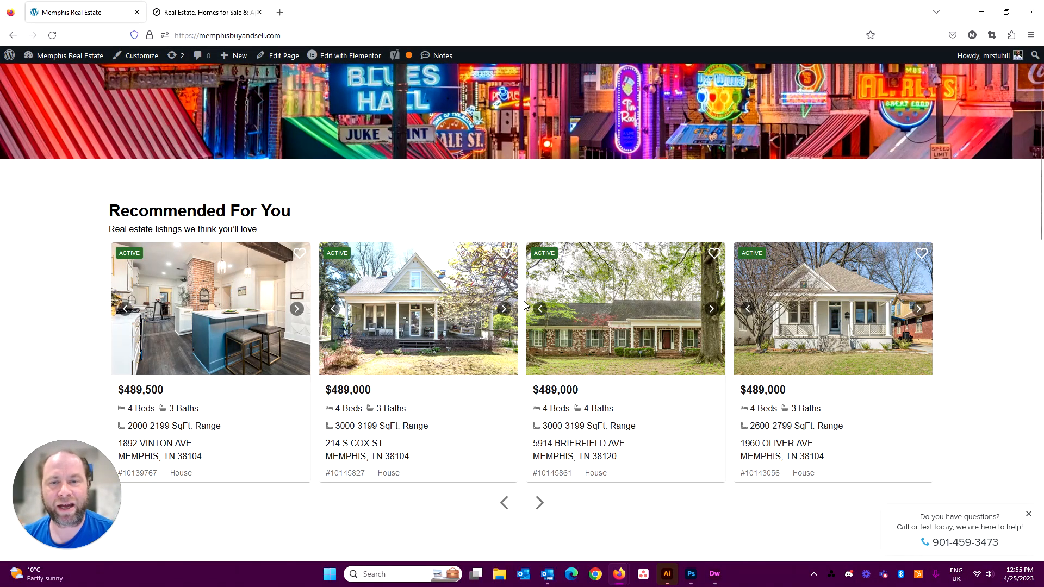
mouse_move(774, 320)
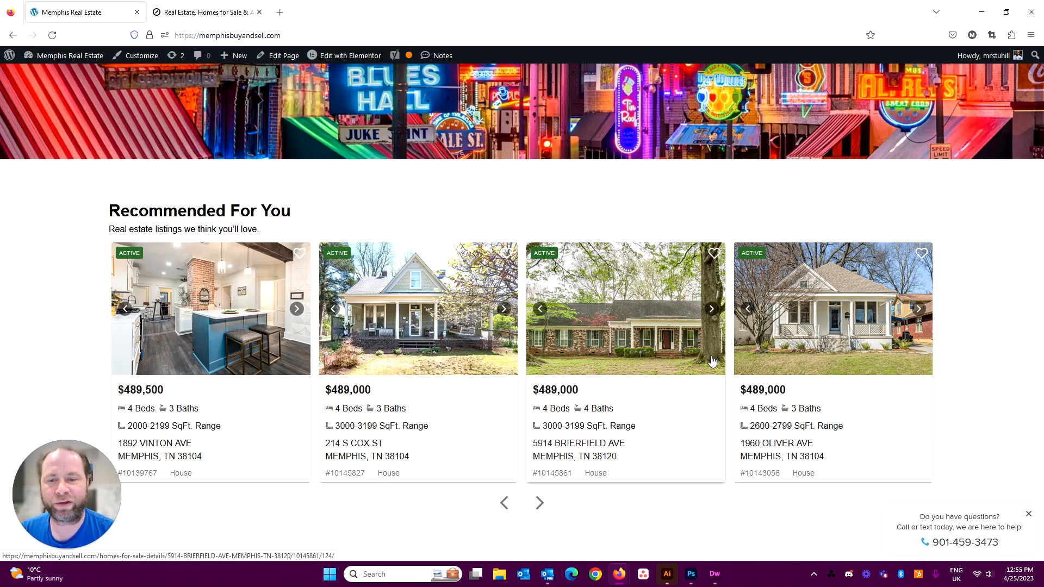
scroll("down", 3)
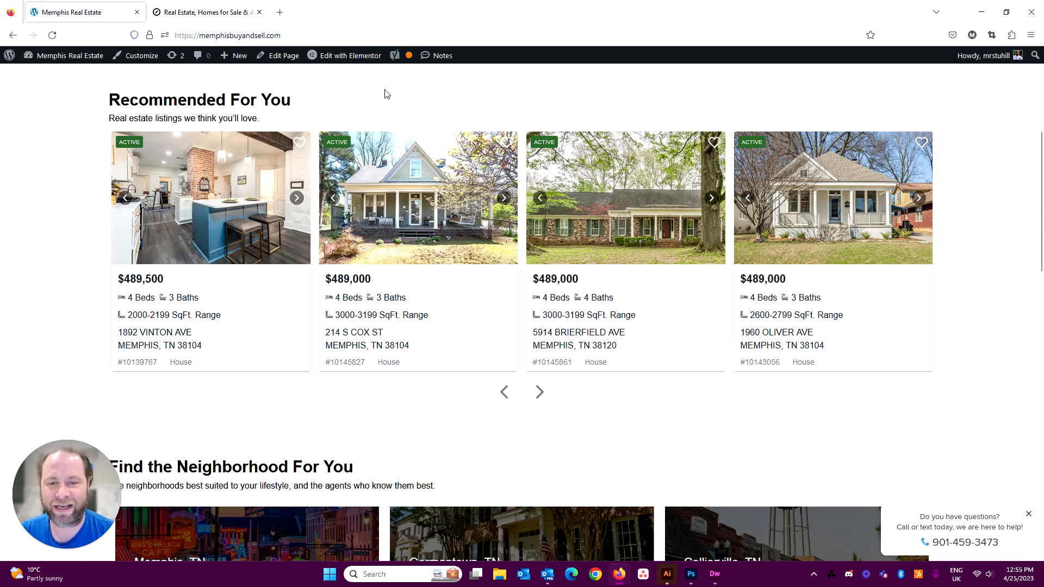
mouse_move(835, 219)
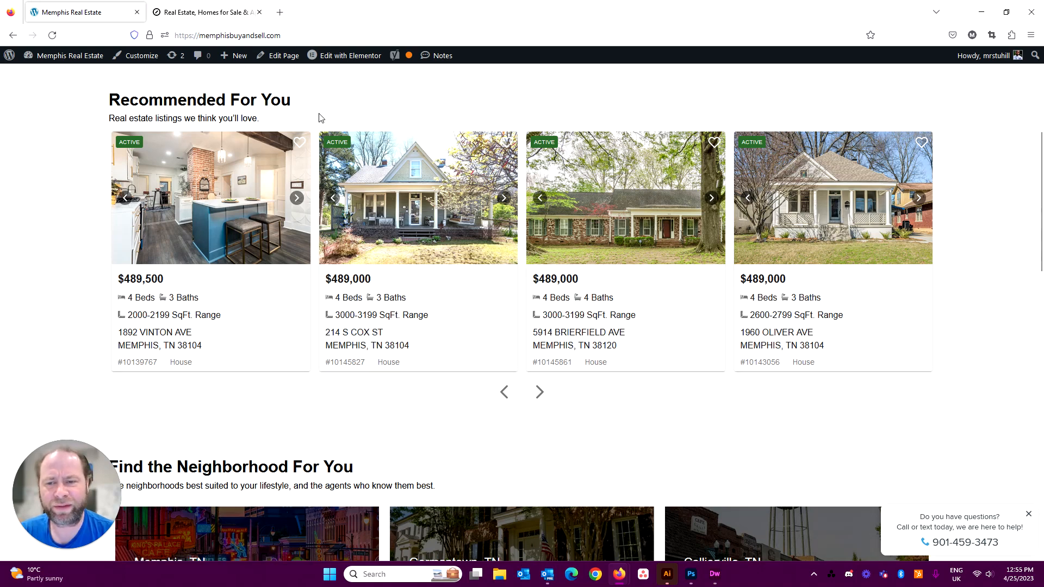
mouse_move(347, 172)
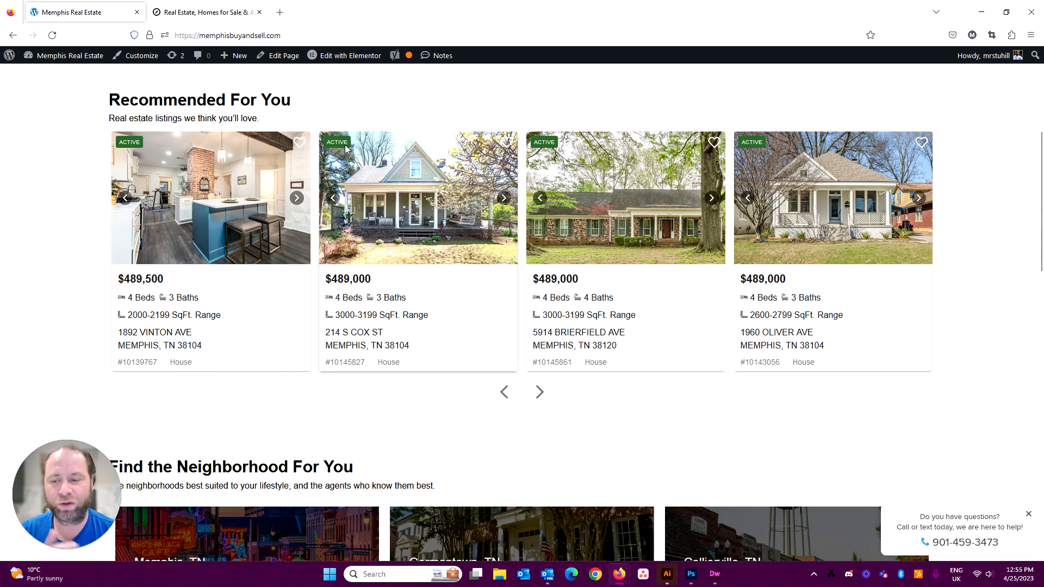
scroll("down", 3)
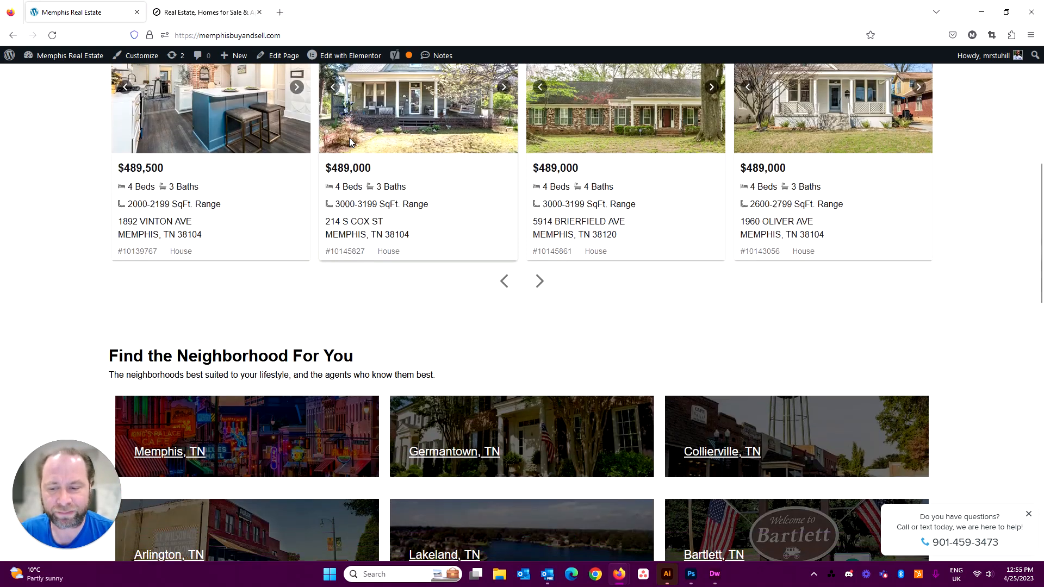
scroll("down", 3)
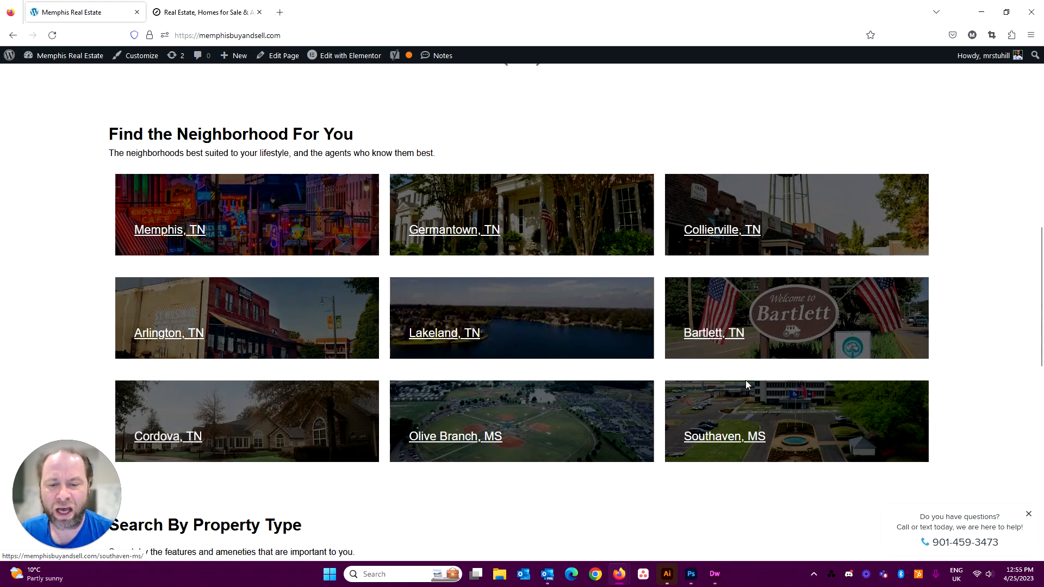
mouse_move(723, 392)
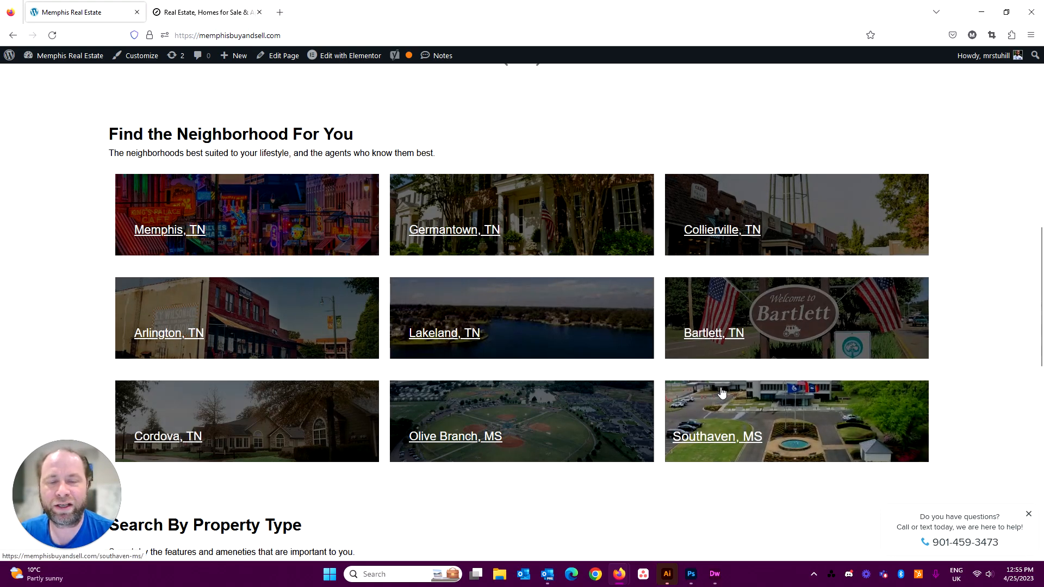
scroll("down", 3)
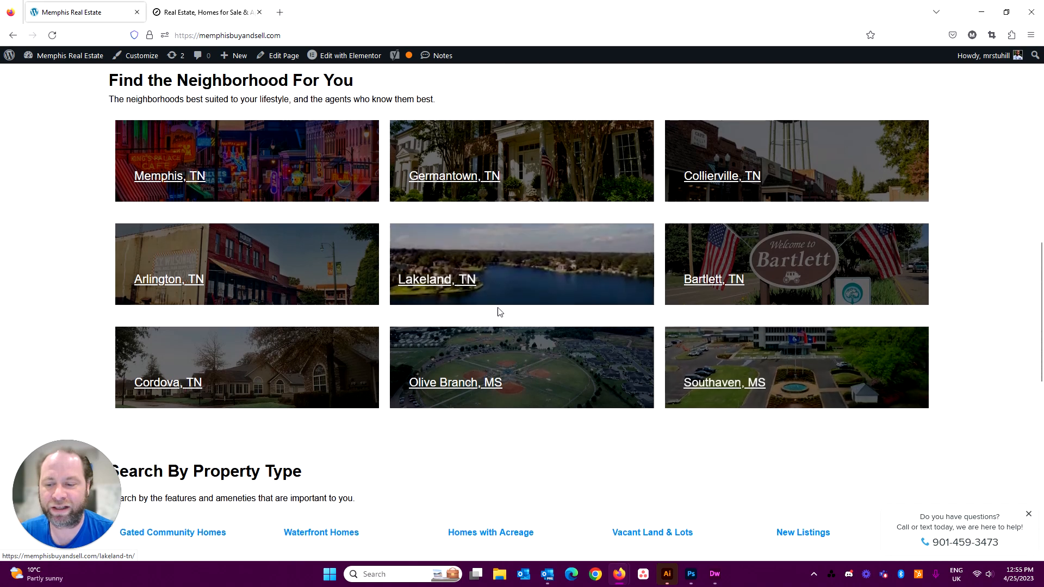
scroll("down", 3)
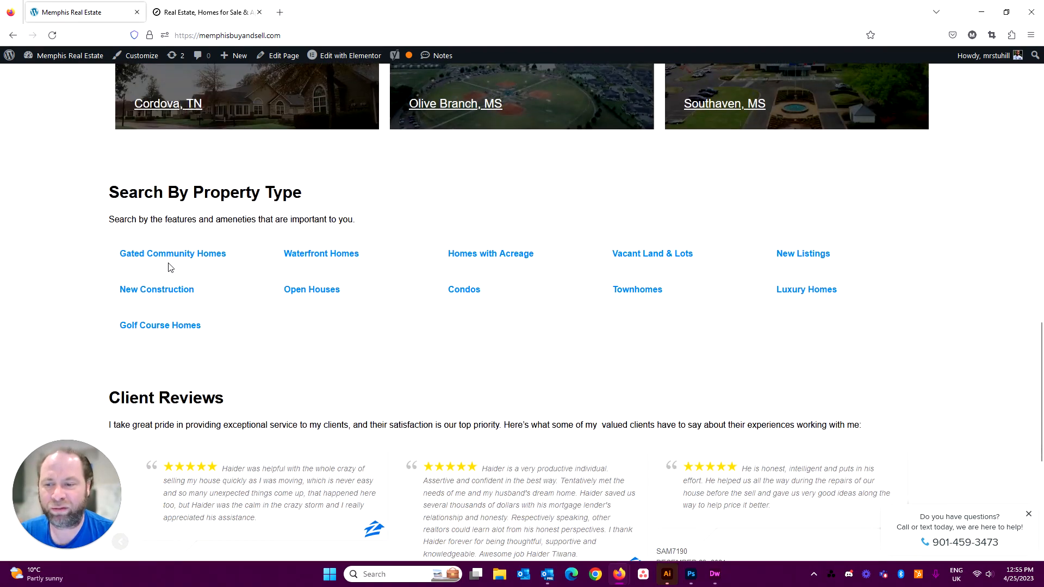
mouse_move(196, 257)
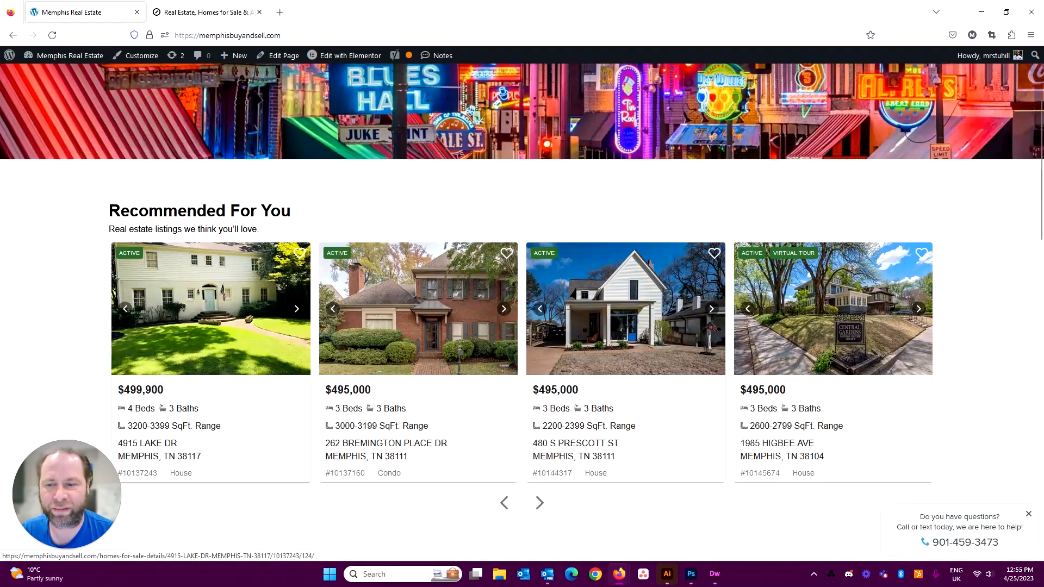
left_click_drag(113, 210, 264, 210)
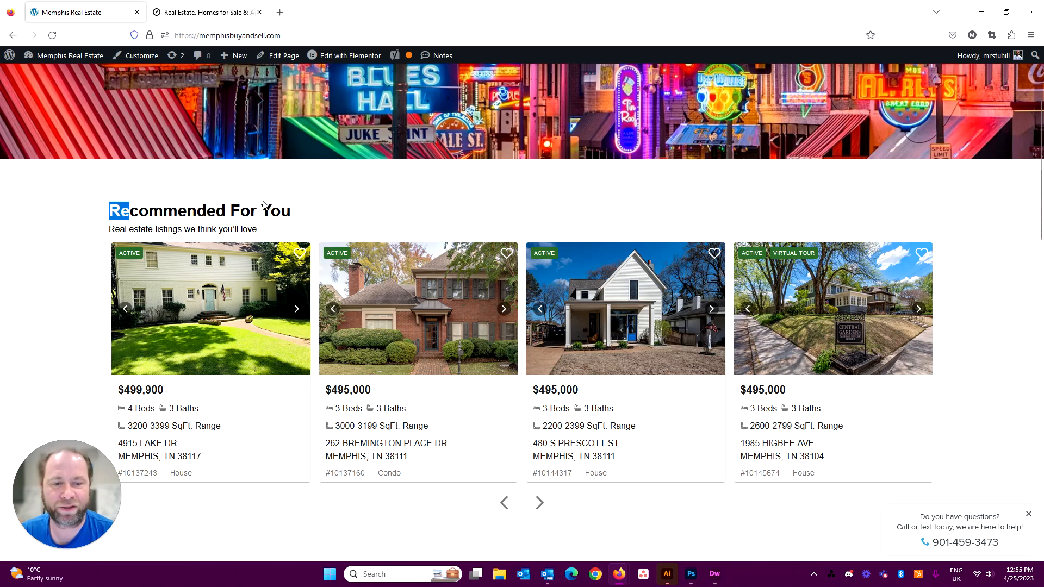
scroll("down", 3)
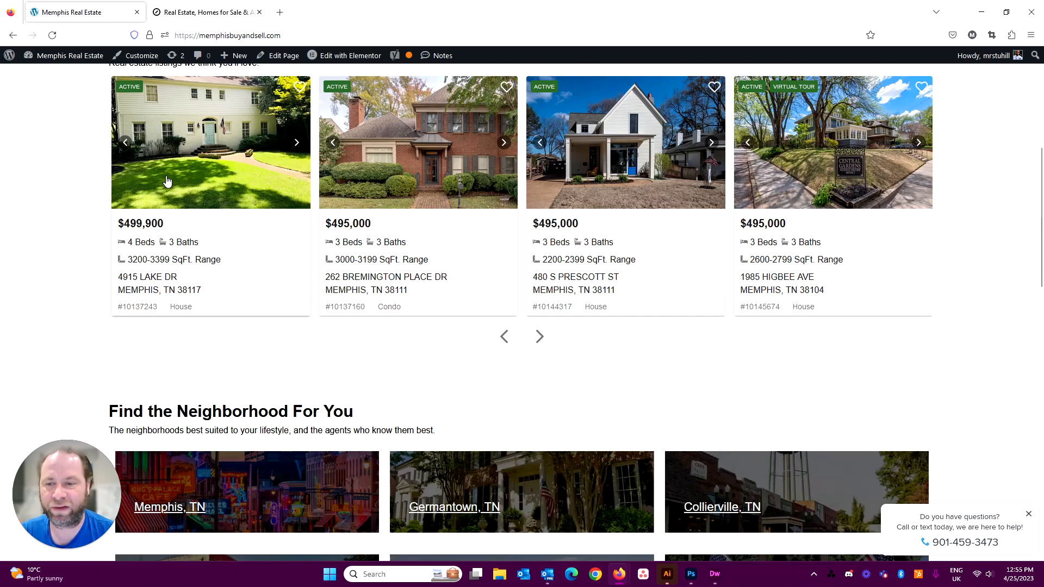
scroll("down", 3)
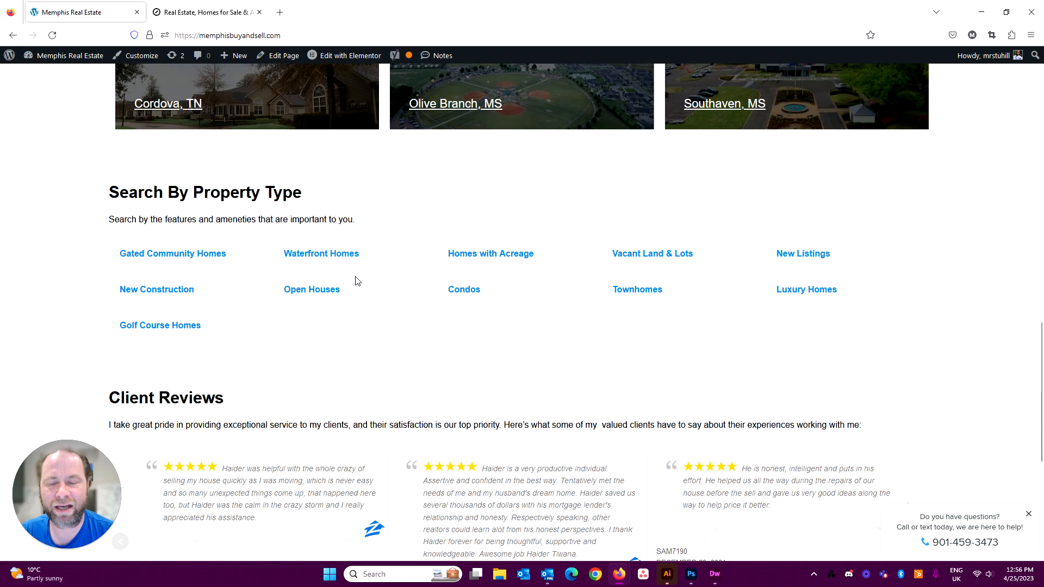
scroll("down", 3)
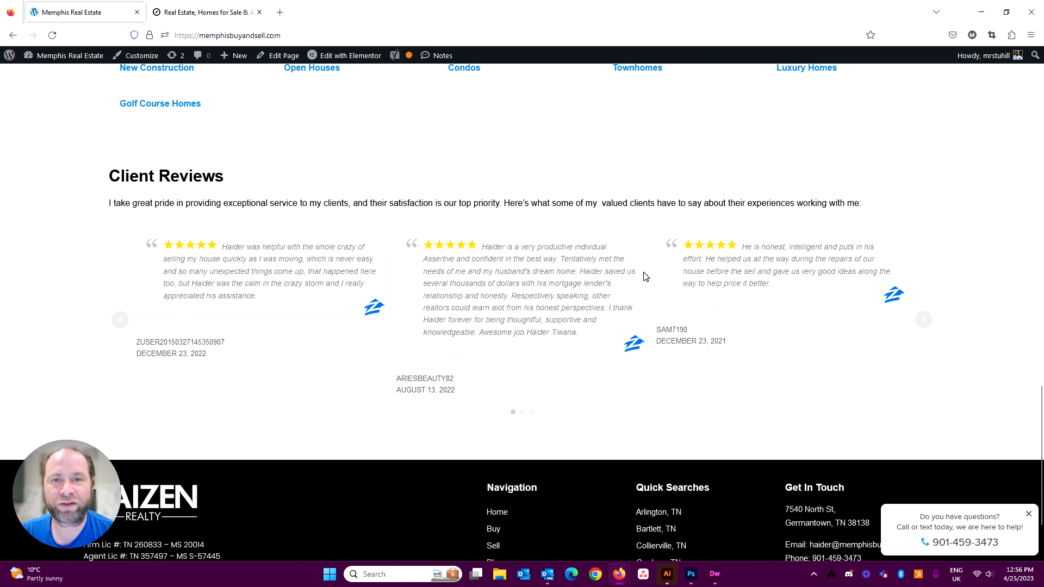
mouse_move(677, 251)
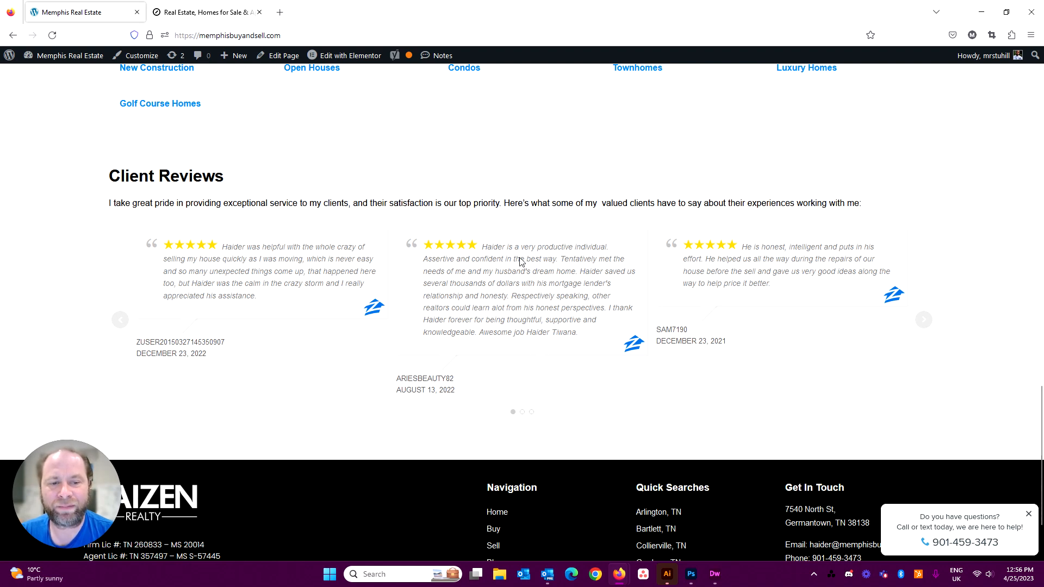
mouse_move(499, 293)
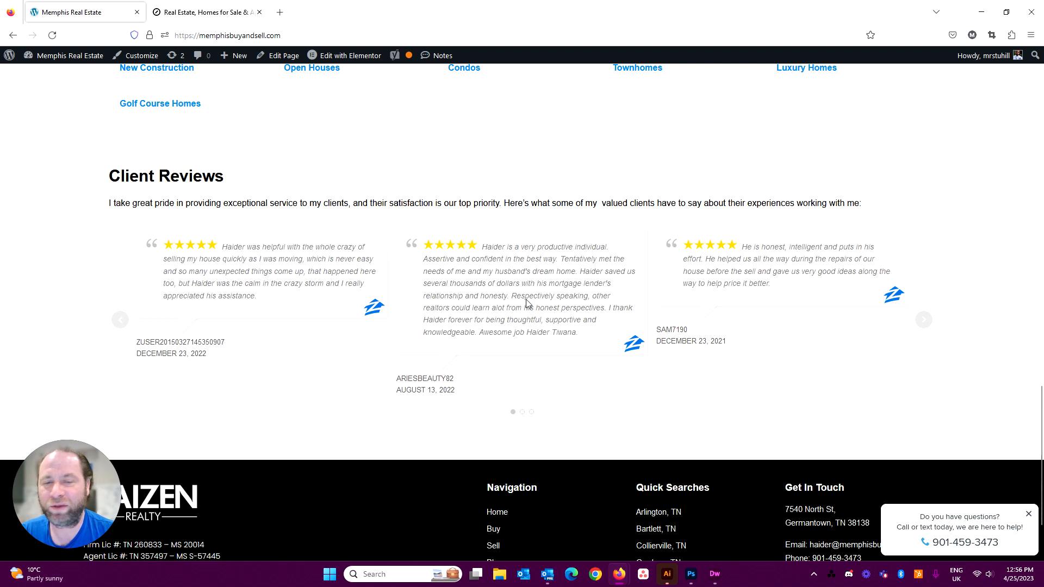
mouse_move(472, 256)
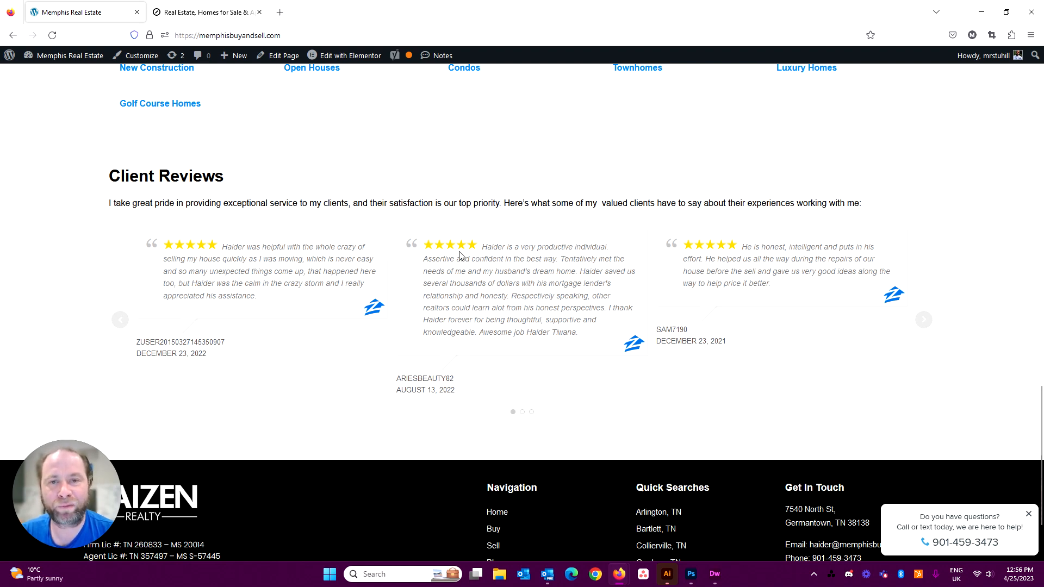
mouse_move(433, 252)
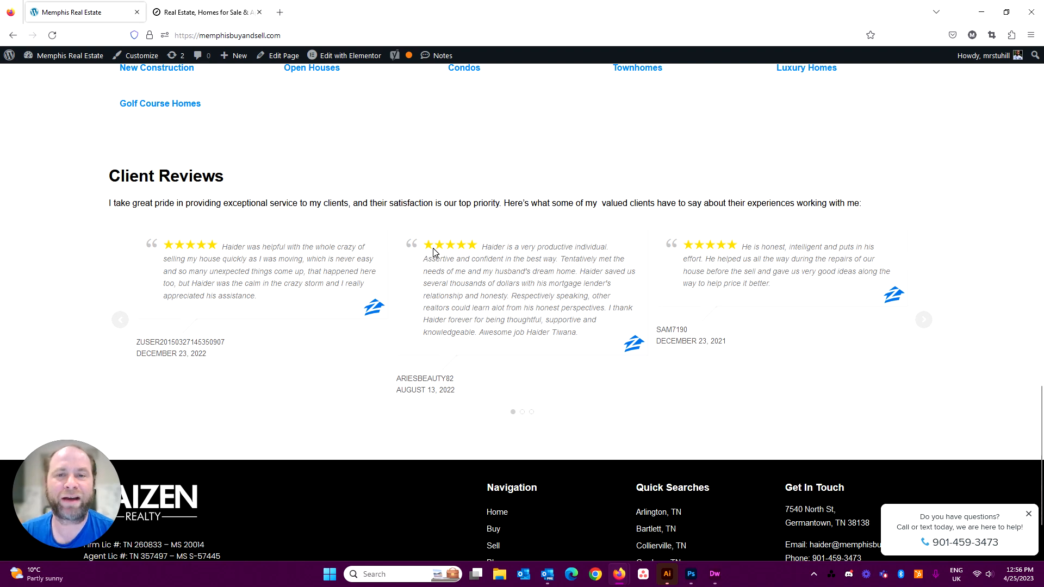
mouse_move(477, 252)
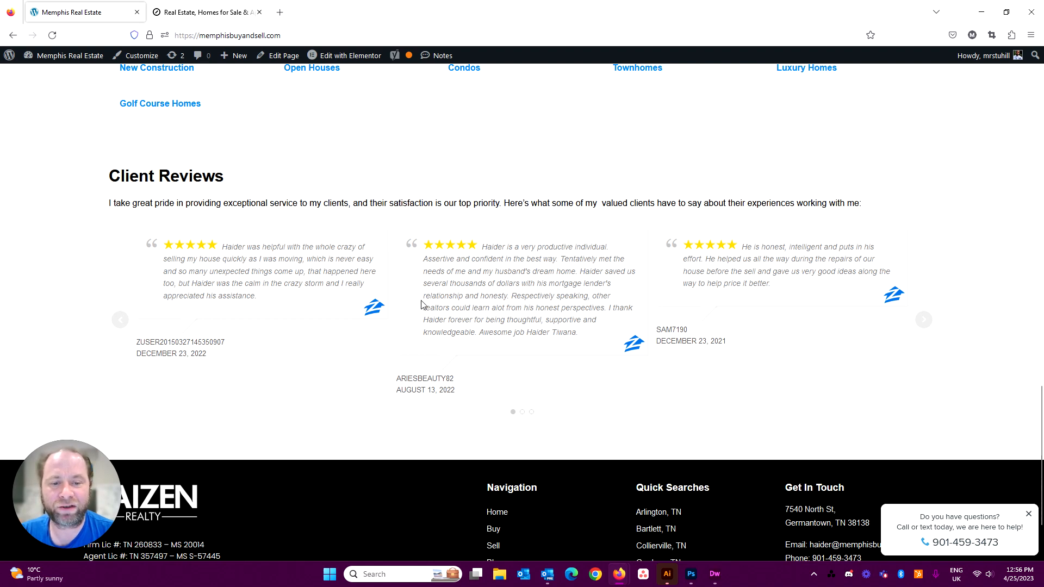
mouse_move(642, 302)
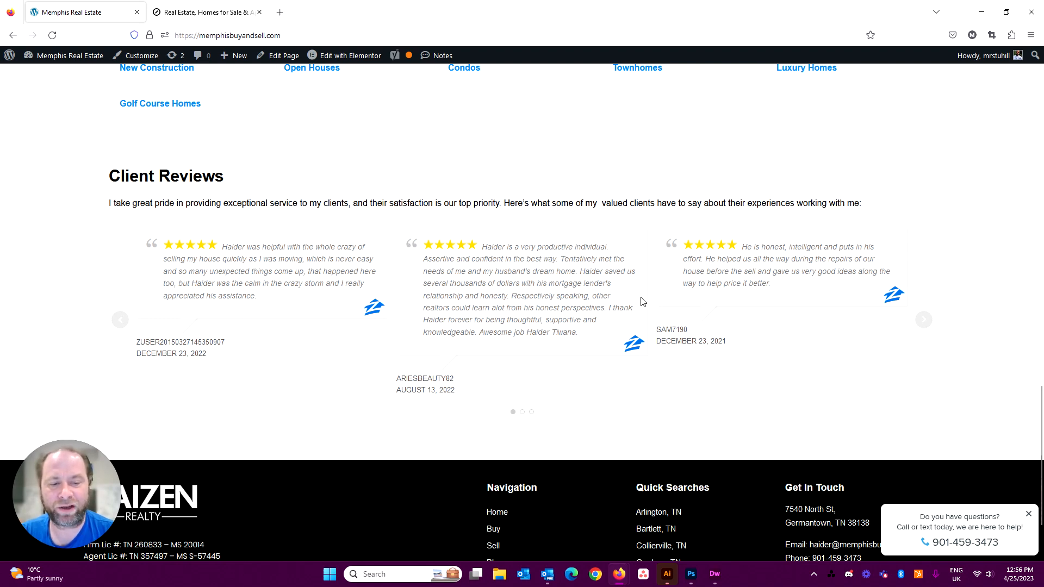
scroll("down", 3)
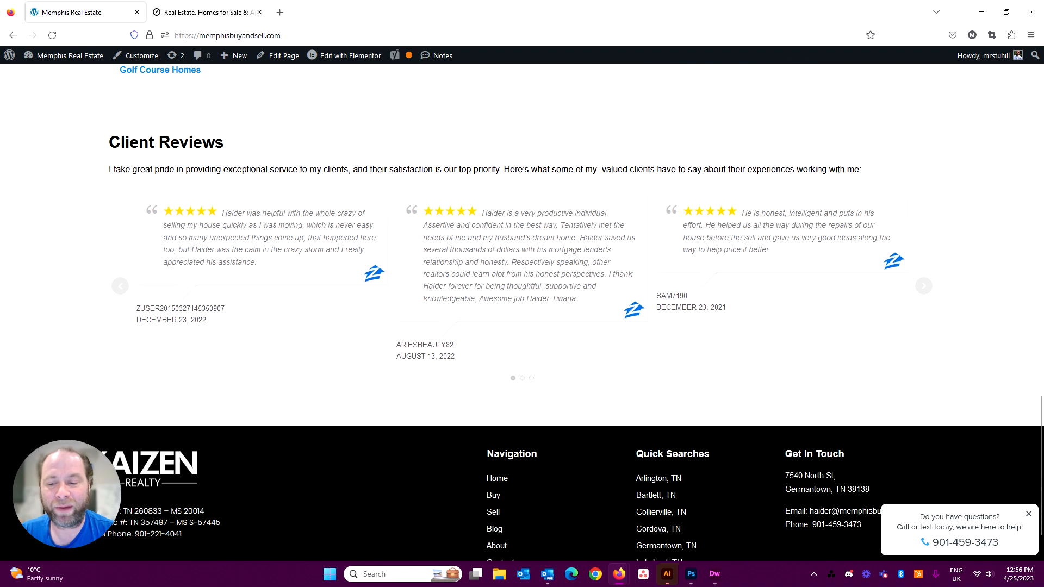
scroll("down", 3)
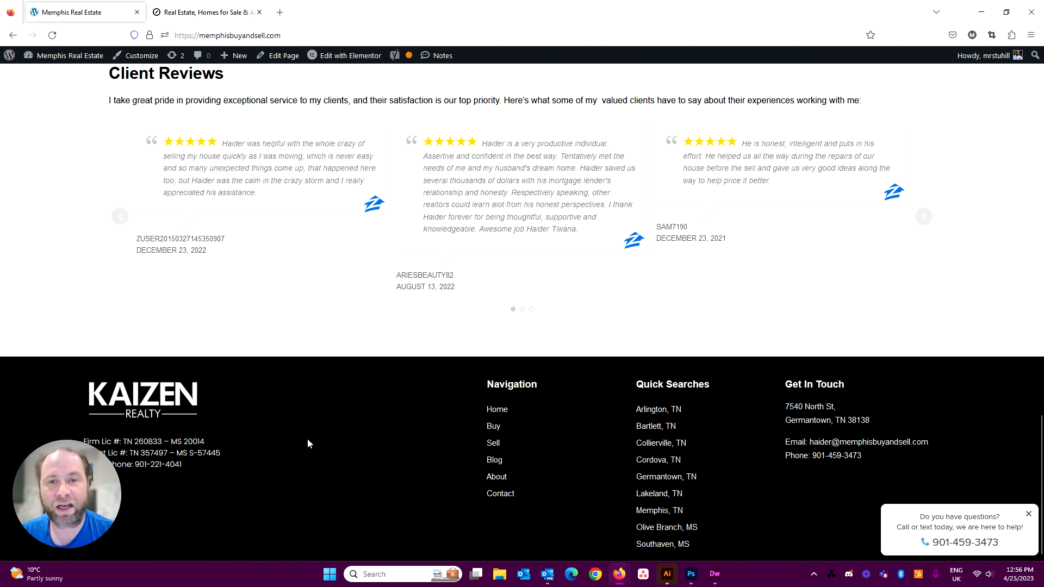
mouse_move(400, 433)
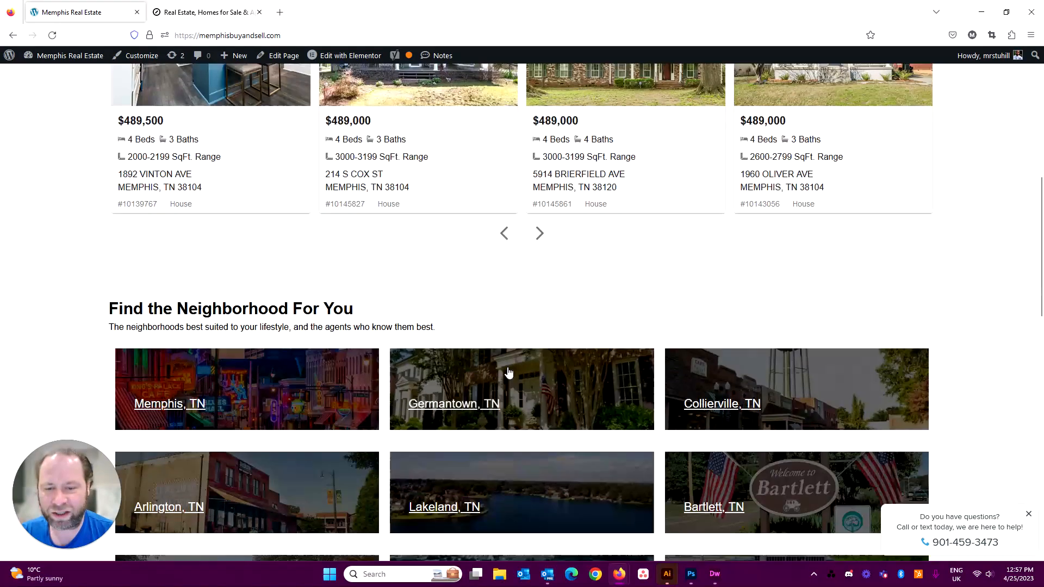
scroll("down", 3)
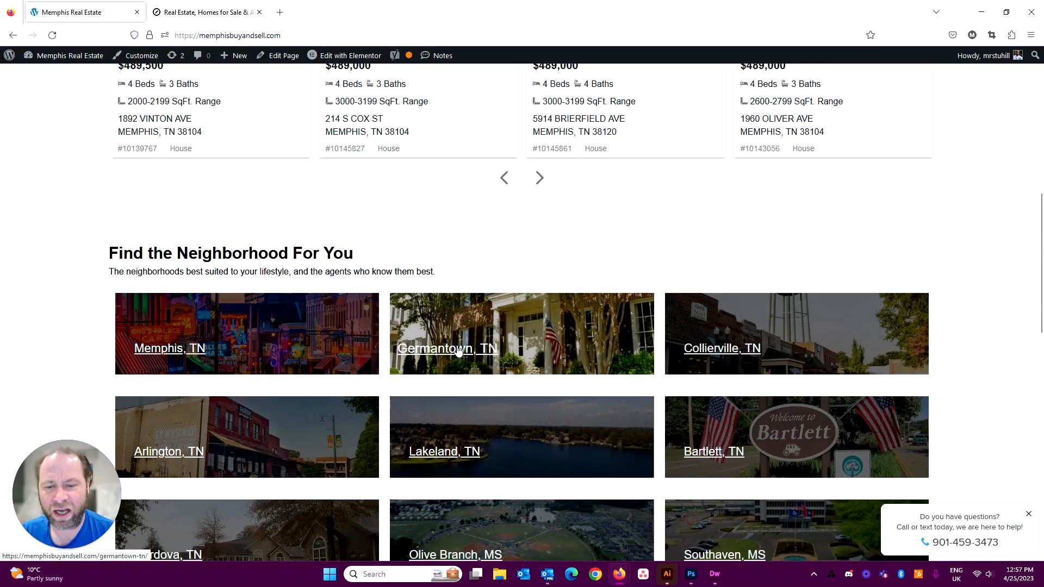
Open Germantown, TN homes for sale, dismiss the Register popup, and browse the 57 listings.
left_click(446, 347)
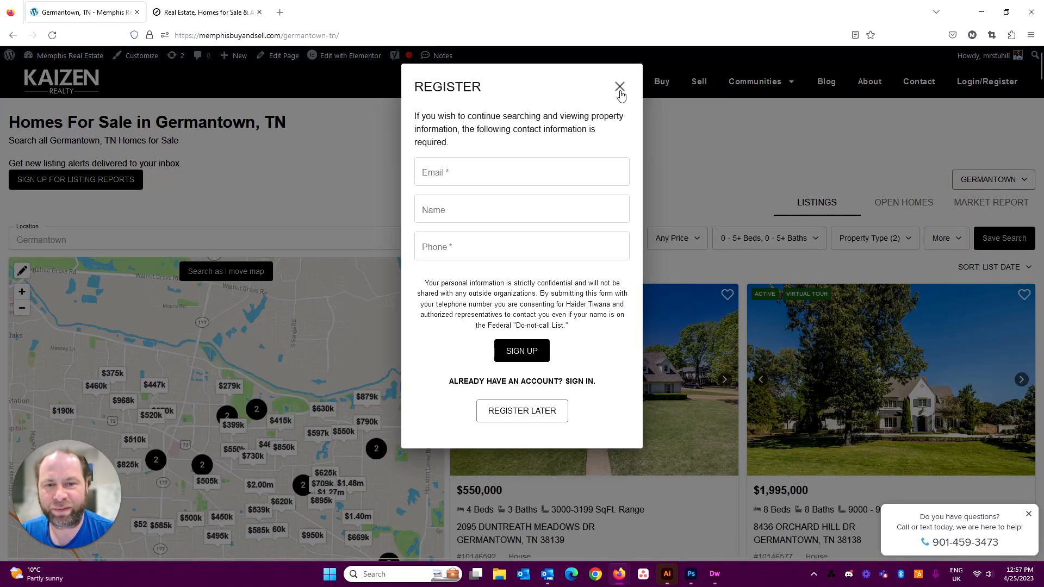
left_click(618, 87)
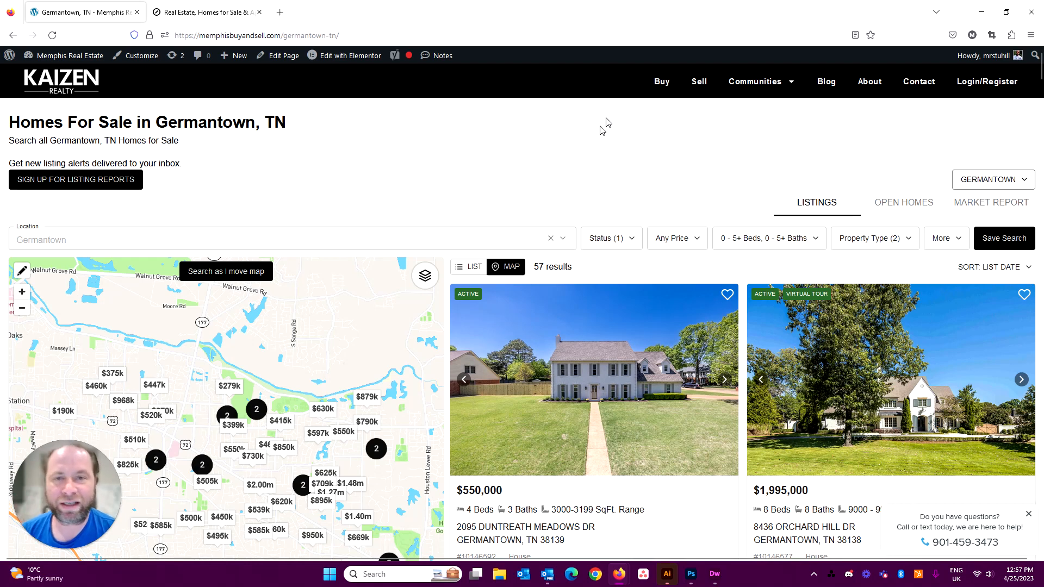
scroll("down", 3)
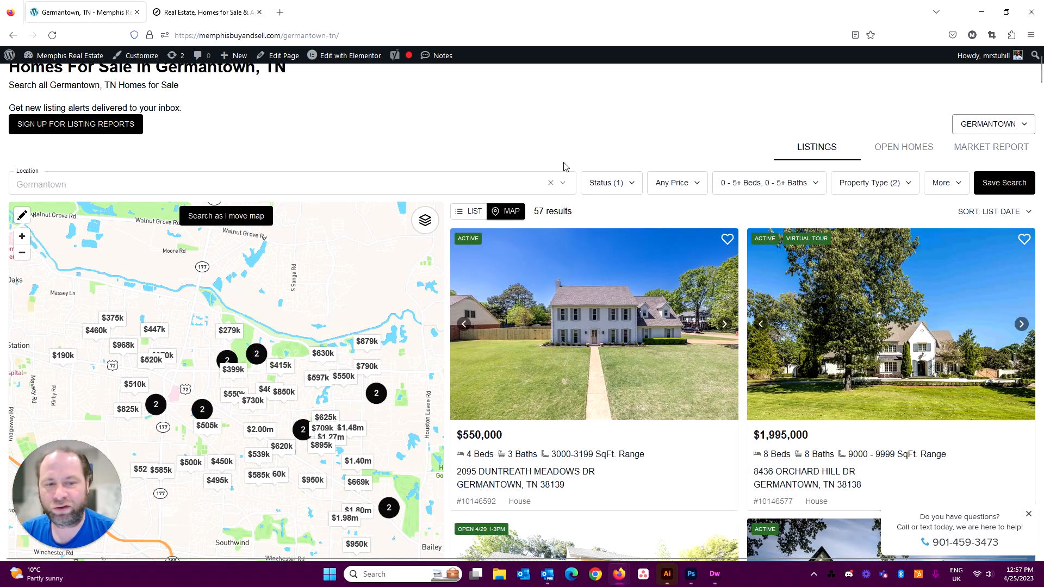
scroll("down", 3)
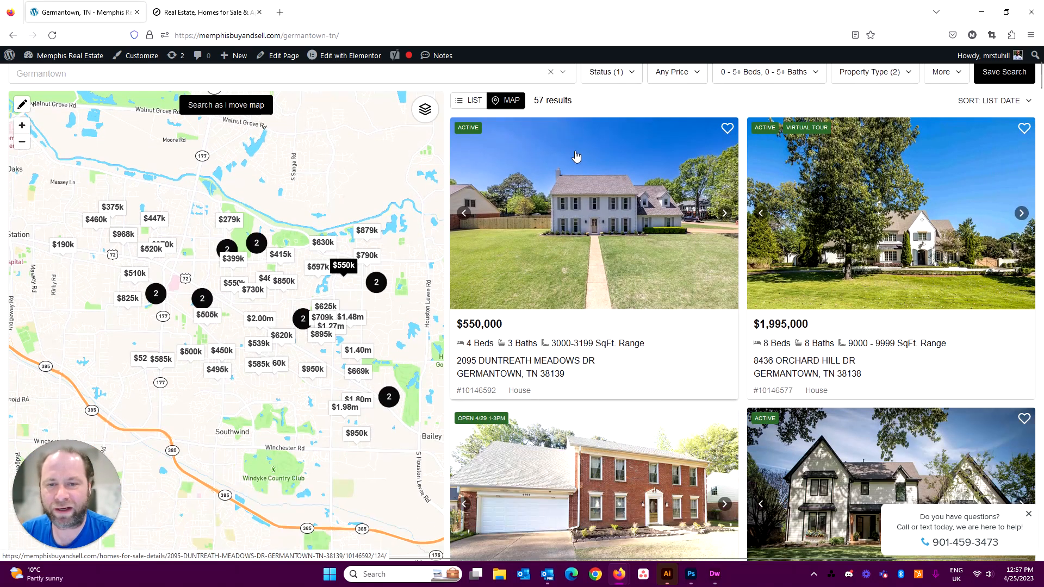
scroll("down", 3)
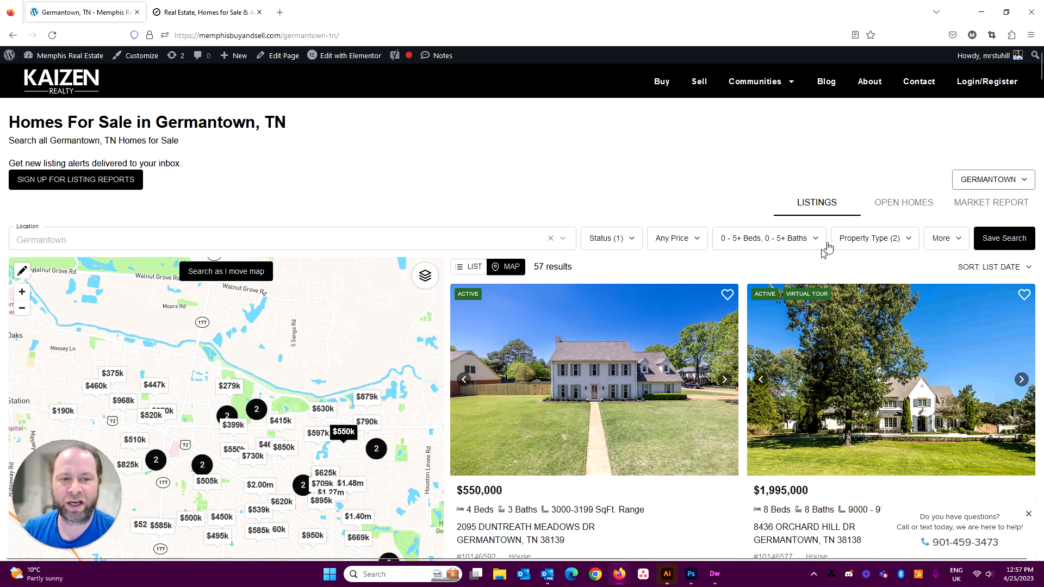
mouse_move(903, 201)
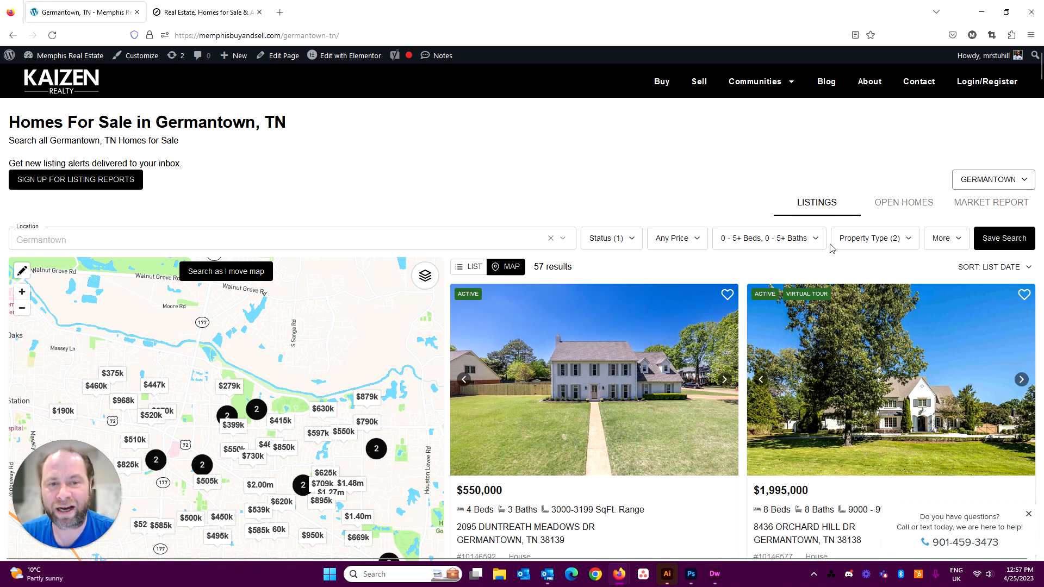
scroll("down", 3)
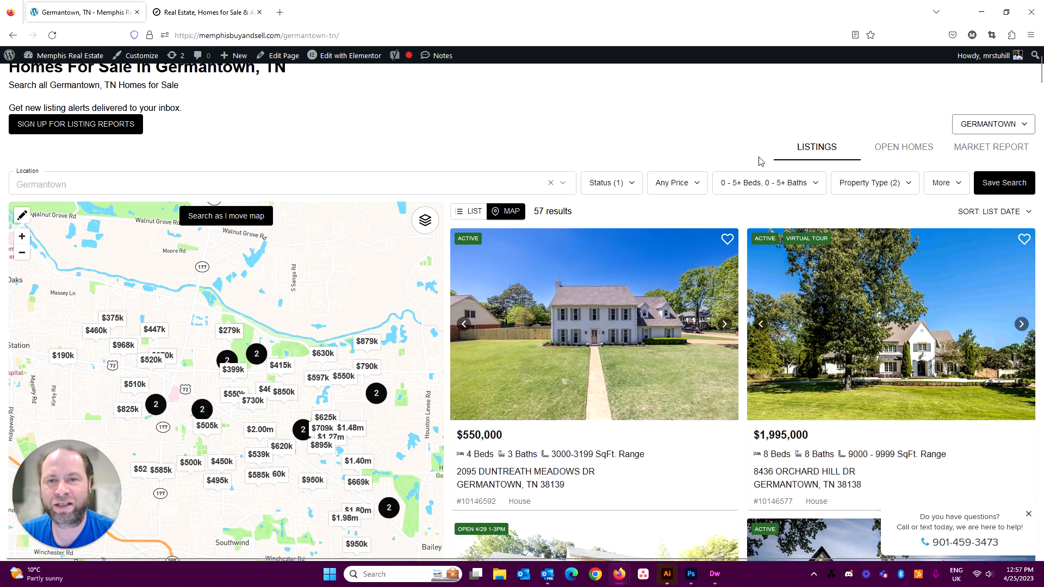
scroll("down", 3)
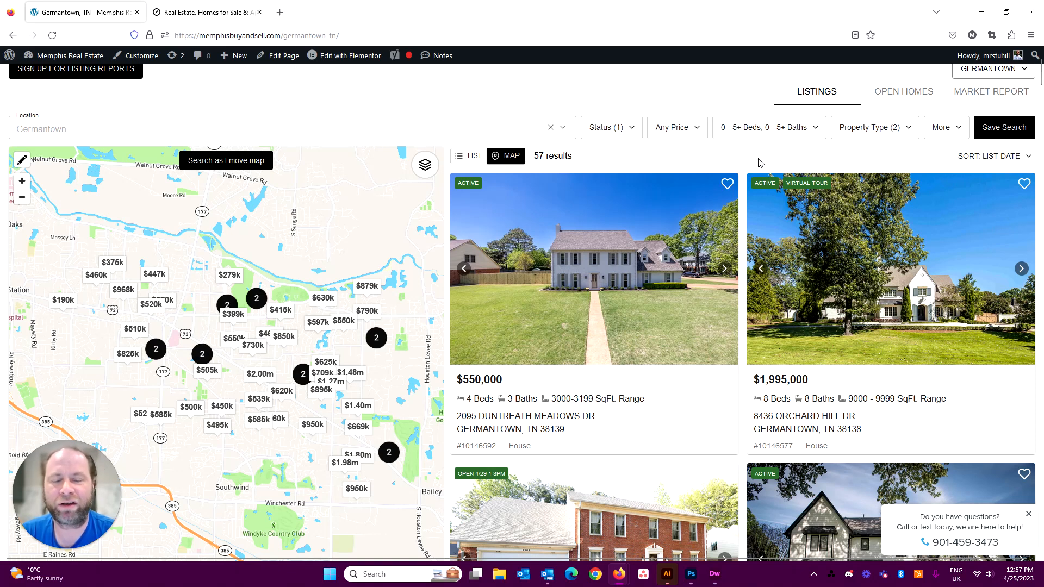
mouse_move(764, 159)
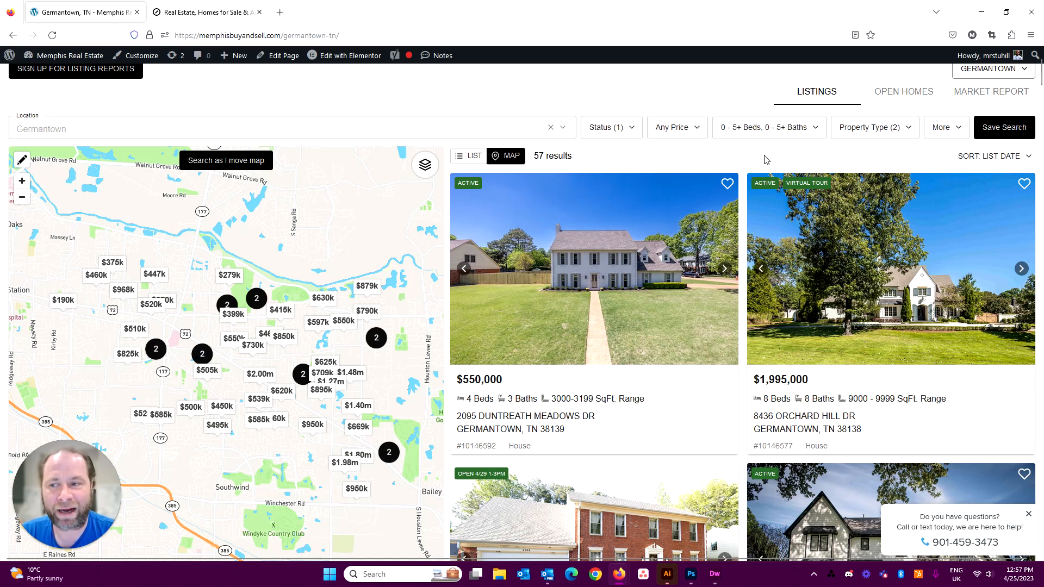
mouse_move(570, 219)
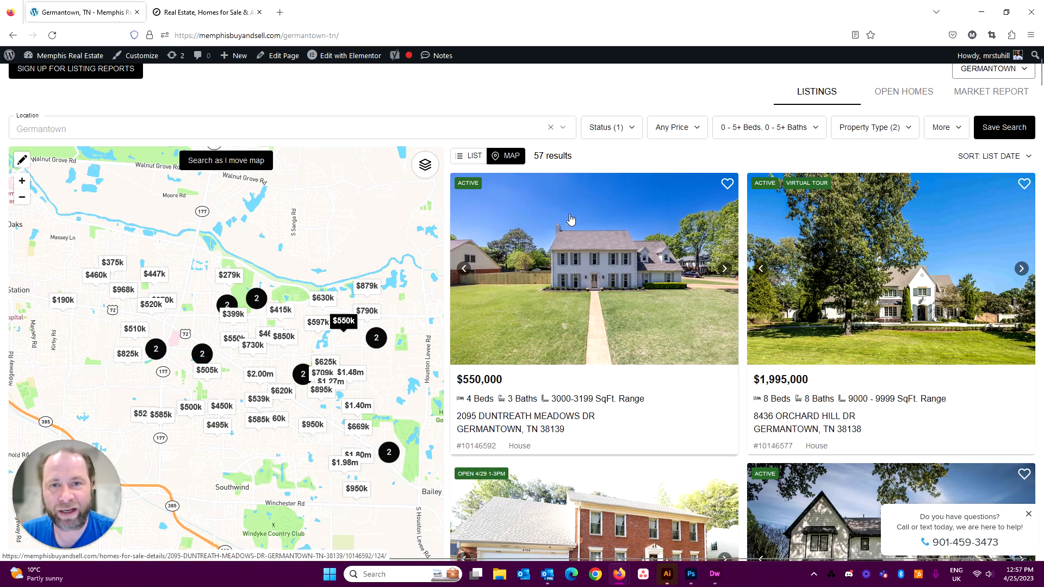
scroll("down", 3)
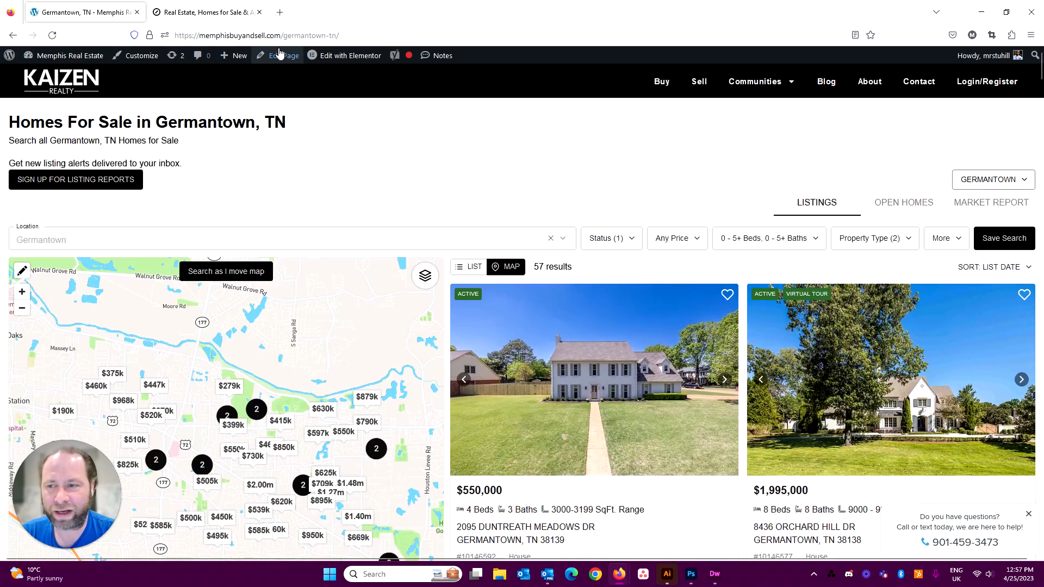
scroll("down", 3)
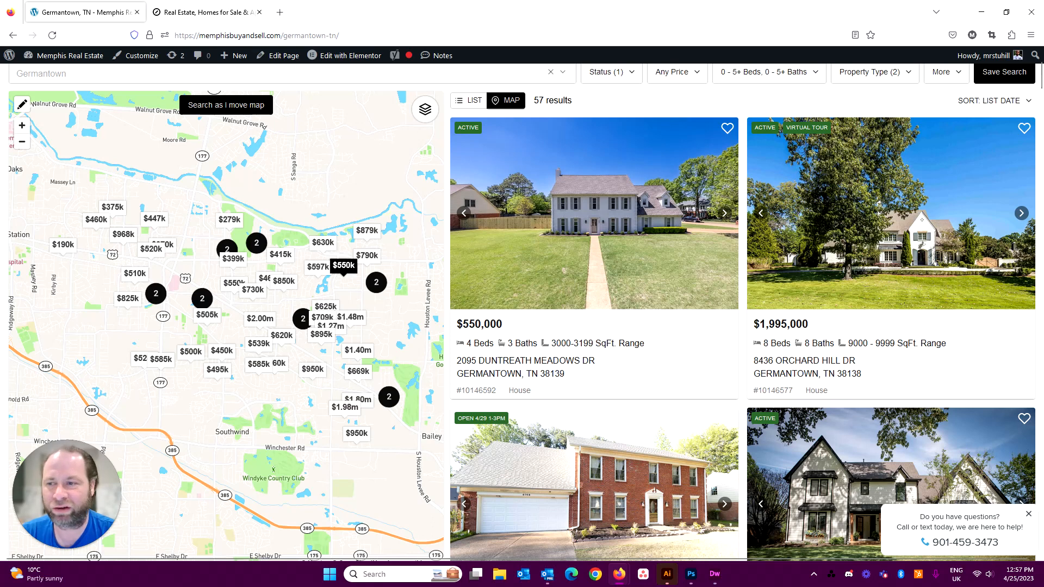
scroll("down", 3)
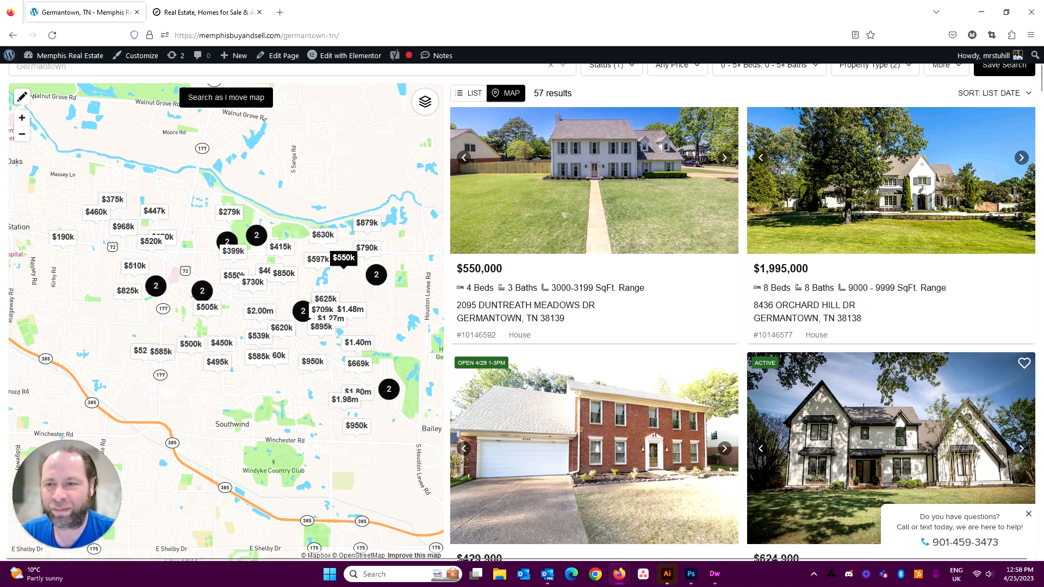
mouse_move(793, 69)
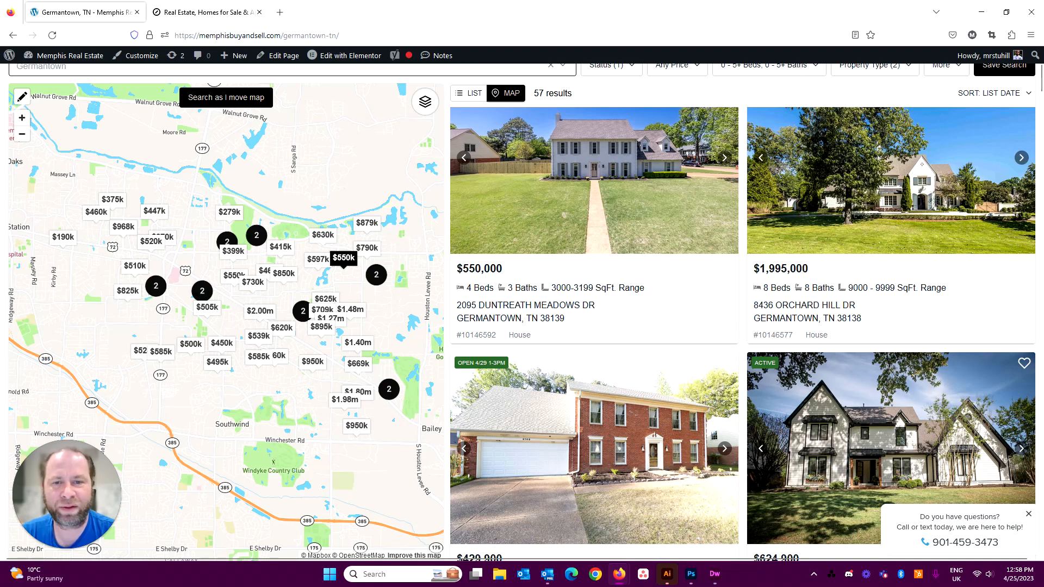
scroll("down", 3)
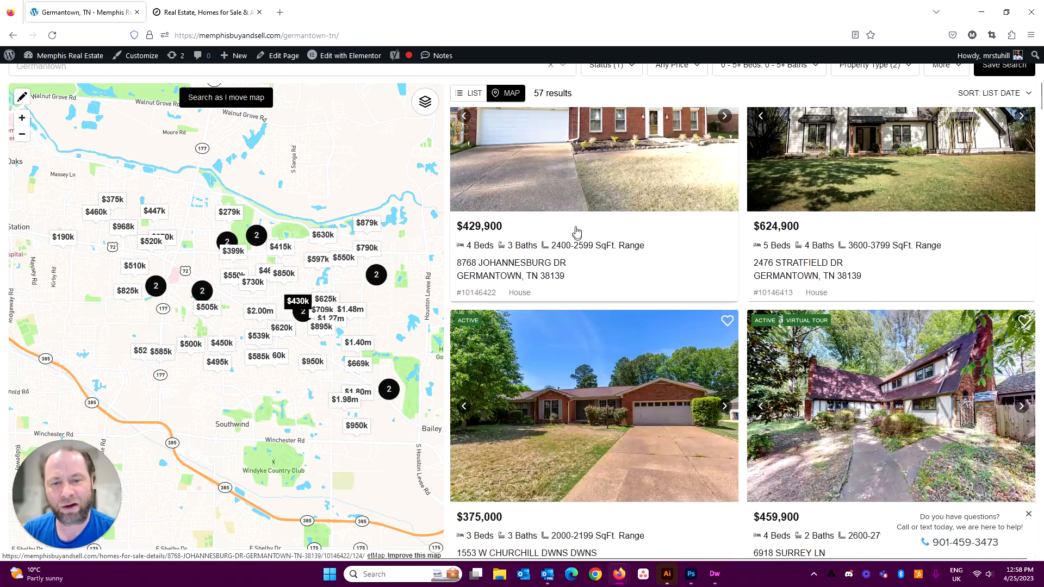
scroll("down", 3)
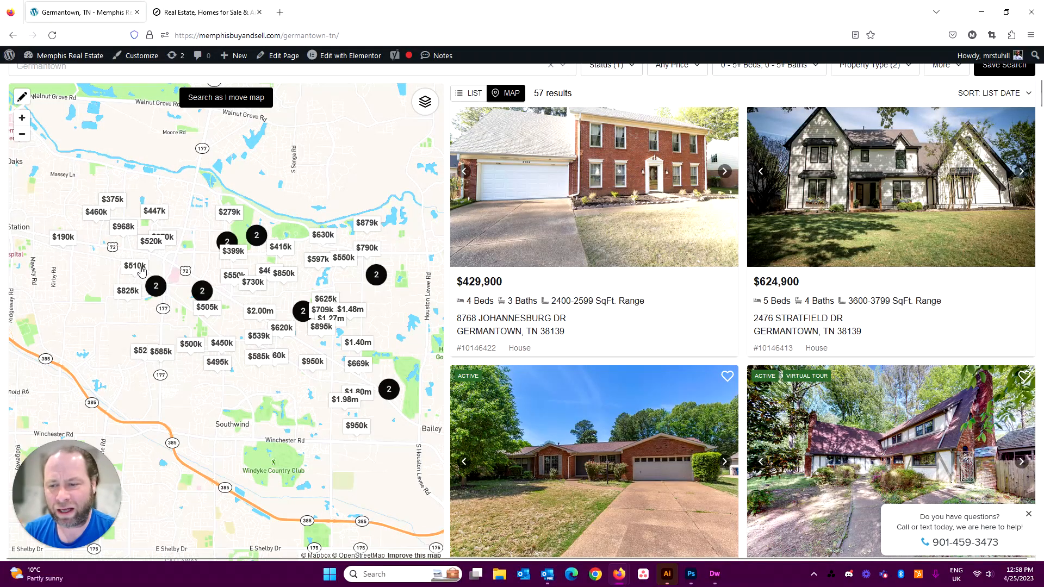
scroll("down", 3)
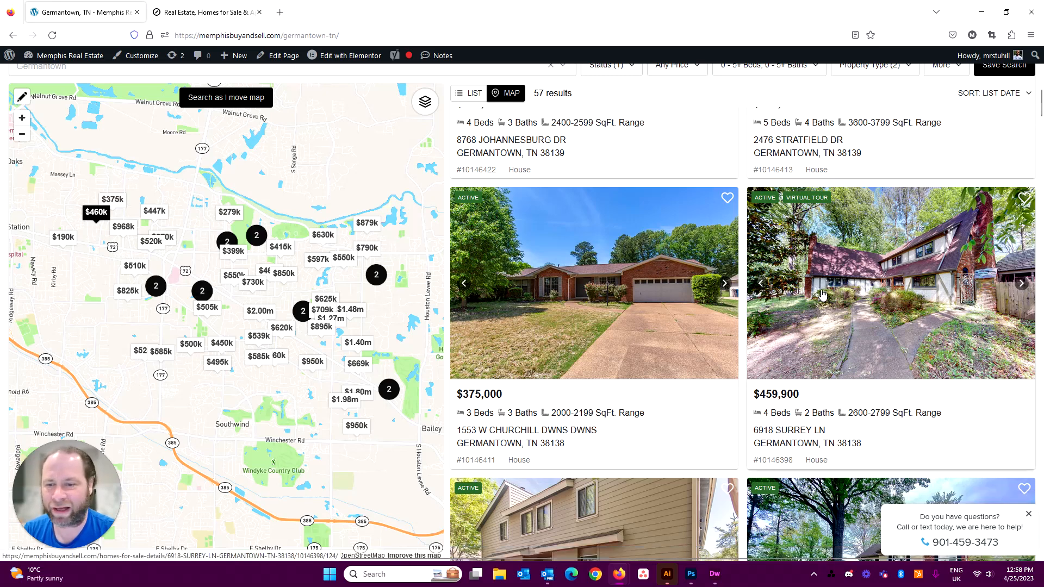
scroll("down", 3)
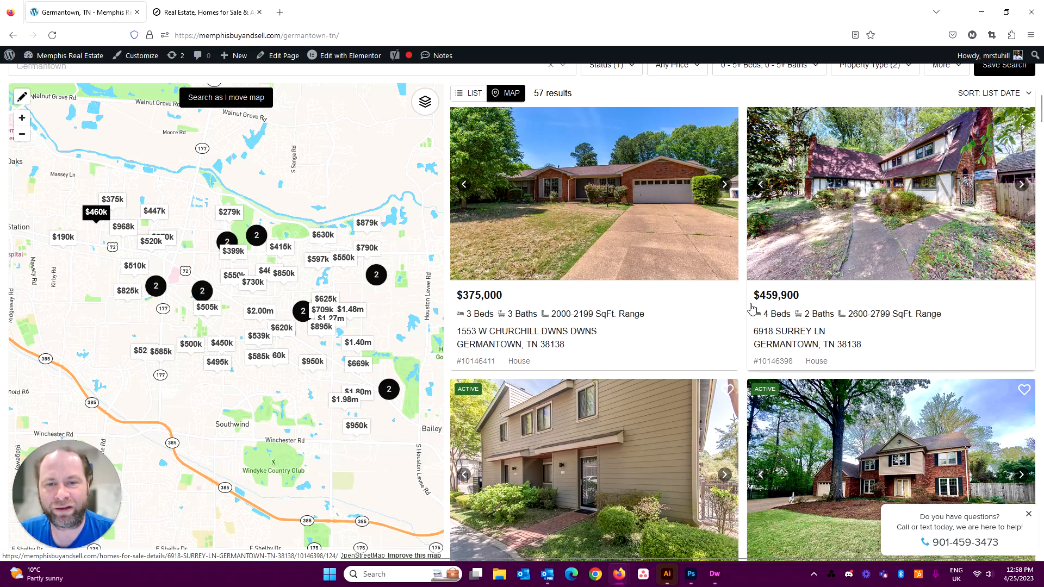
scroll("down", 3)
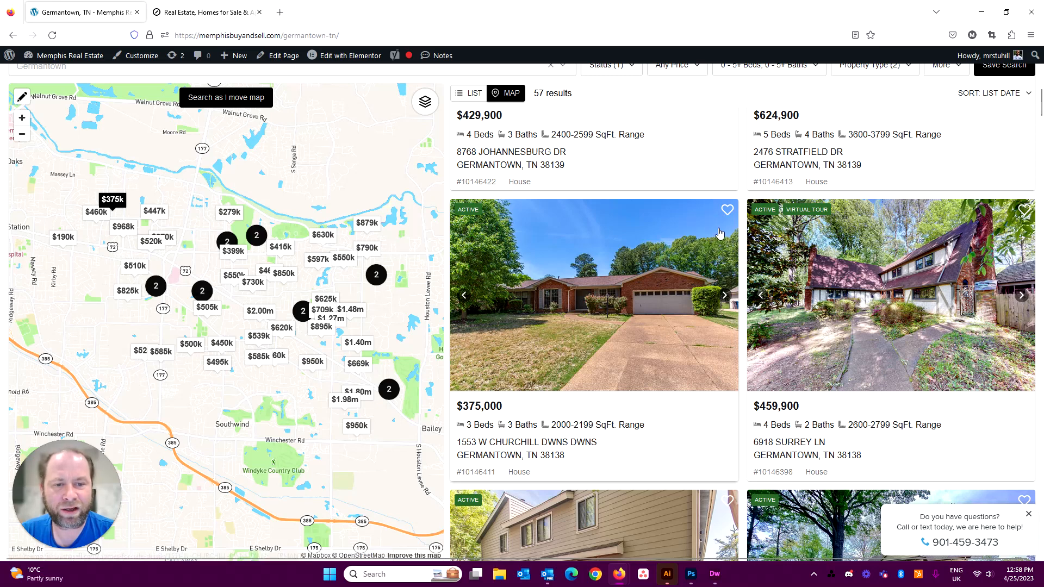
left_click(727, 208)
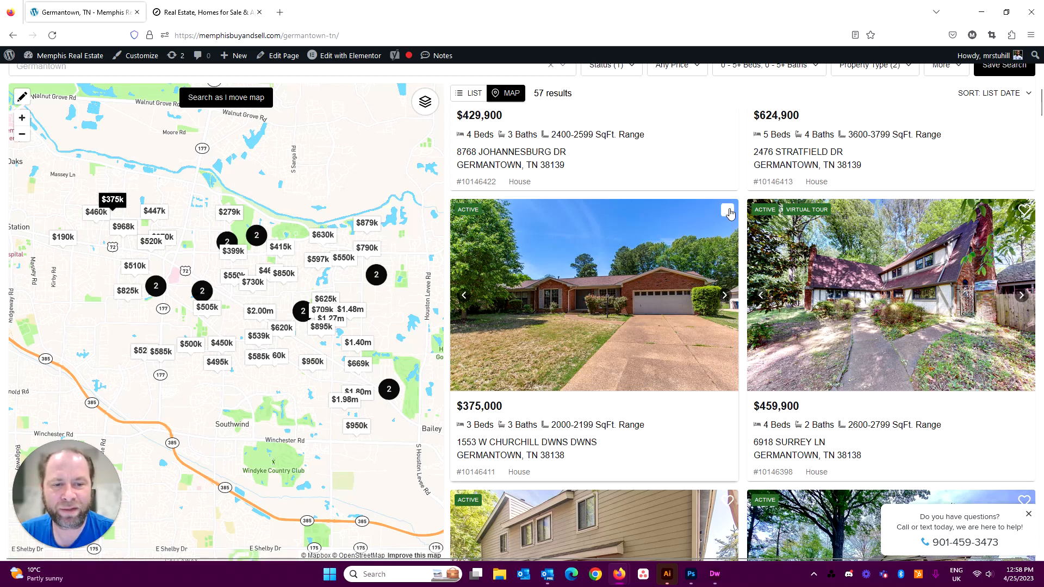
left_click(728, 209)
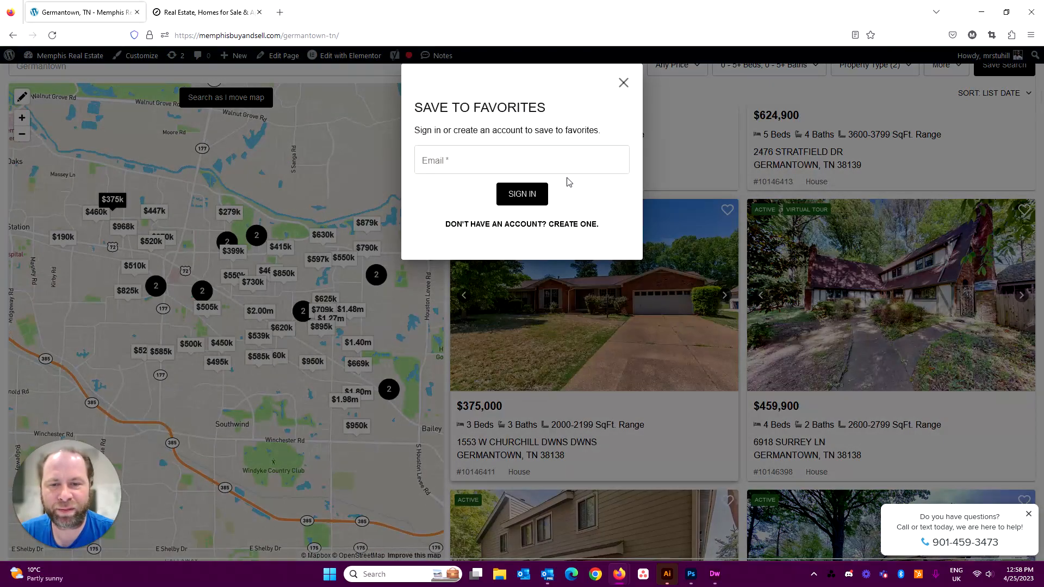
left_click(623, 82)
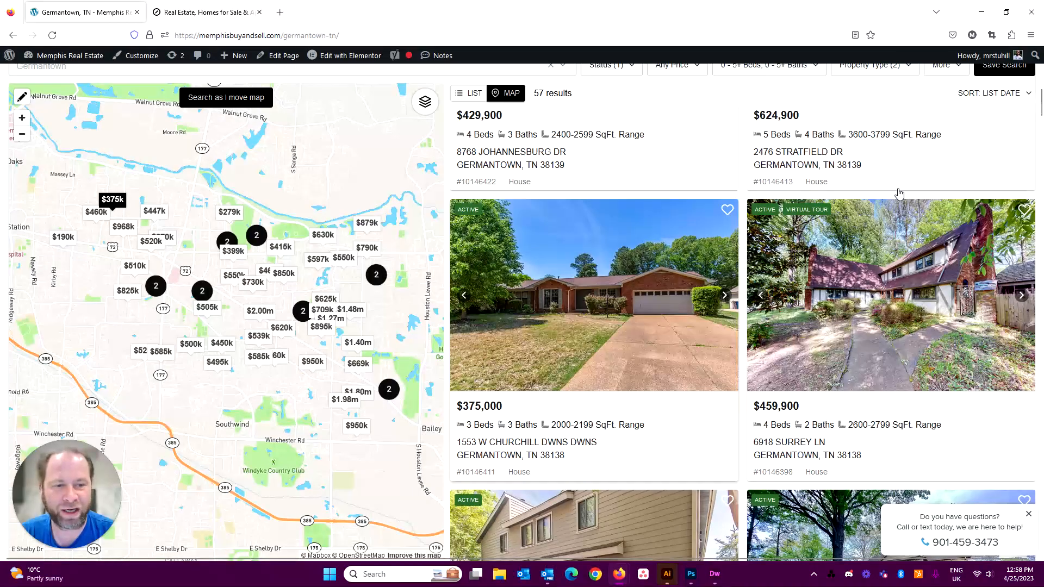
scroll("down", 3)
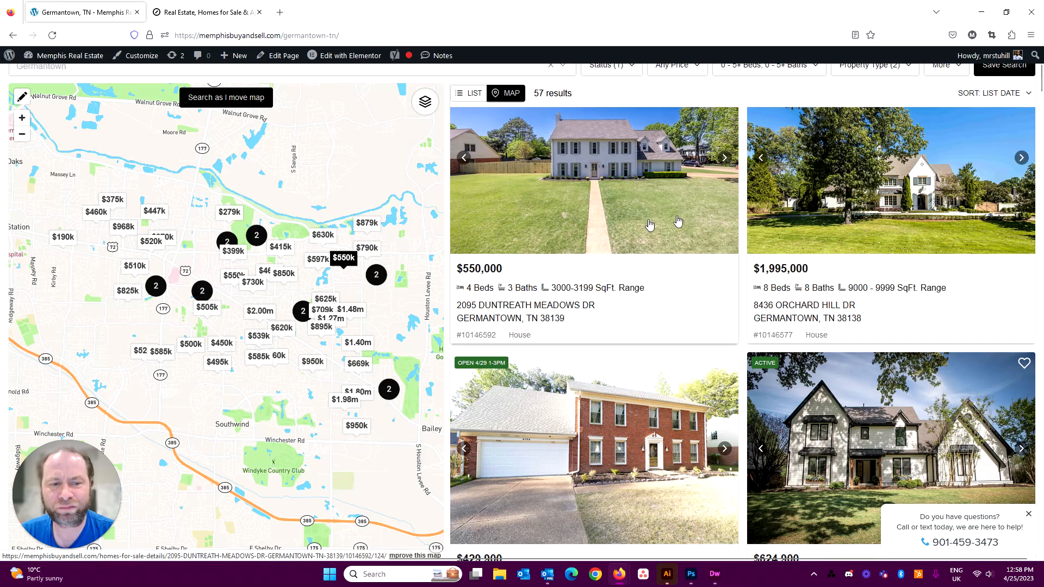
scroll("down", 3)
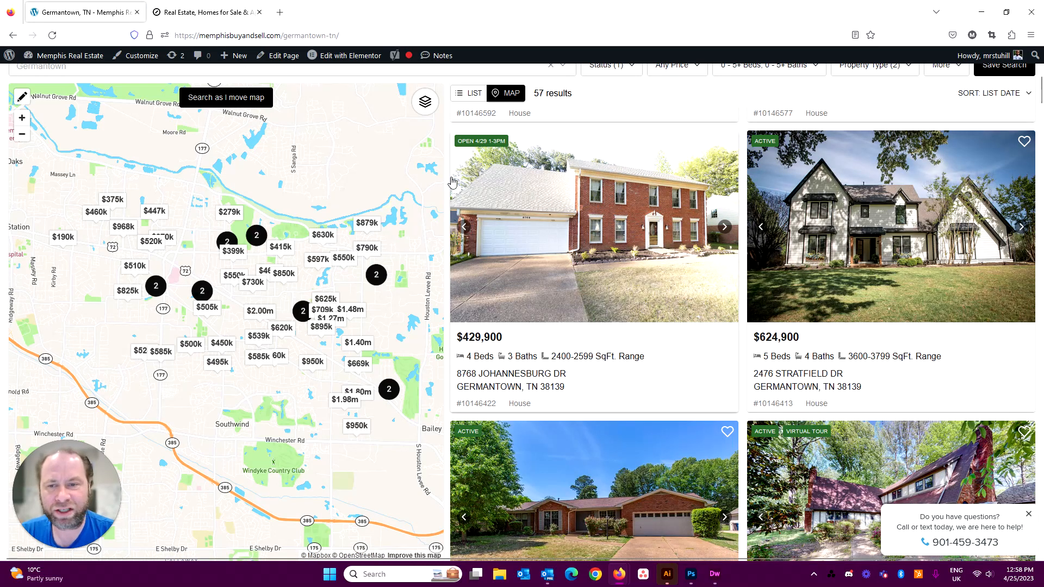
Load Realtor.com in the Compass tab and open a new tab for Redfin.
left_click(278, 12)
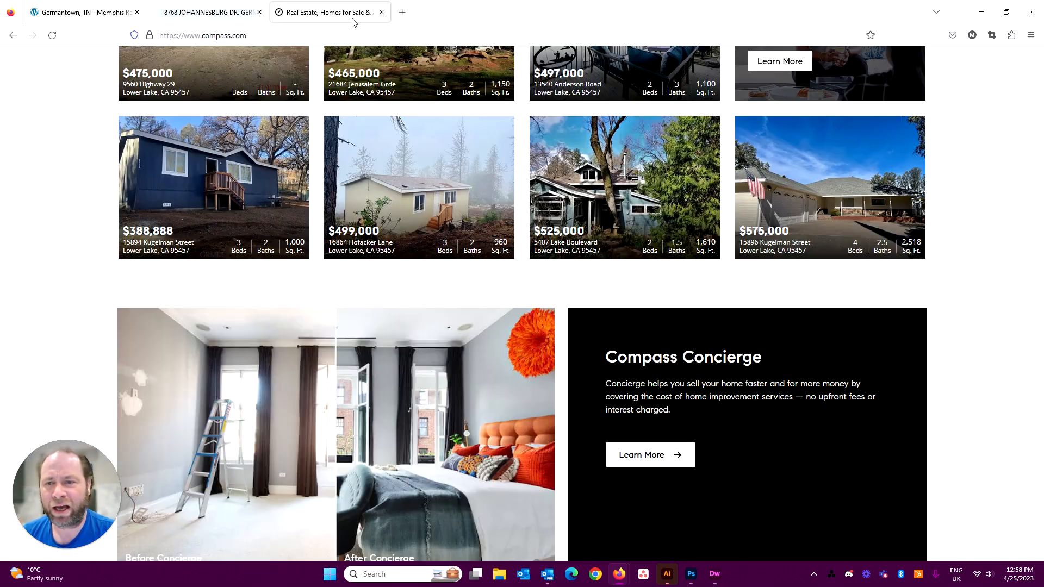
type("realtor.com")
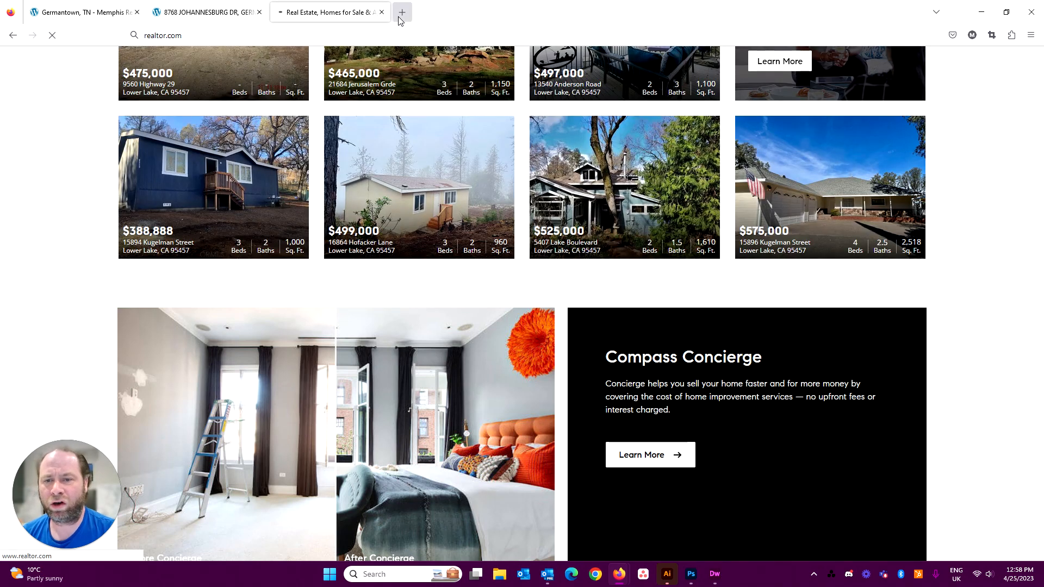
left_click(402, 12)
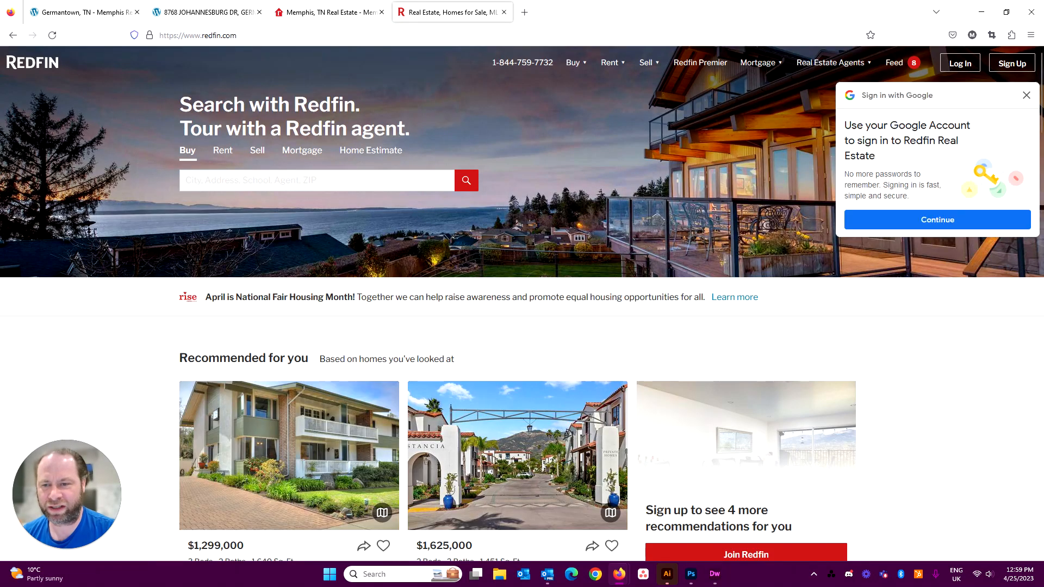
Search Redfin for Memphis homes for sale after clearing the stray search text.
type("red")
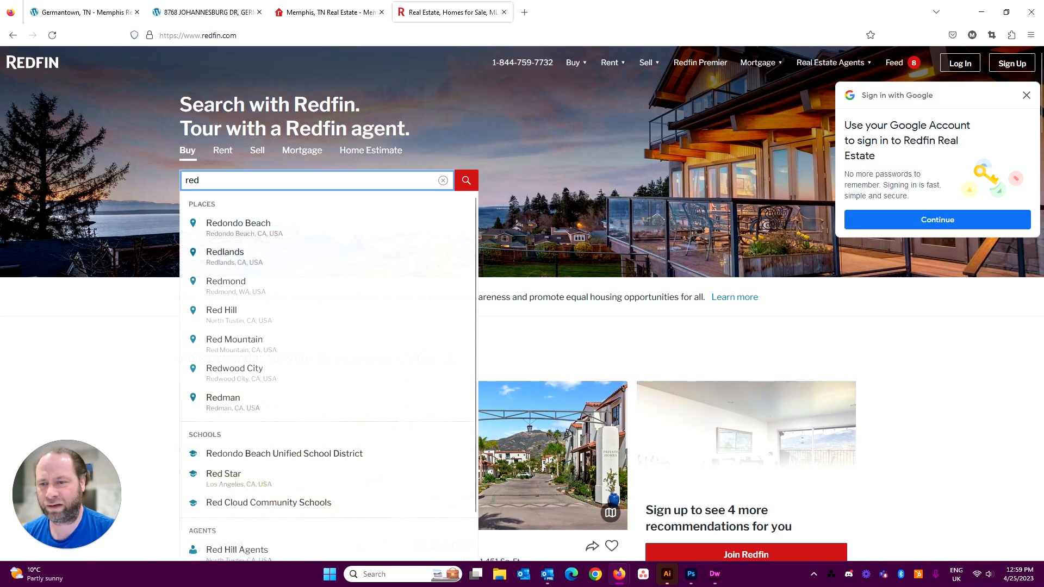
key("Backspace")
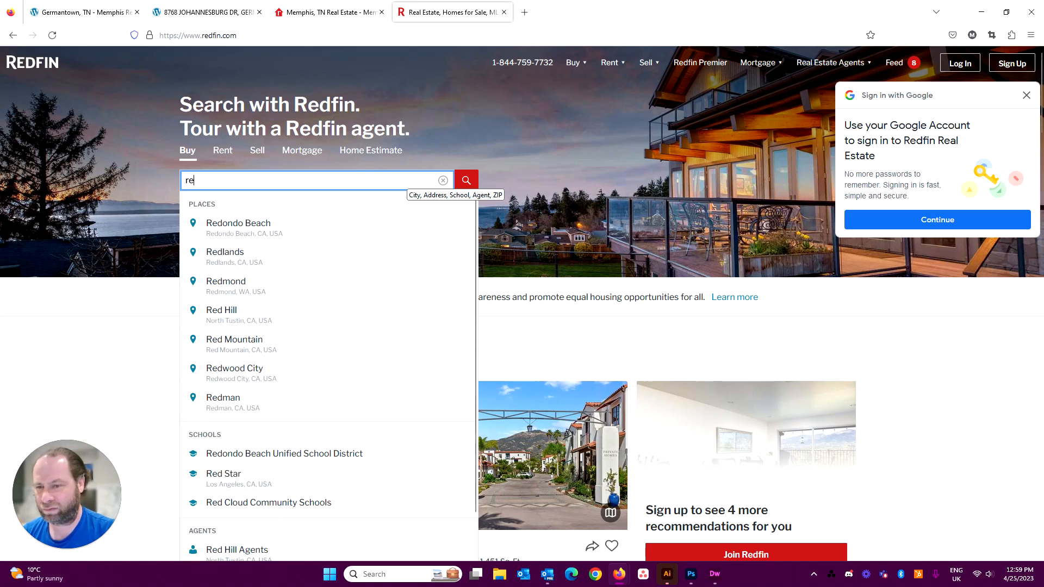
left_click(443, 180)
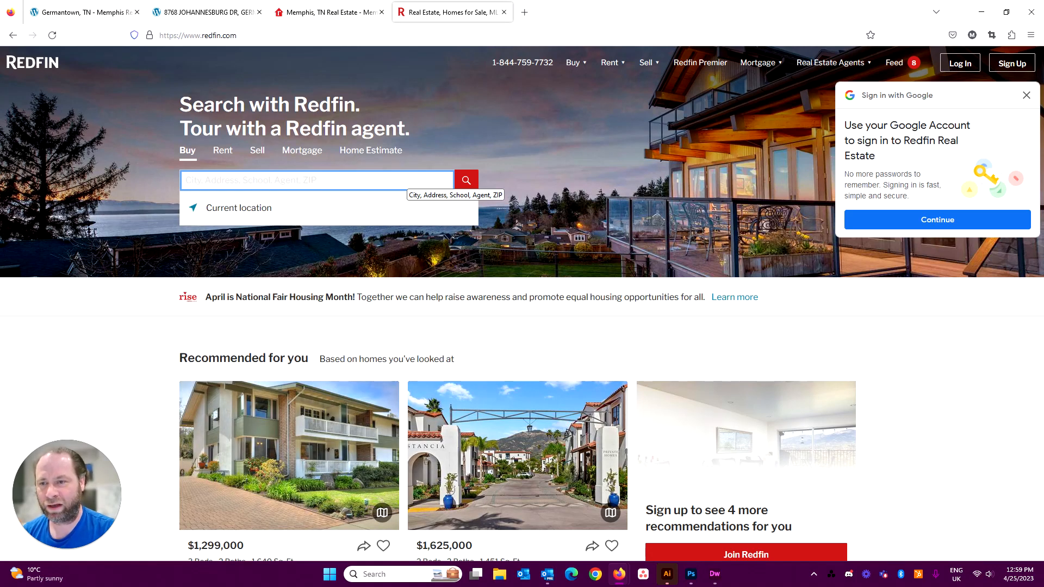
type("memphis")
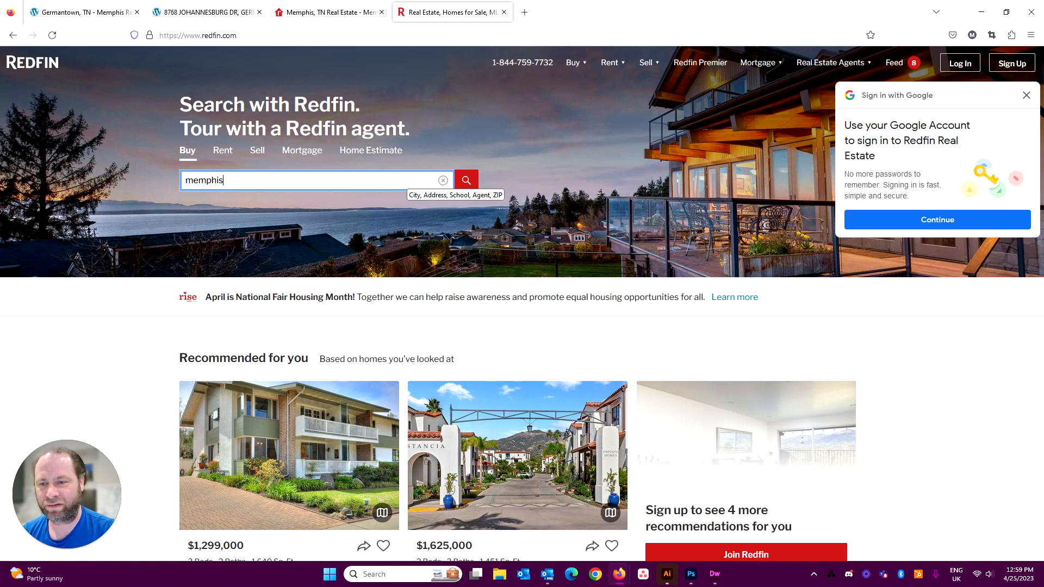
left_click(466, 179)
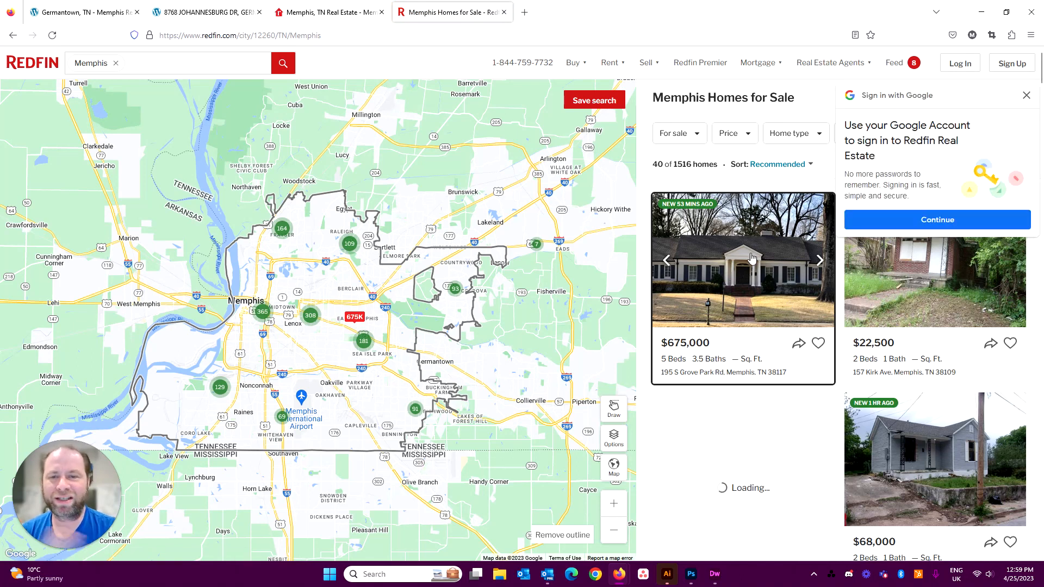
left_click(1026, 96)
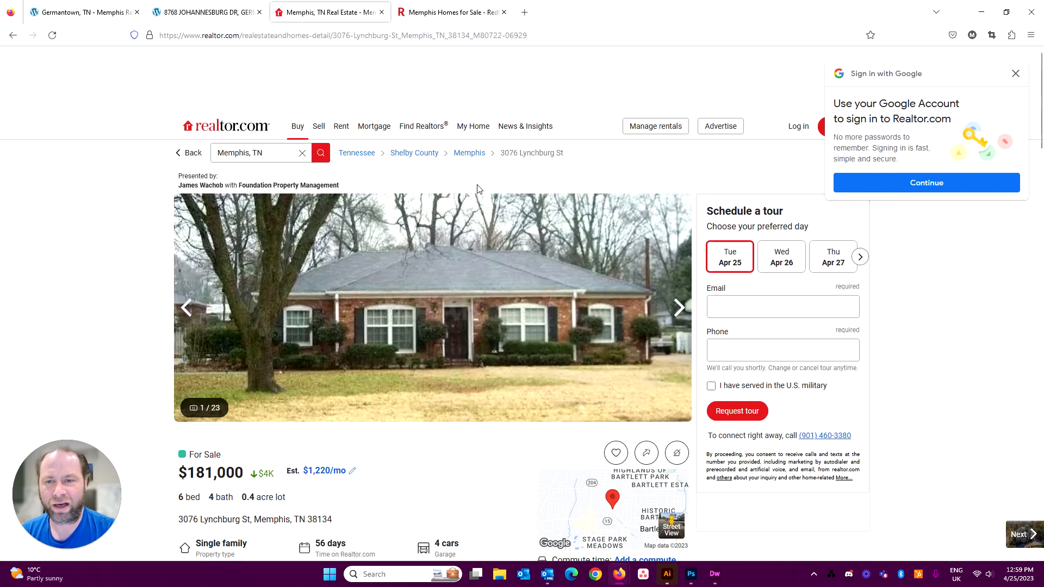
Go back from the Lynchburg St listing to Realtor.com's 2,538 Memphis, TN results.
left_click(190, 152)
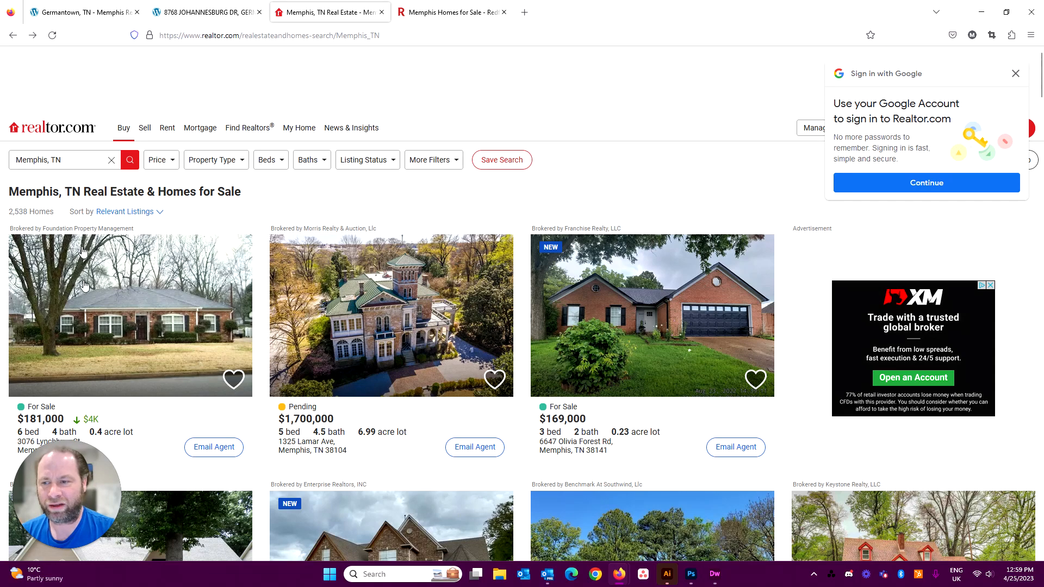
scroll("down", 3)
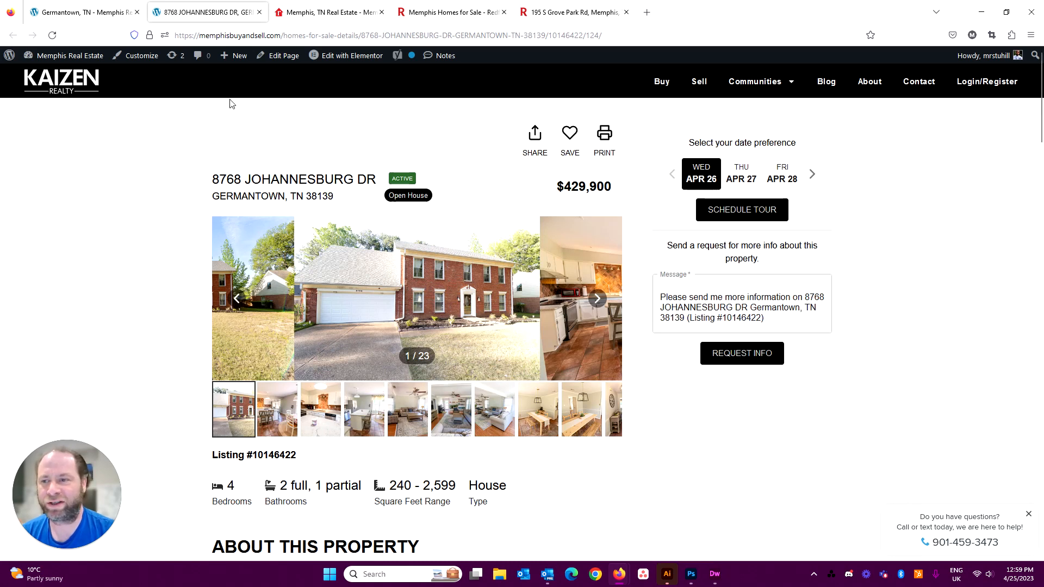
mouse_move(373, 174)
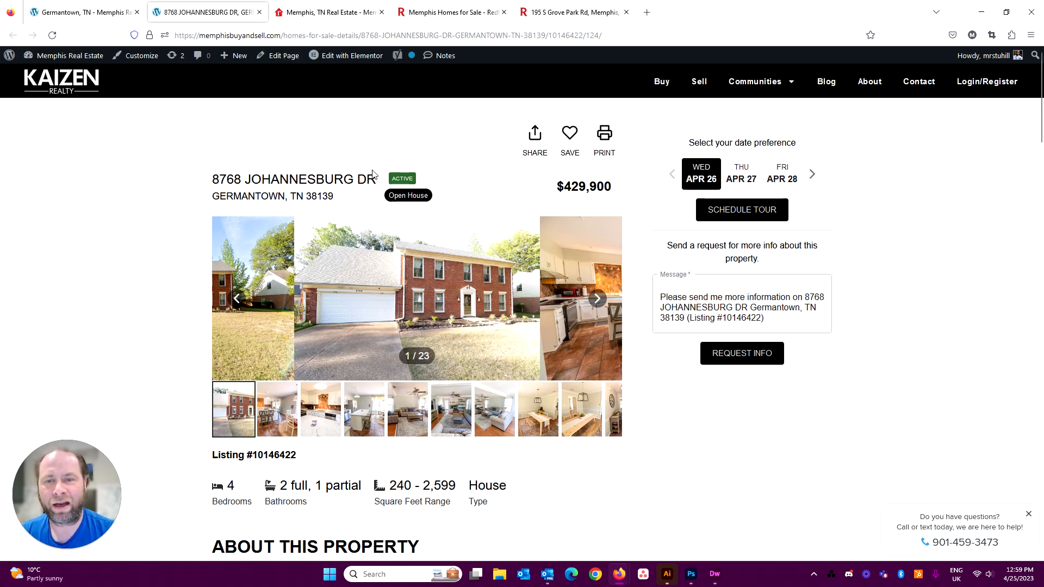
mouse_move(213, 190)
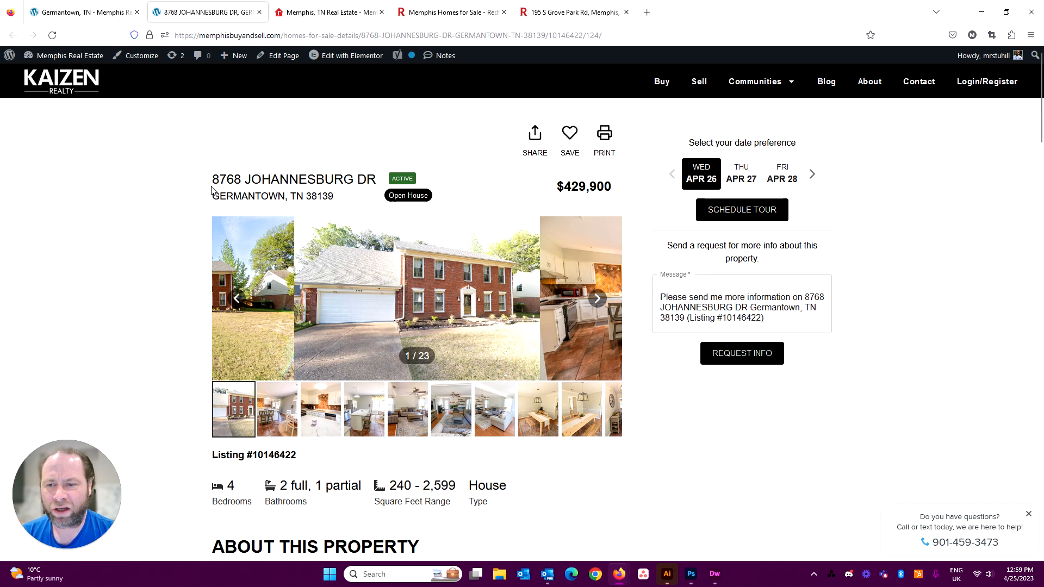
mouse_move(209, 185)
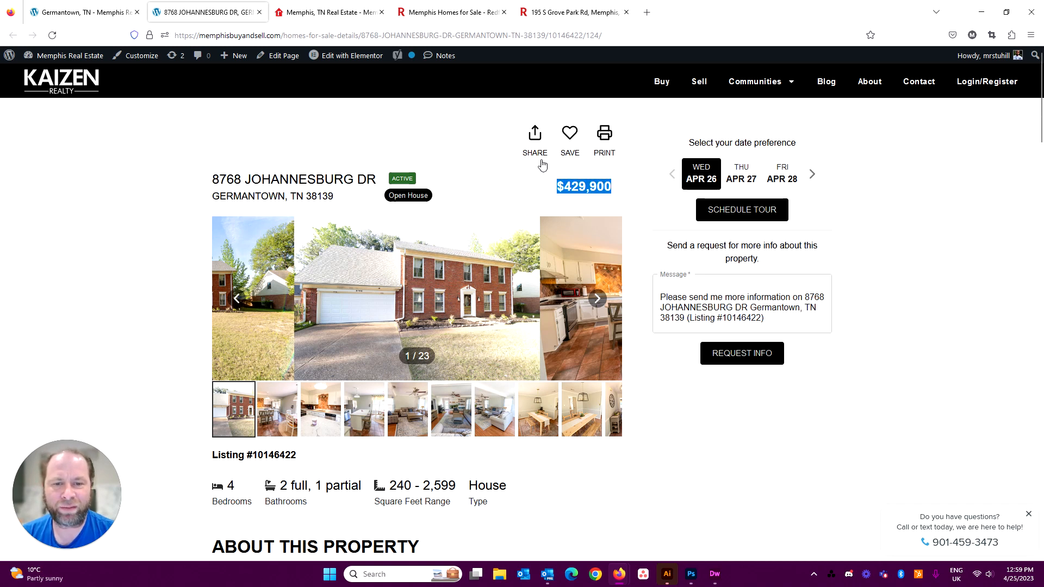
mouse_move(584, 138)
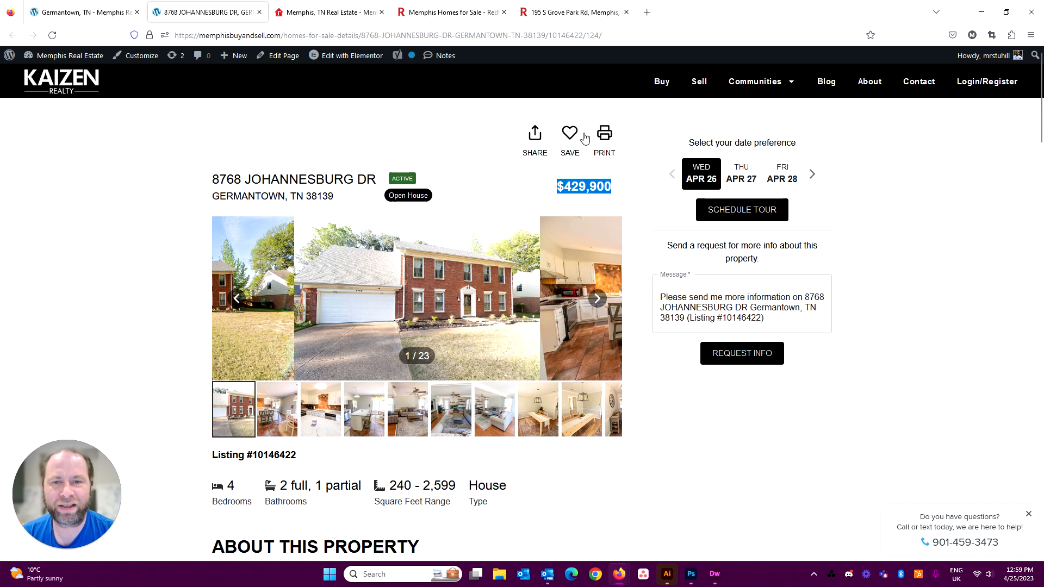
mouse_move(602, 164)
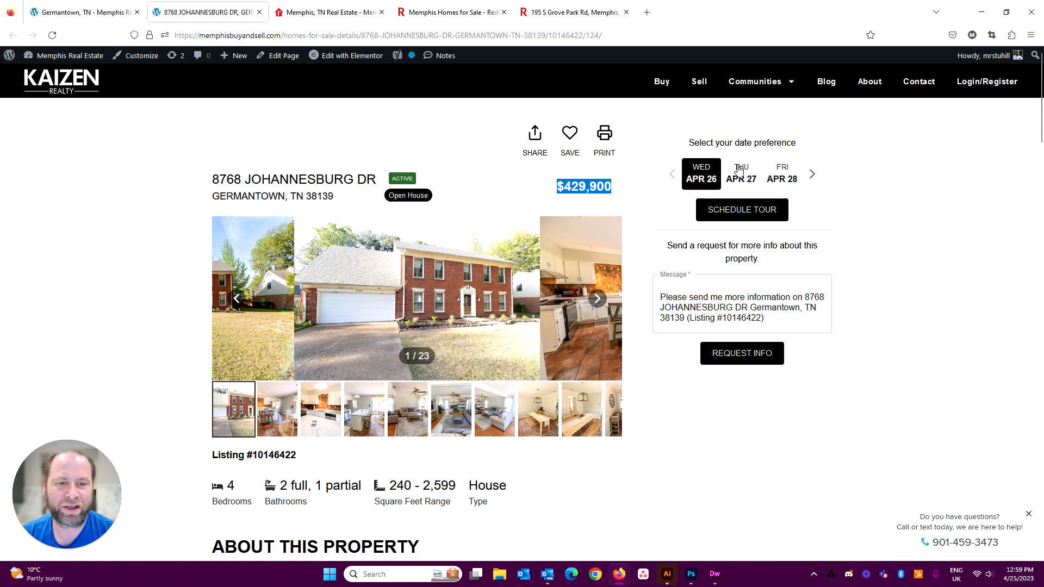
mouse_move(708, 235)
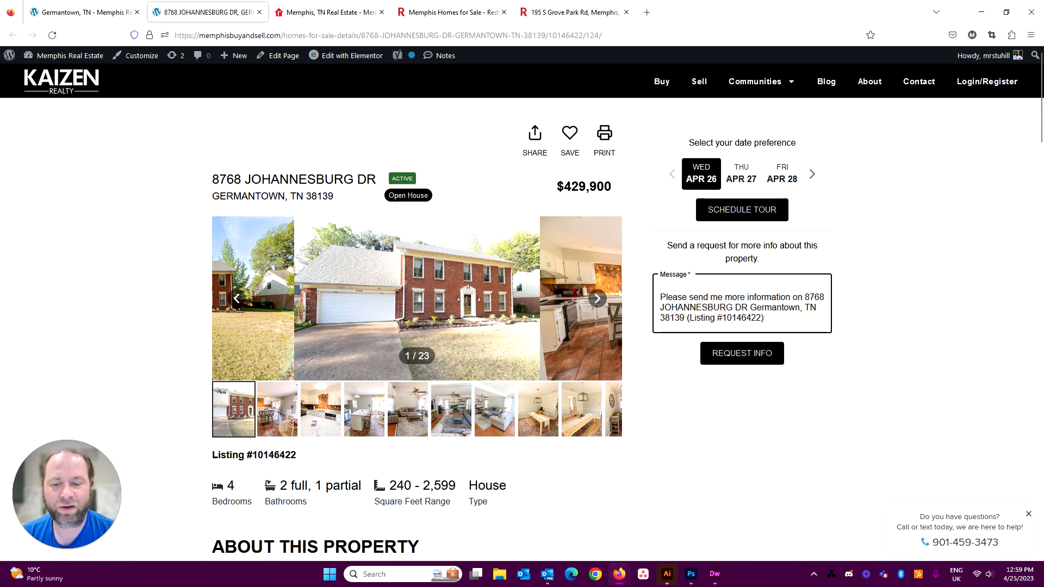
left_click(329, 12)
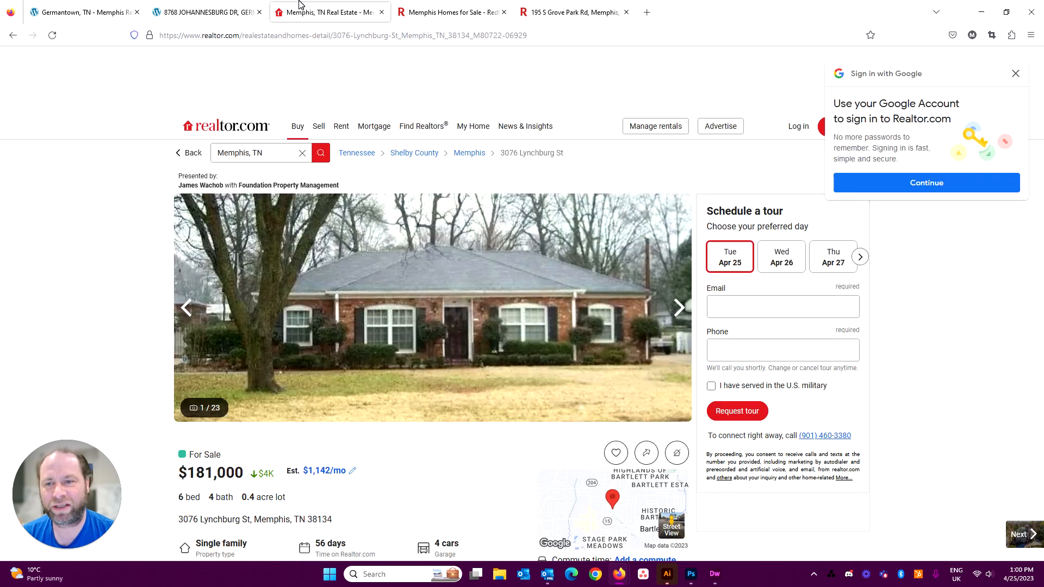
mouse_move(538, 228)
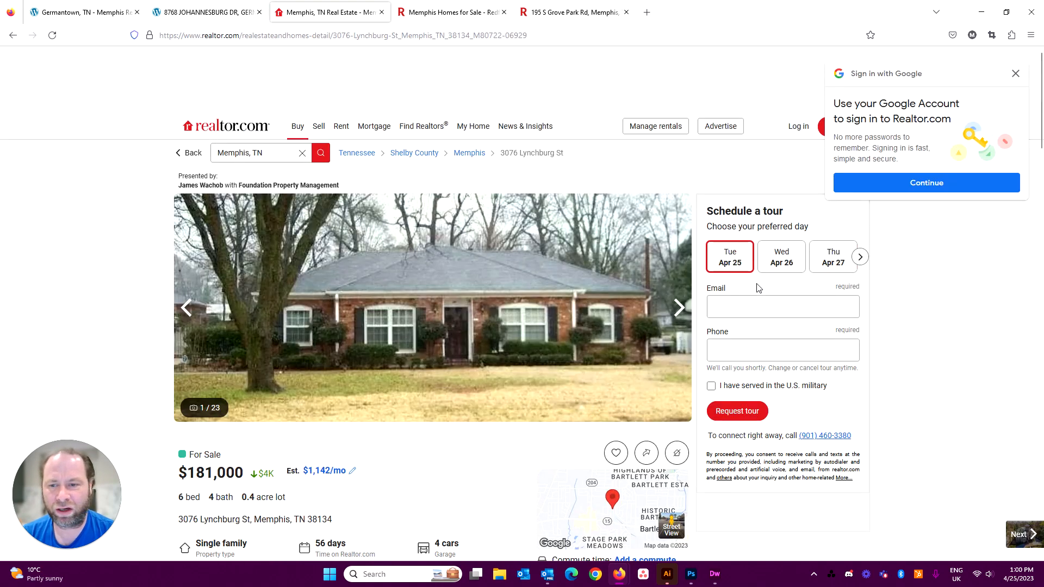
scroll("down", 3)
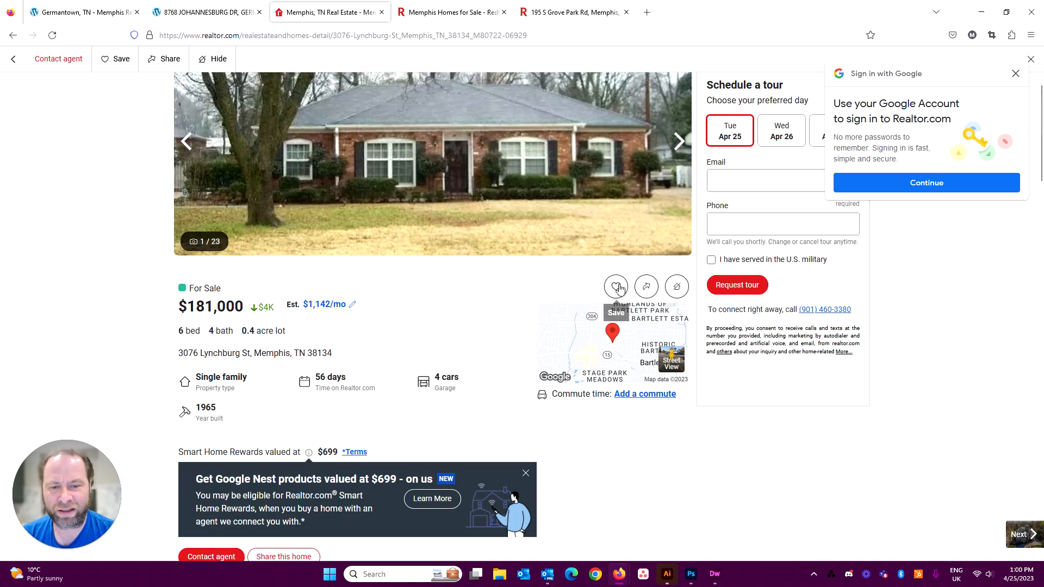
left_click(569, 12)
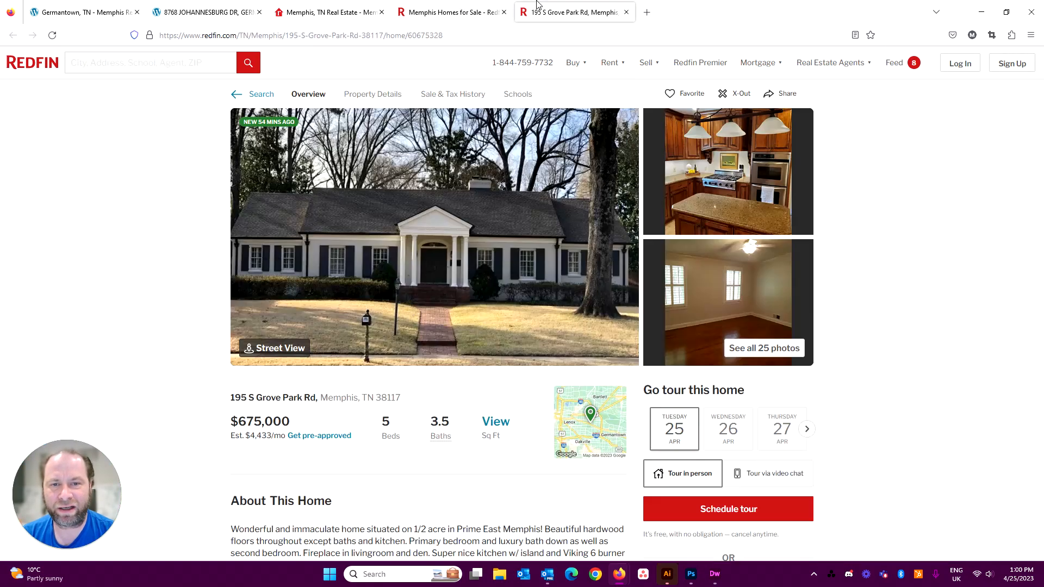
scroll("down", 3)
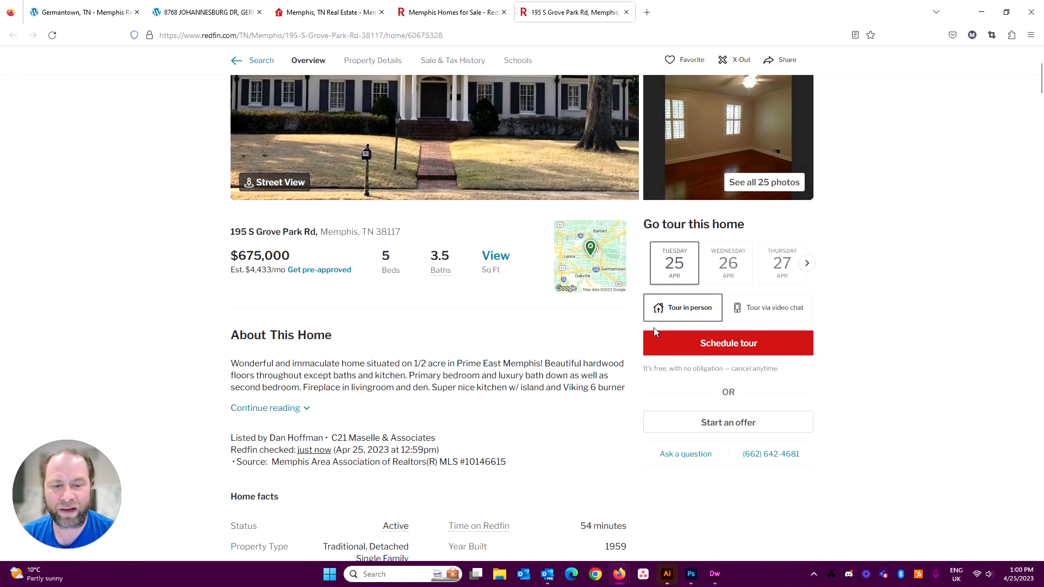
scroll("down", 3)
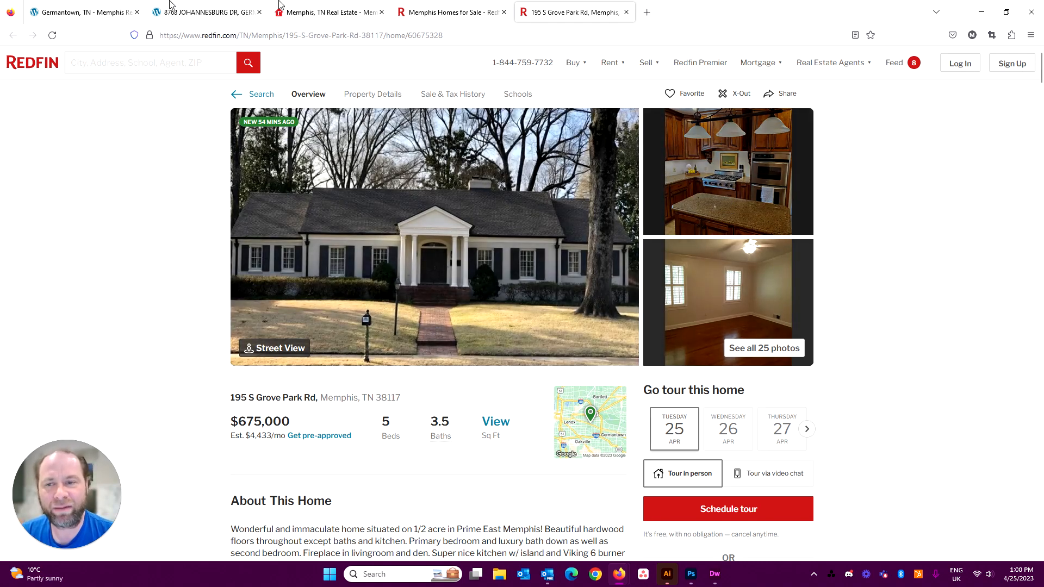
Close the 8768 Johannesburg Dr listing and review the Germantown guide, schools and amenities.
left_click(206, 12)
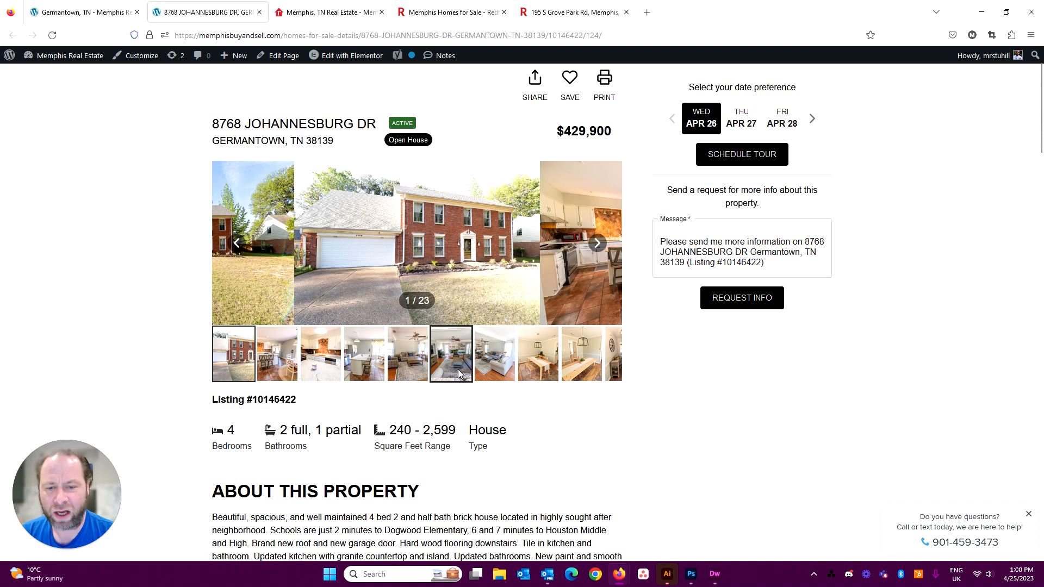
left_click(493, 353)
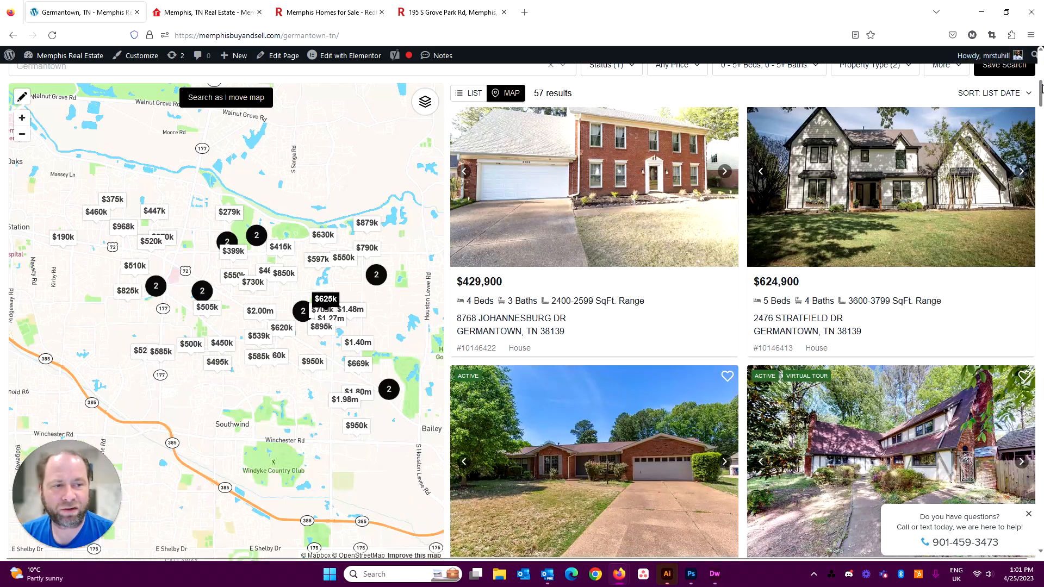
scroll("down", 3)
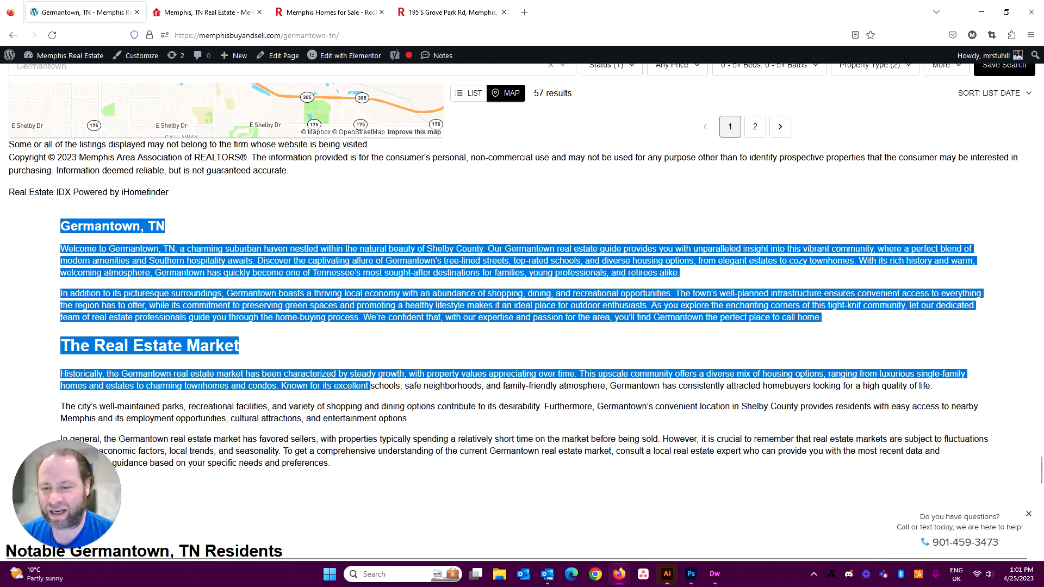
scroll("down", 3)
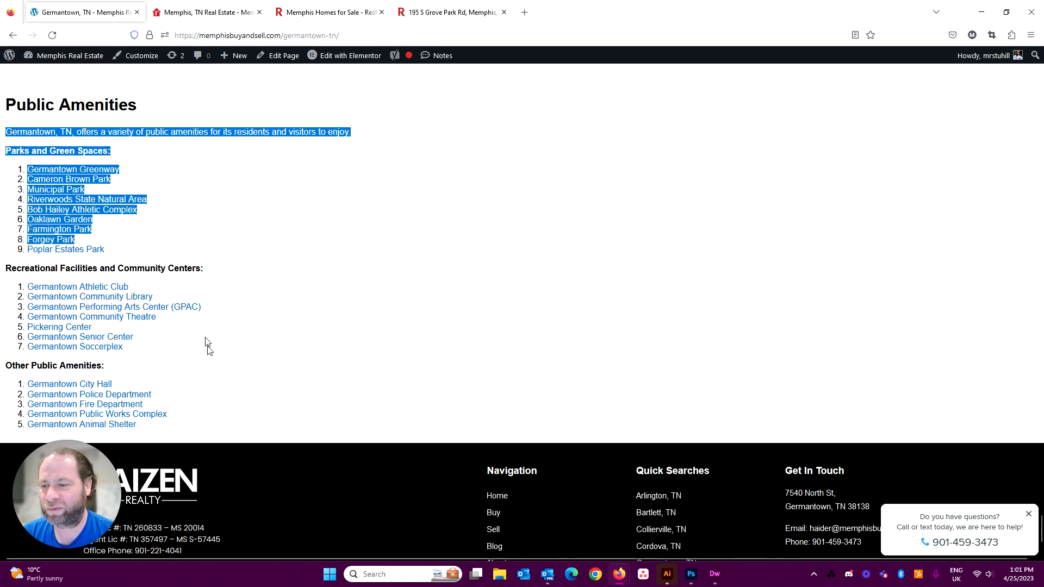
scroll("up", 3)
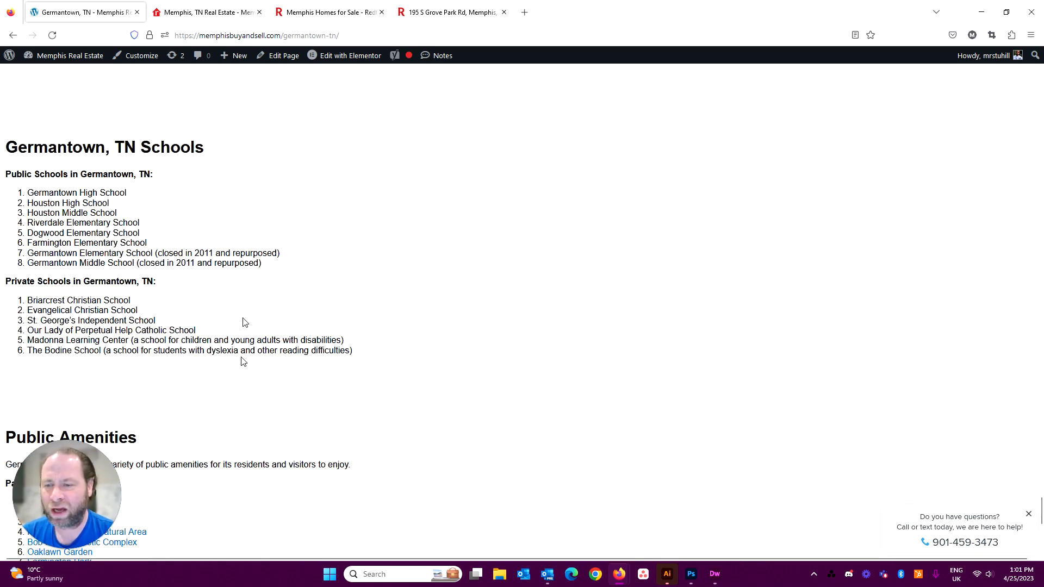
scroll("up", 3)
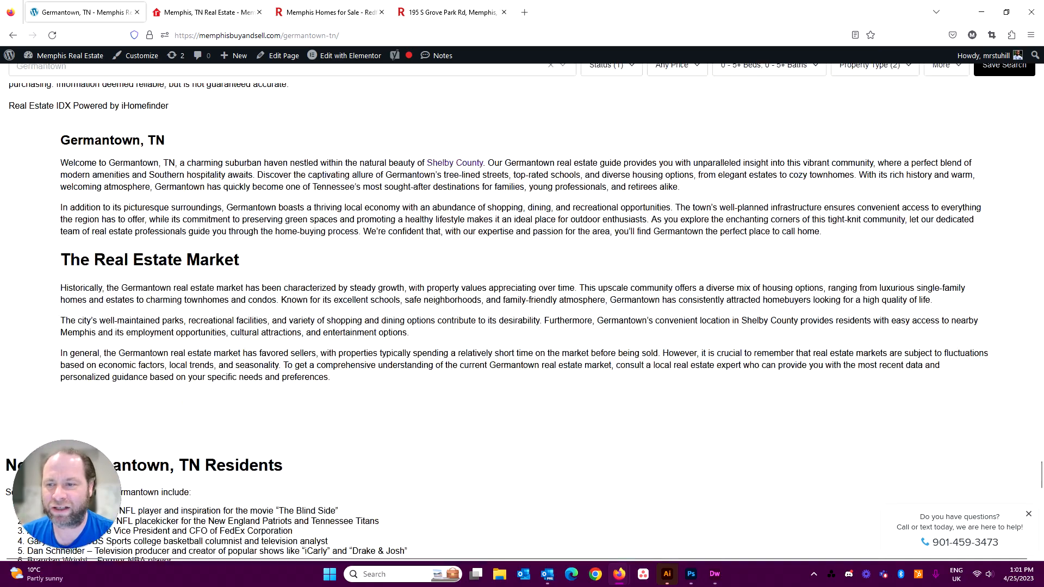
scroll("down", 3)
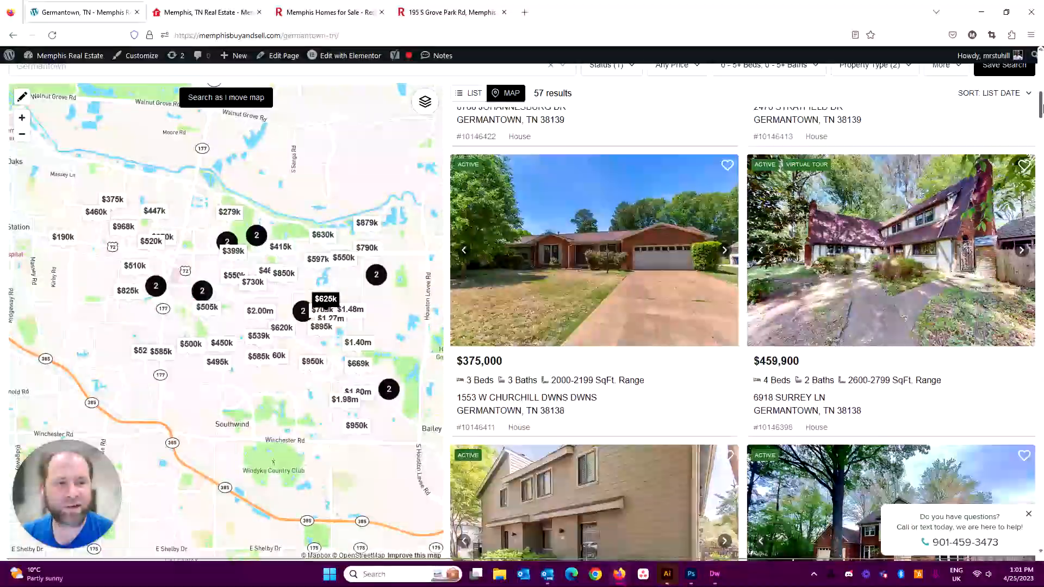
Open the 1553 W Churchill Dwns listing, dismiss its Register popup, and scroll to Interior Features.
left_click(525, 12)
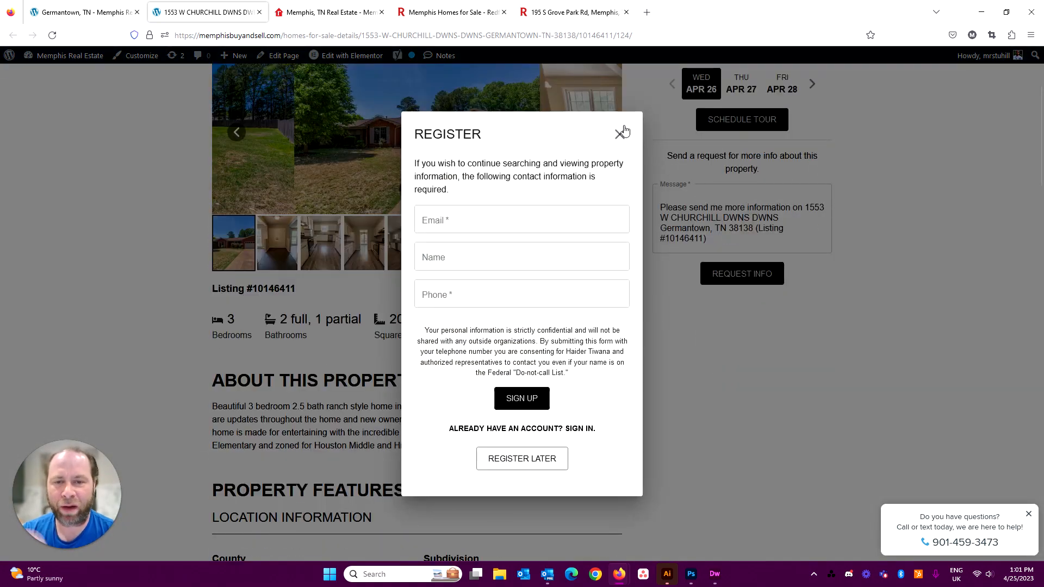
left_click(622, 131)
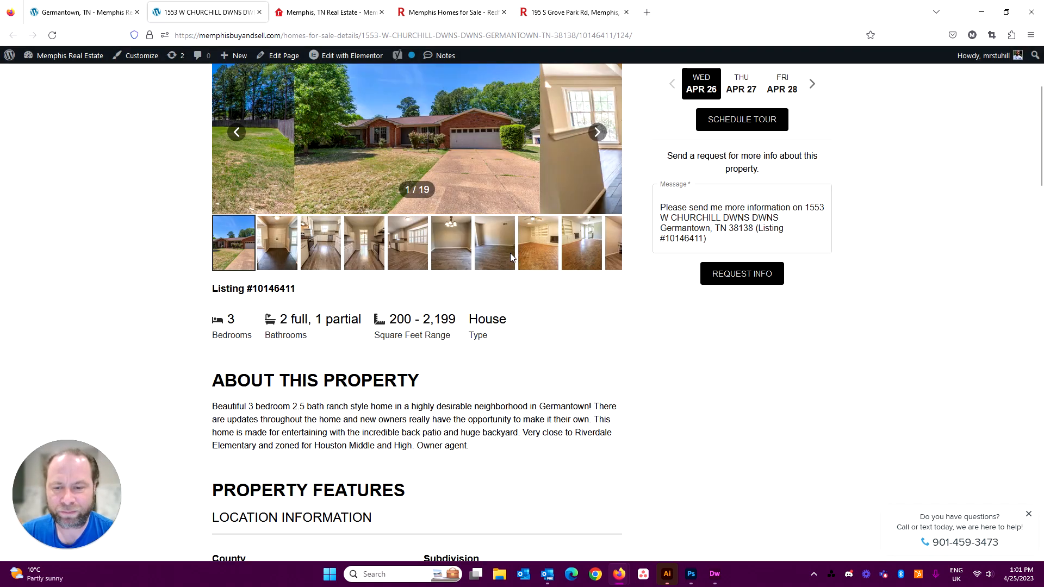
scroll("down", 3)
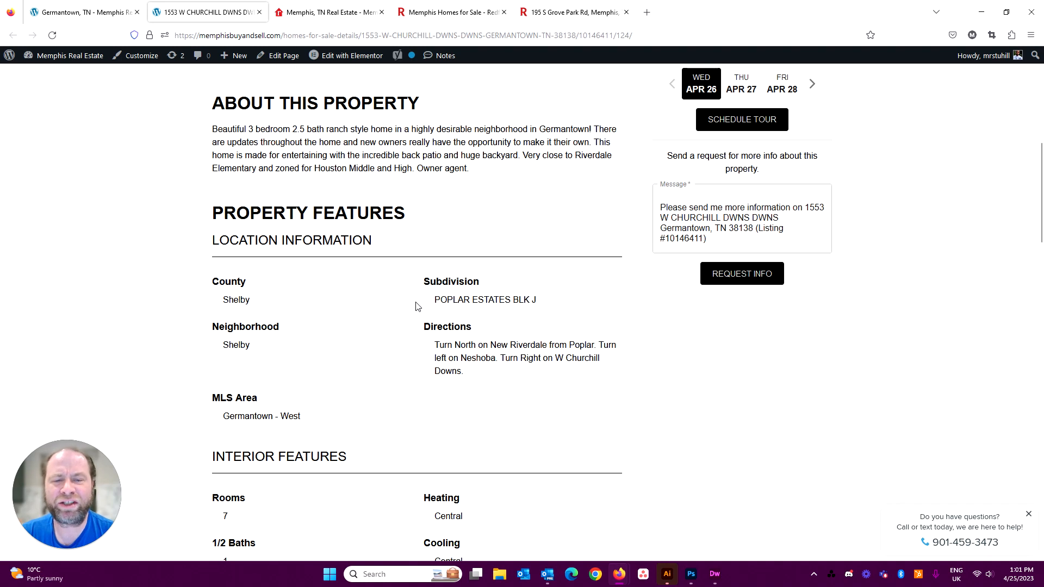
scroll("down", 3)
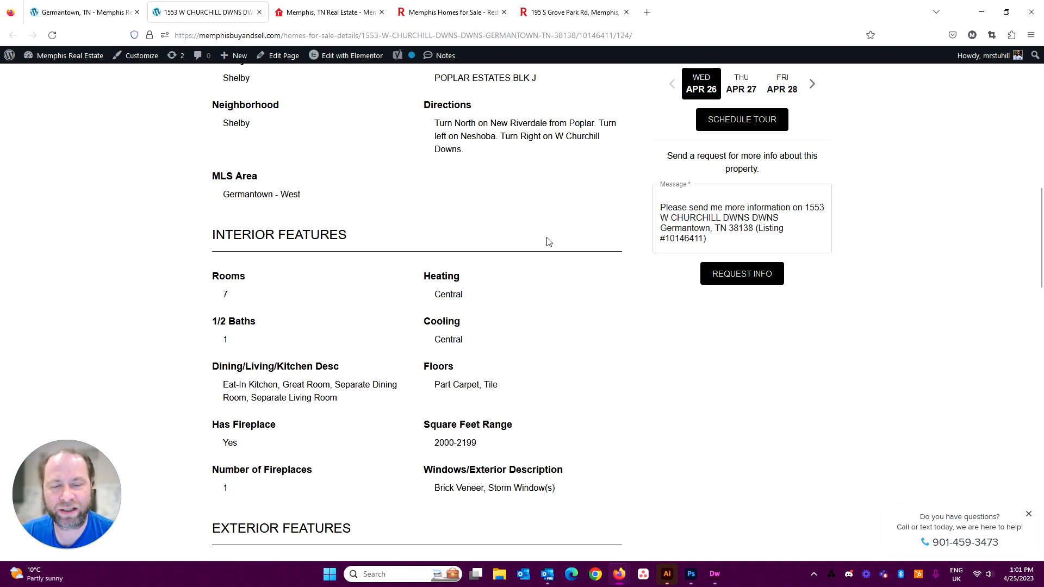
mouse_move(555, 327)
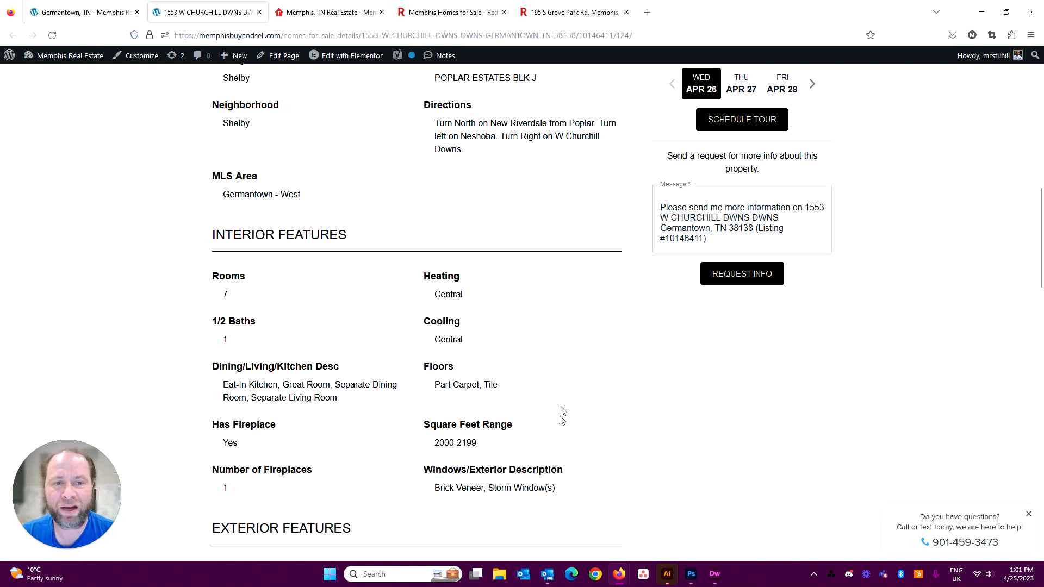
mouse_move(586, 334)
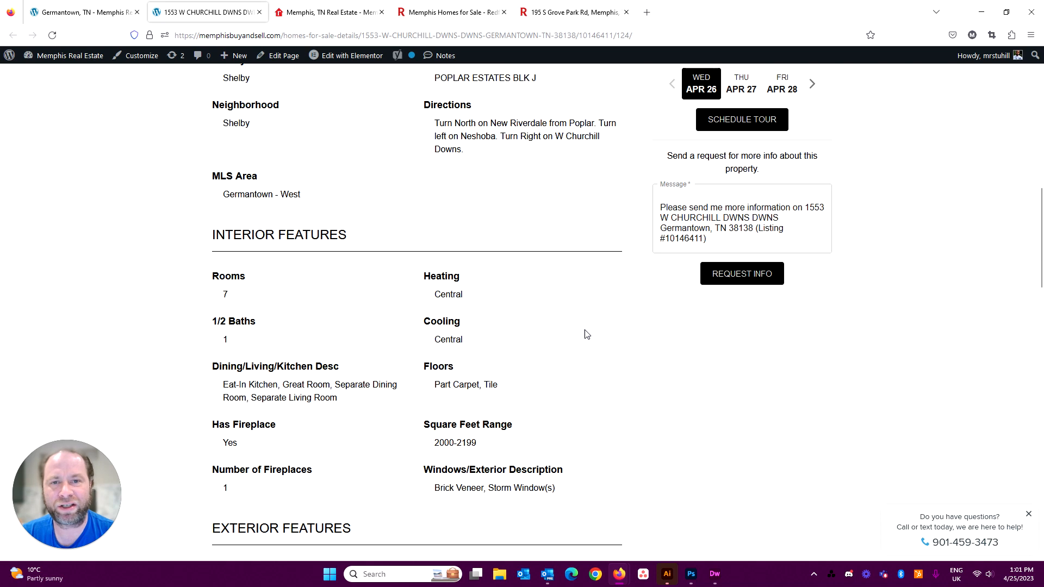
Scroll down to the Schools widget, switch to the SCHOOLS list, then continue through Walk Score.
scroll("down", 3)
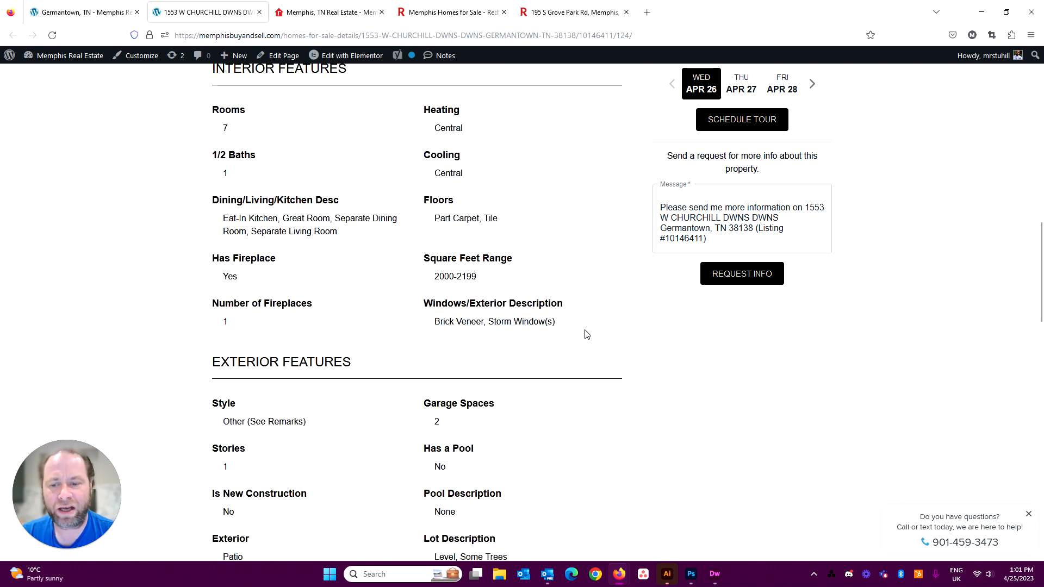
scroll("down", 3)
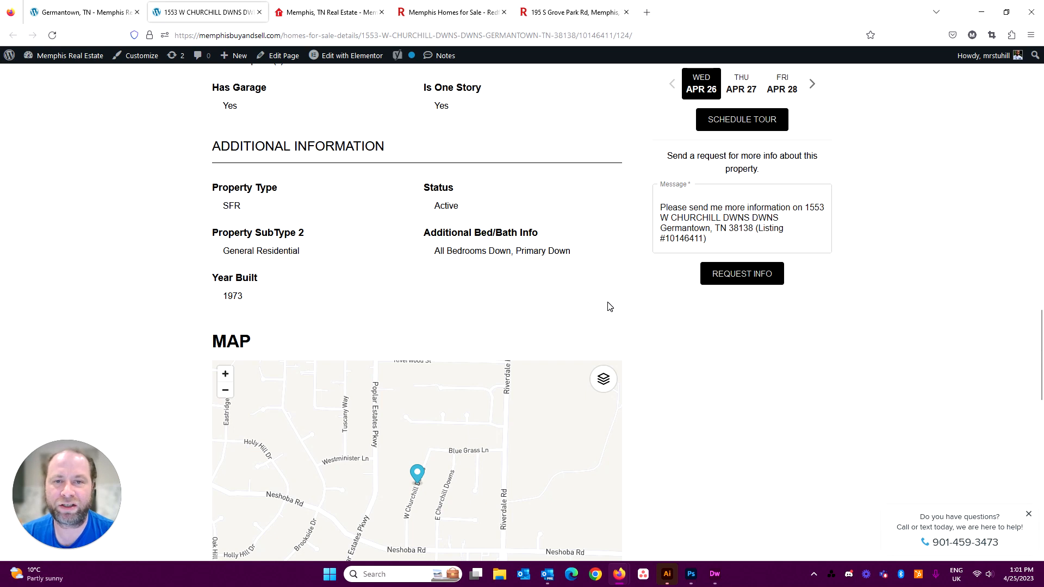
scroll("down", 3)
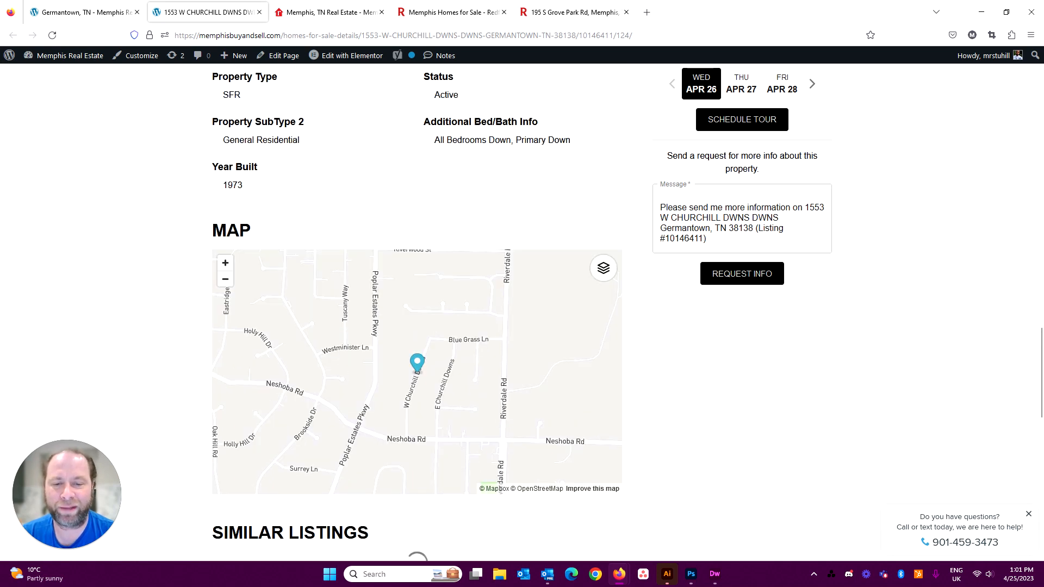
scroll("down", 3)
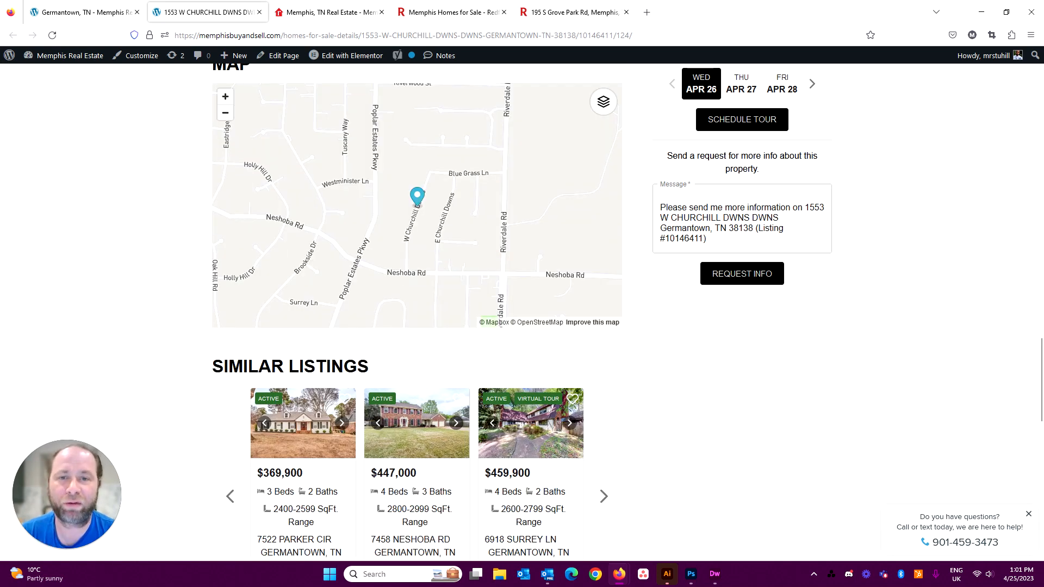
scroll("down", 3)
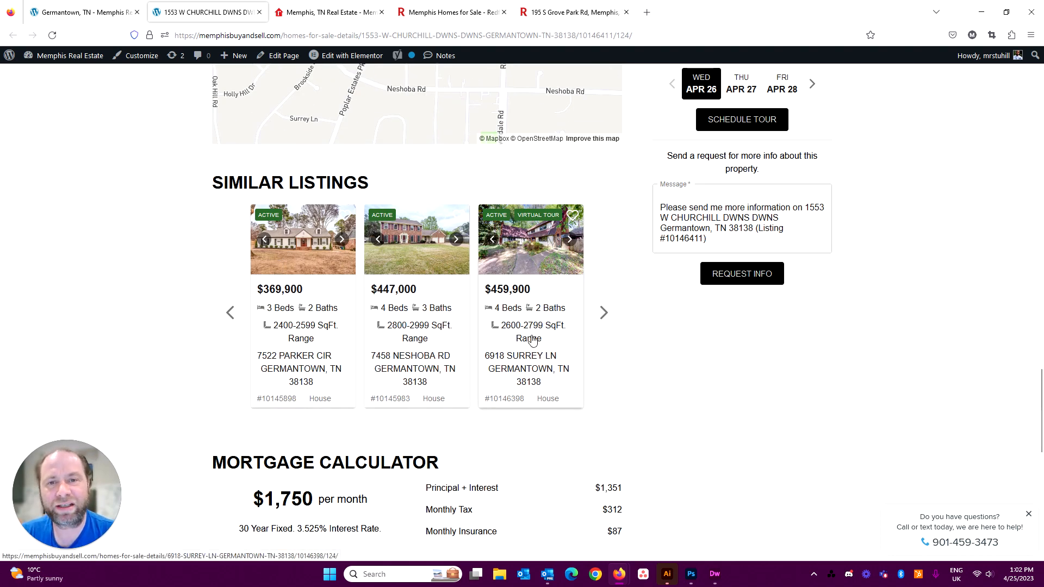
scroll("down", 3)
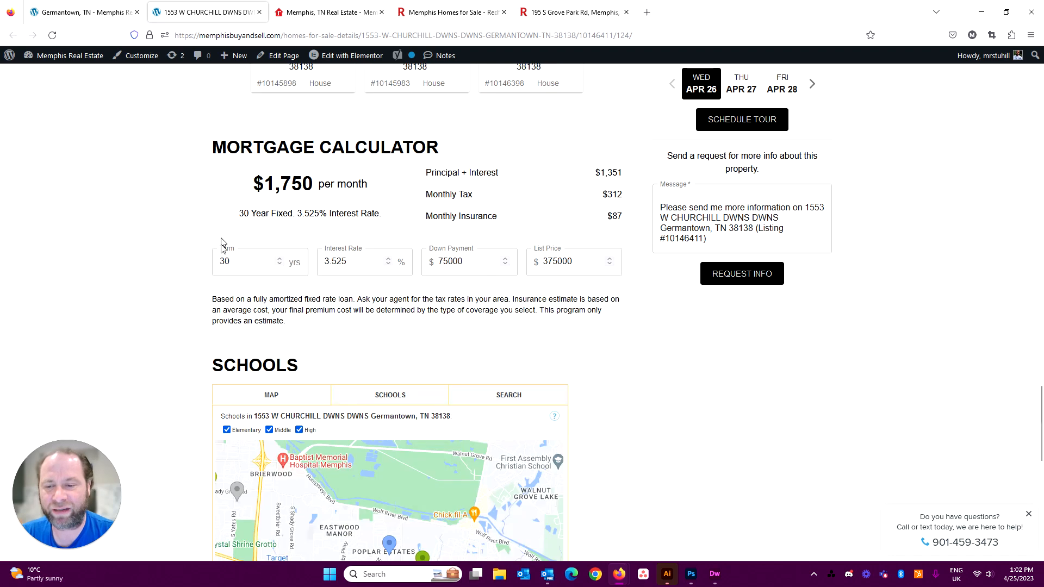
scroll("down", 3)
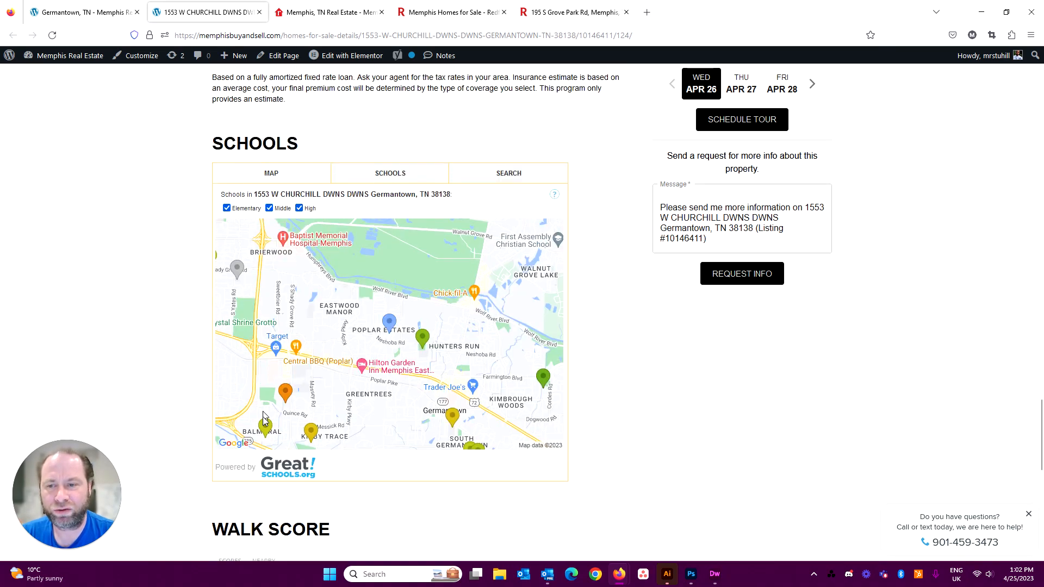
scroll("down", 3)
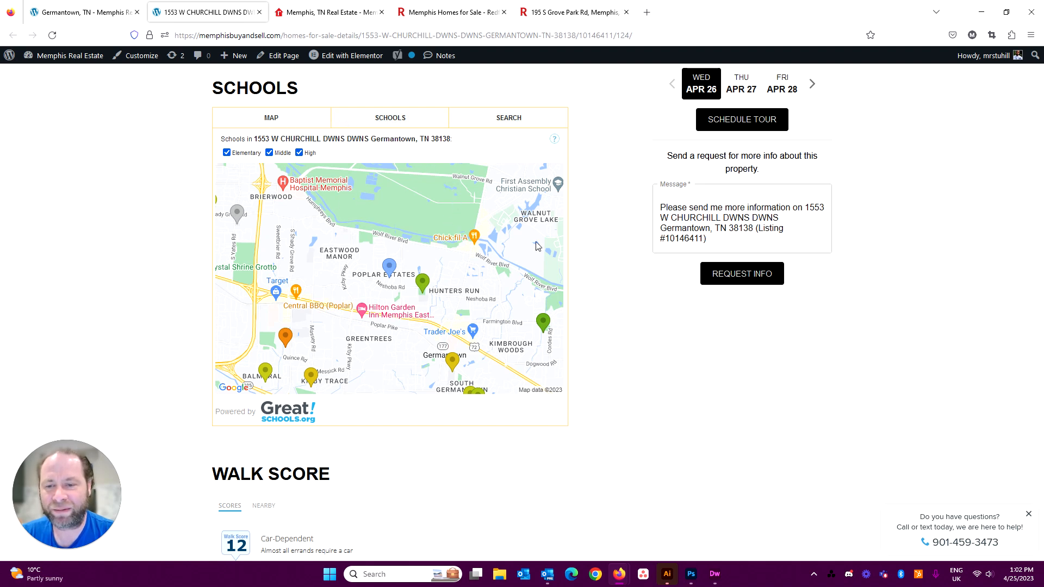
left_click(389, 117)
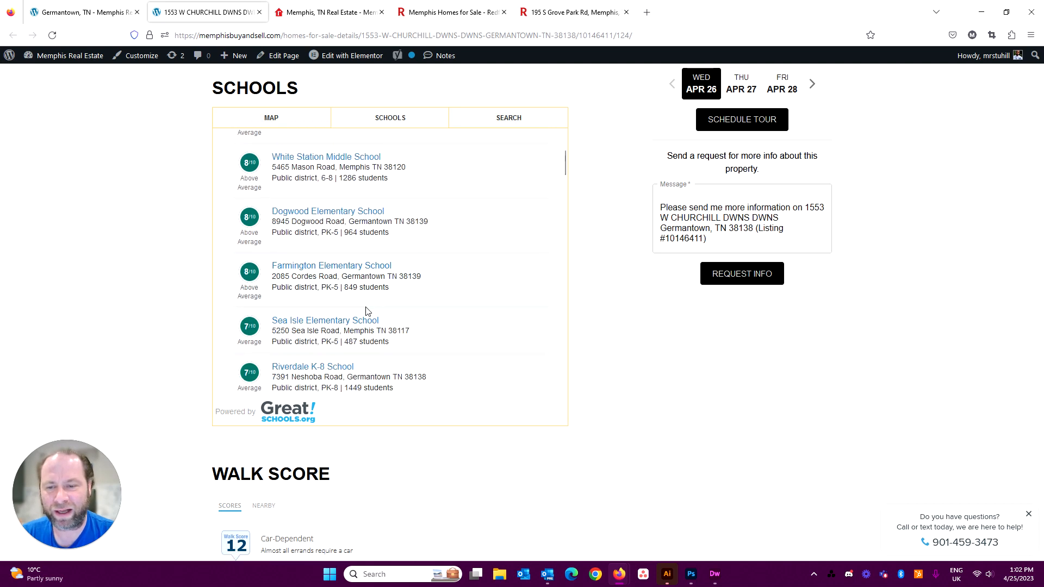
scroll("down", 3)
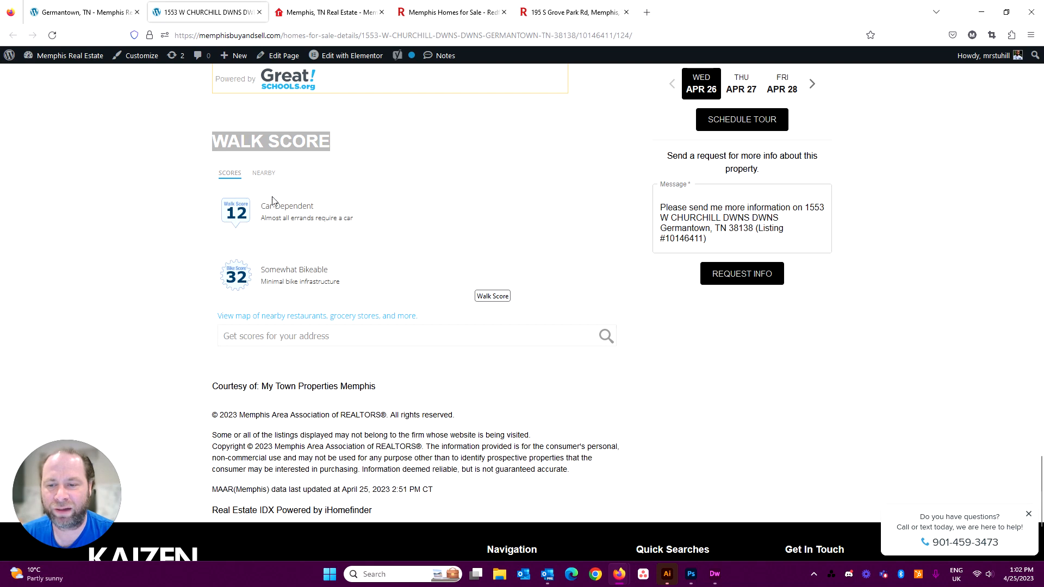
scroll("down", 3)
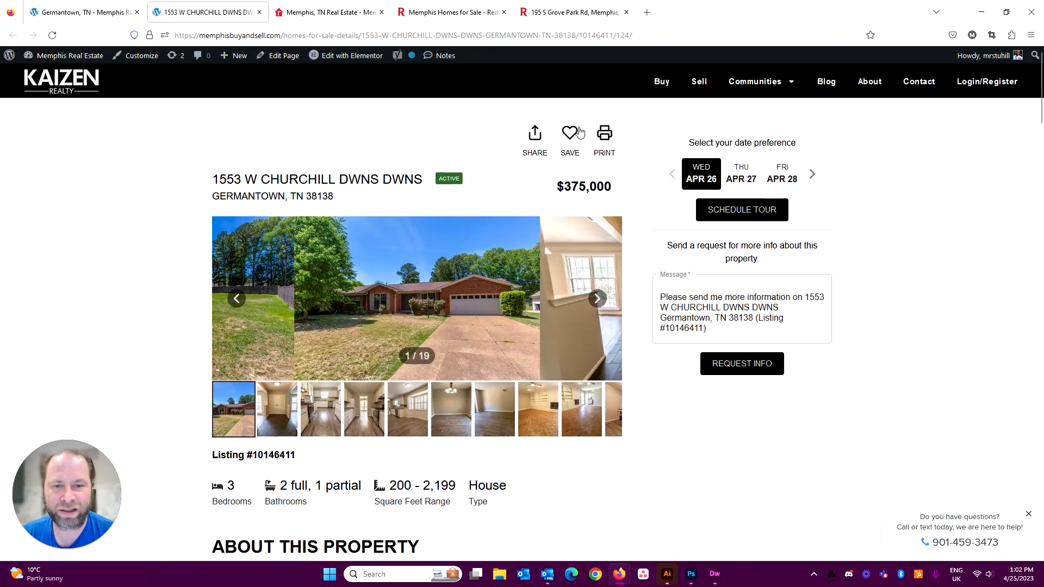
left_click(603, 133)
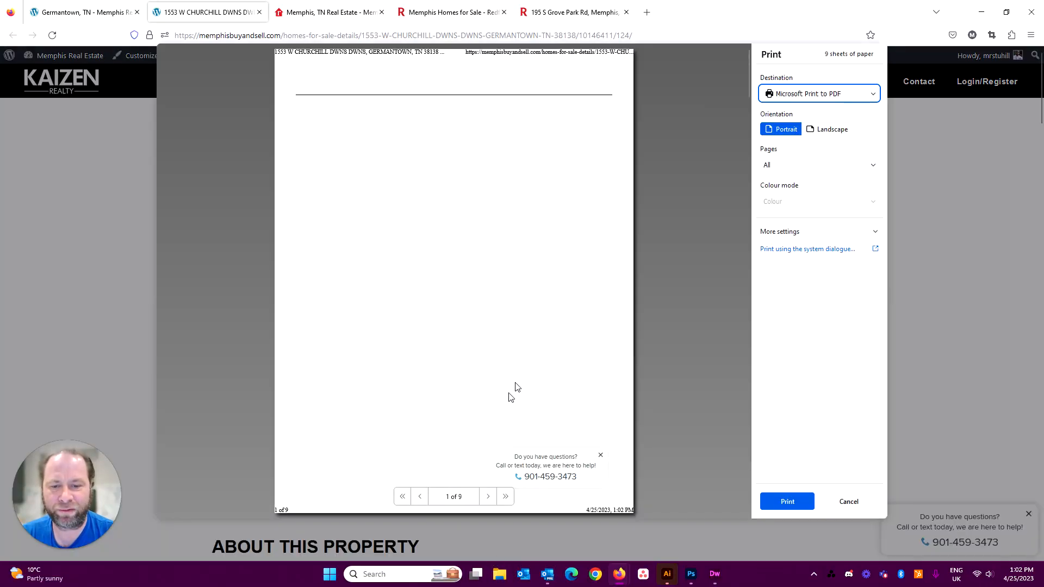
mouse_move(315, 263)
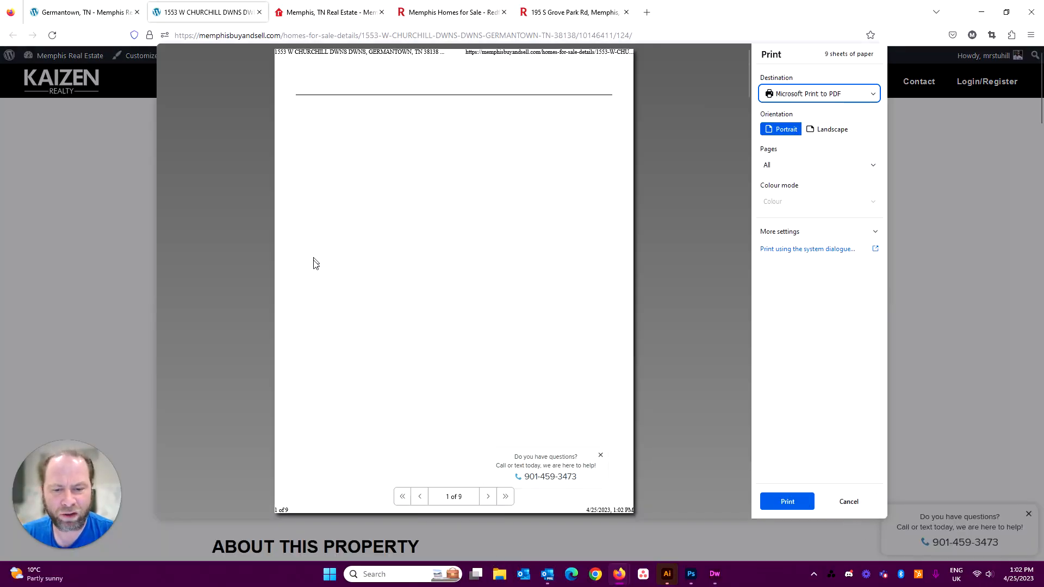
left_click(489, 495)
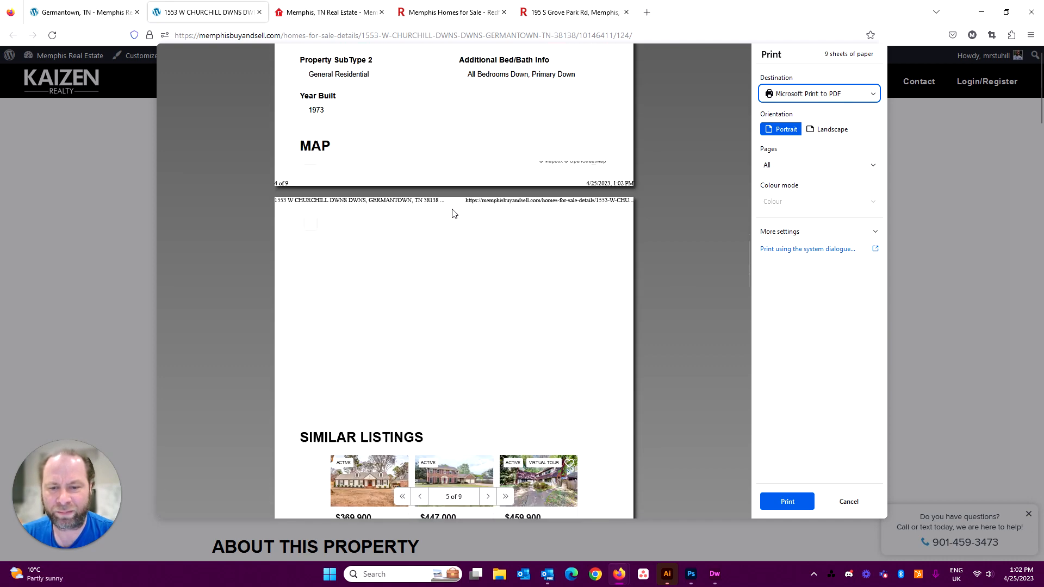
left_click(848, 501)
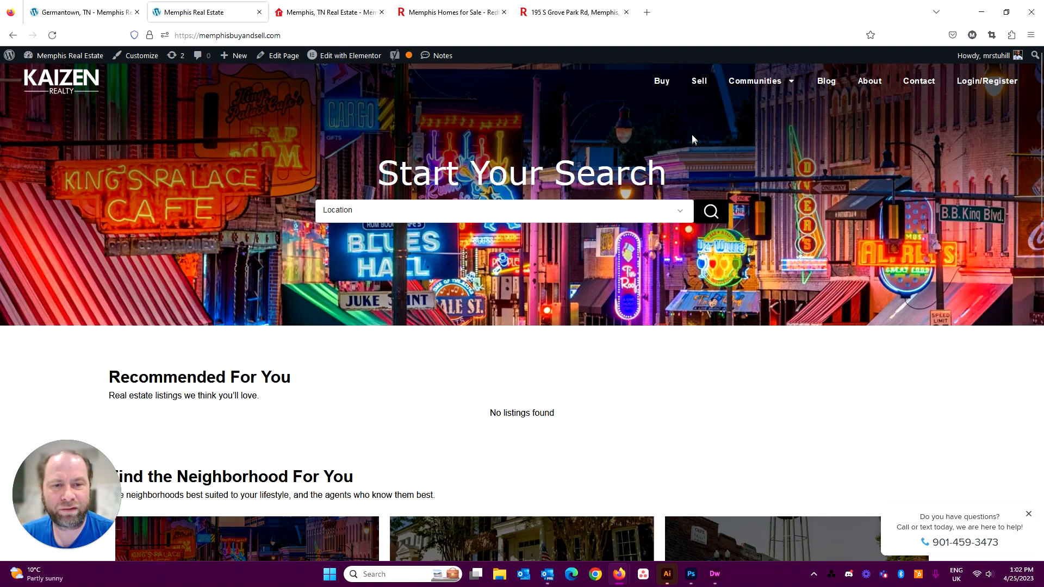
Open the Sell page and enter 457 in the home-value address field.
left_click(698, 81)
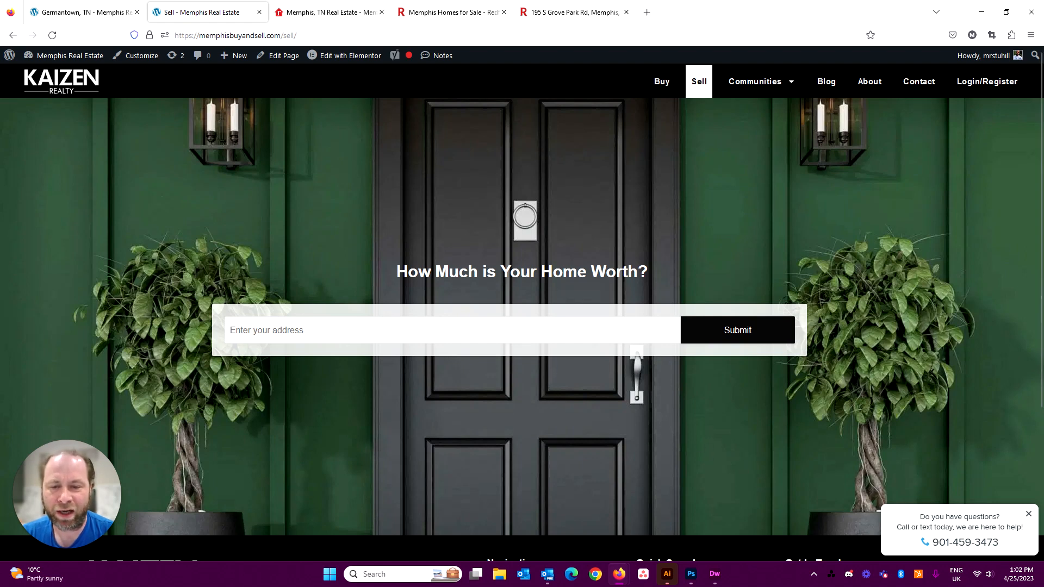
left_click(451, 330)
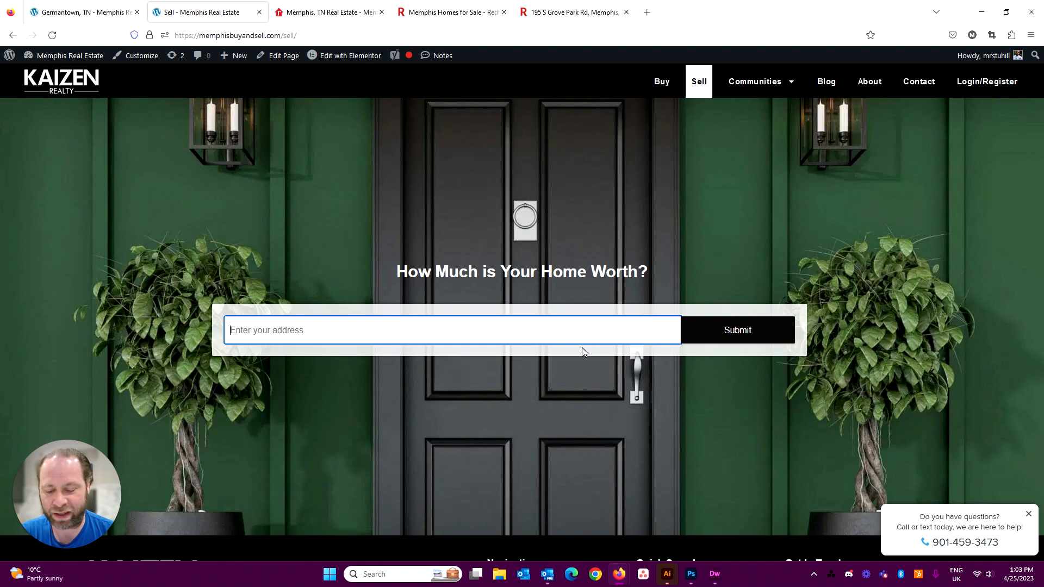
type("457")
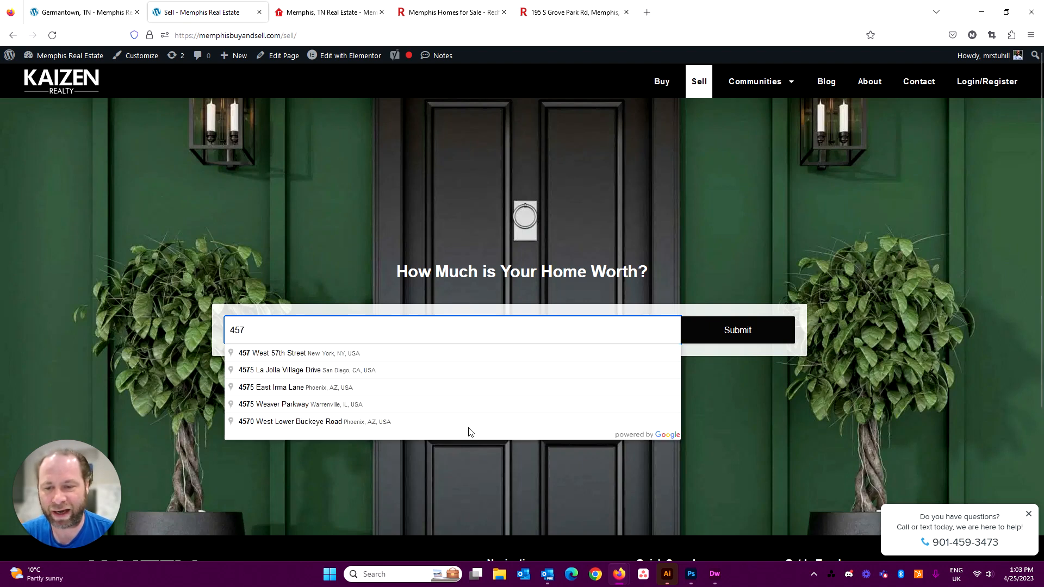
mouse_move(427, 398)
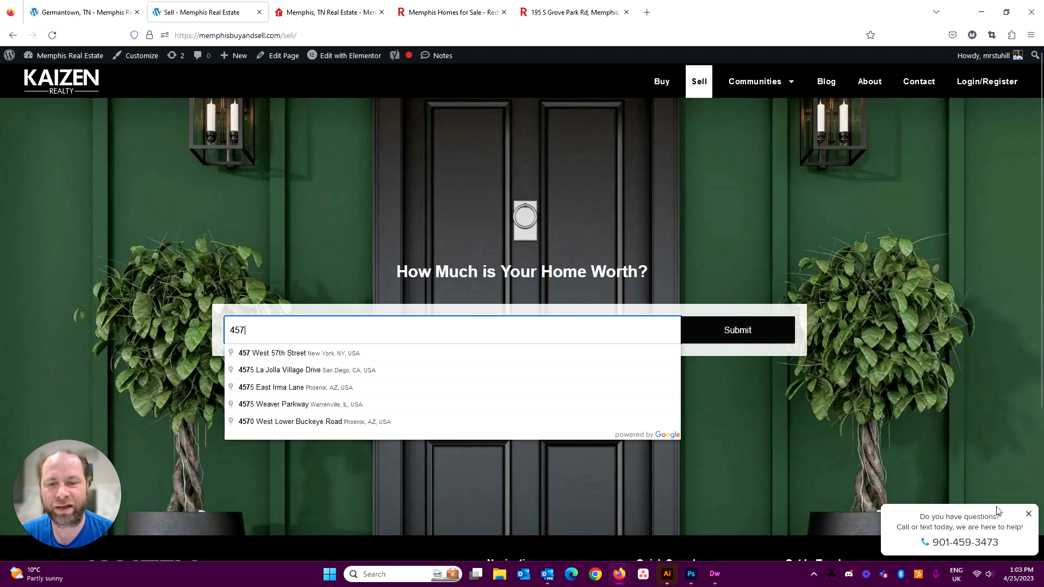
mouse_move(577, 458)
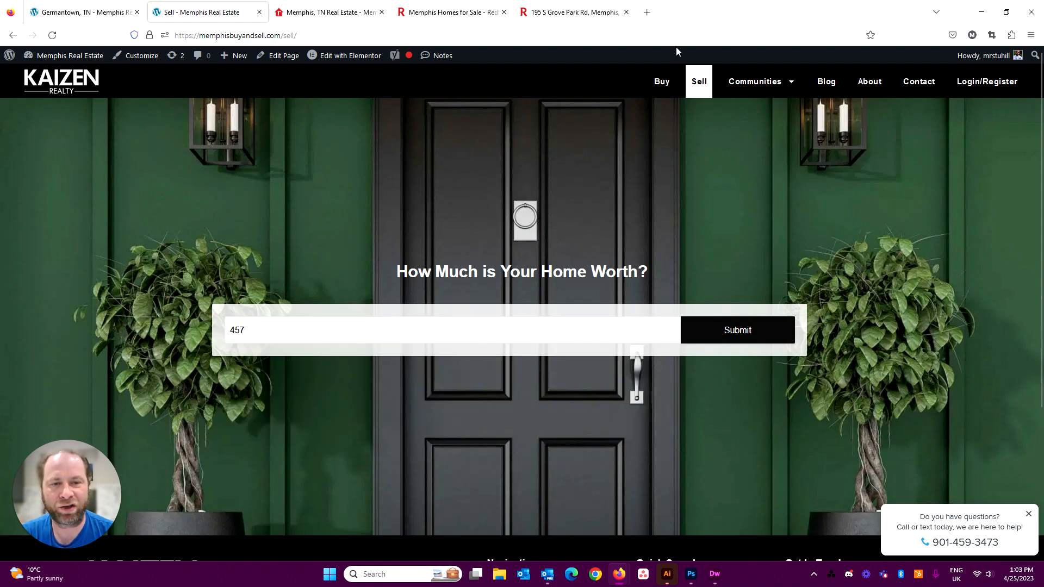
Choose GERMANTOWN, TN from the Communities dropdown to show its 57 listings.
left_click(754, 81)
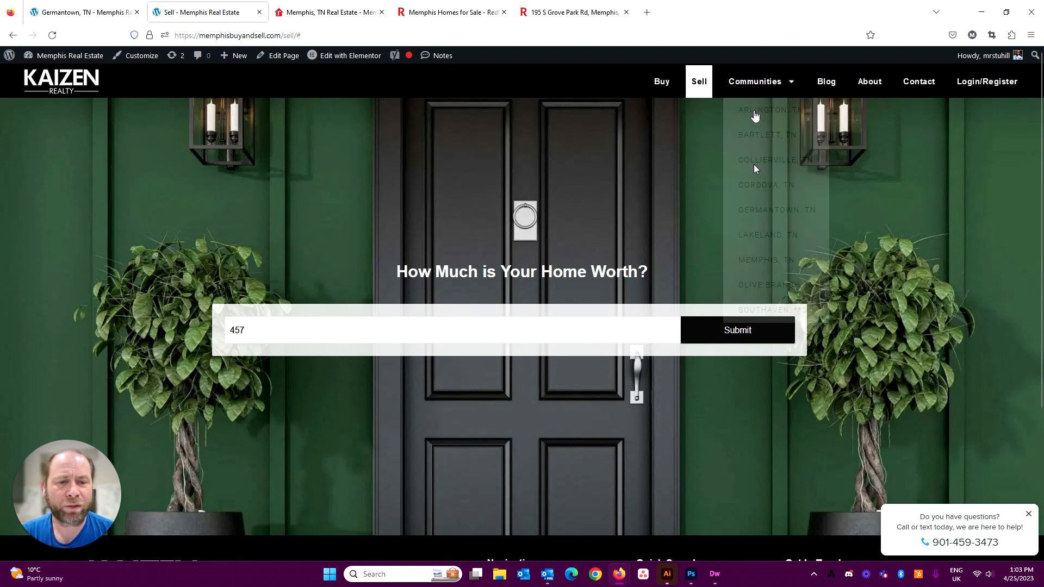
left_click(754, 81)
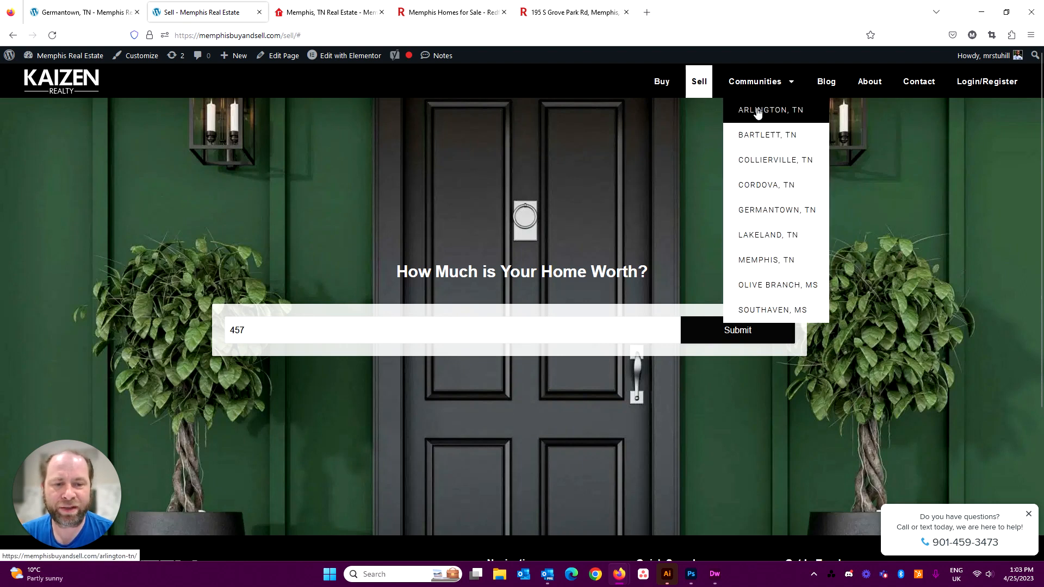
mouse_move(770, 208)
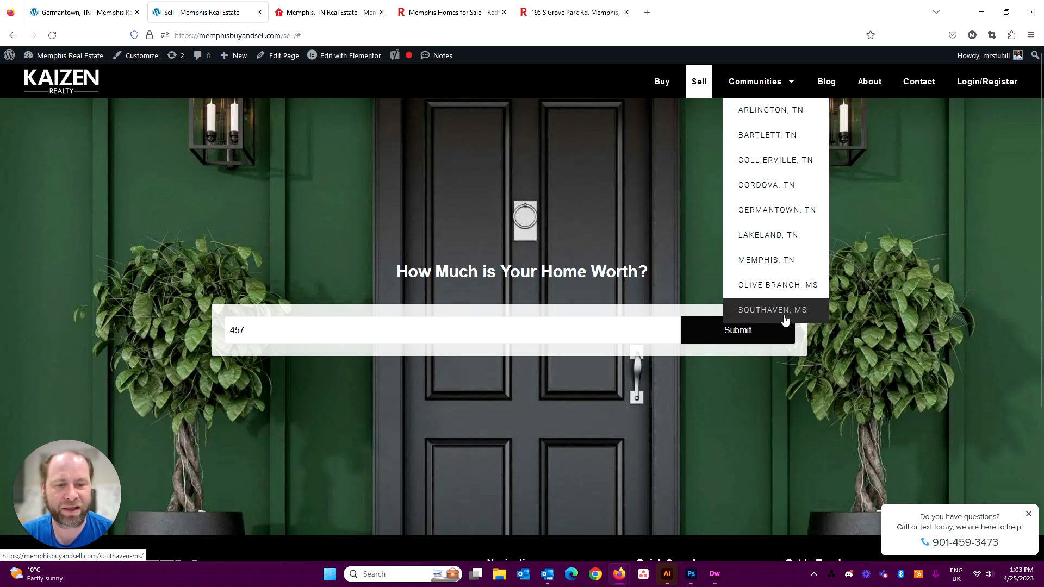
mouse_move(797, 146)
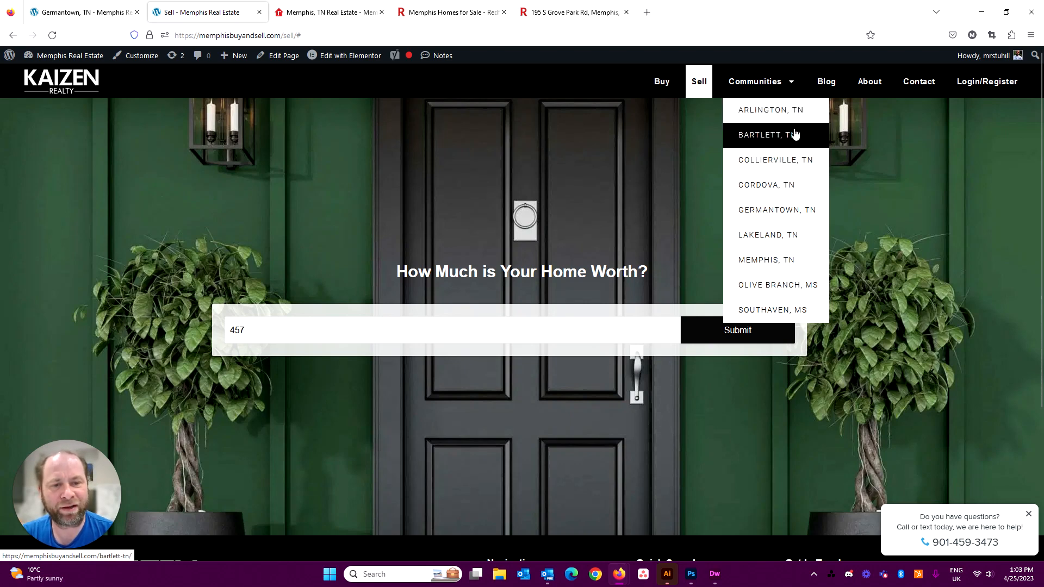
left_click(776, 209)
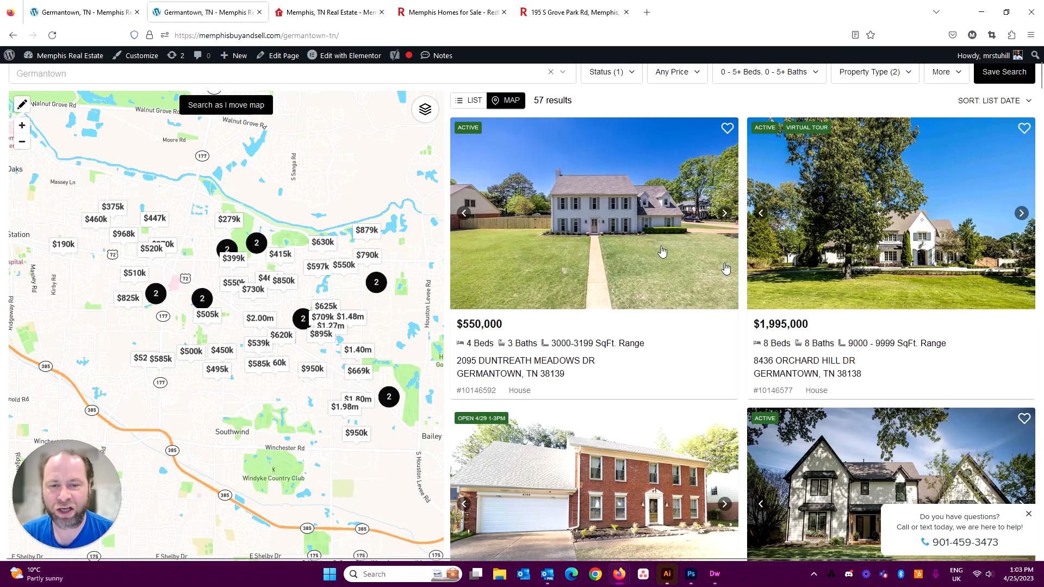
scroll("down", 3)
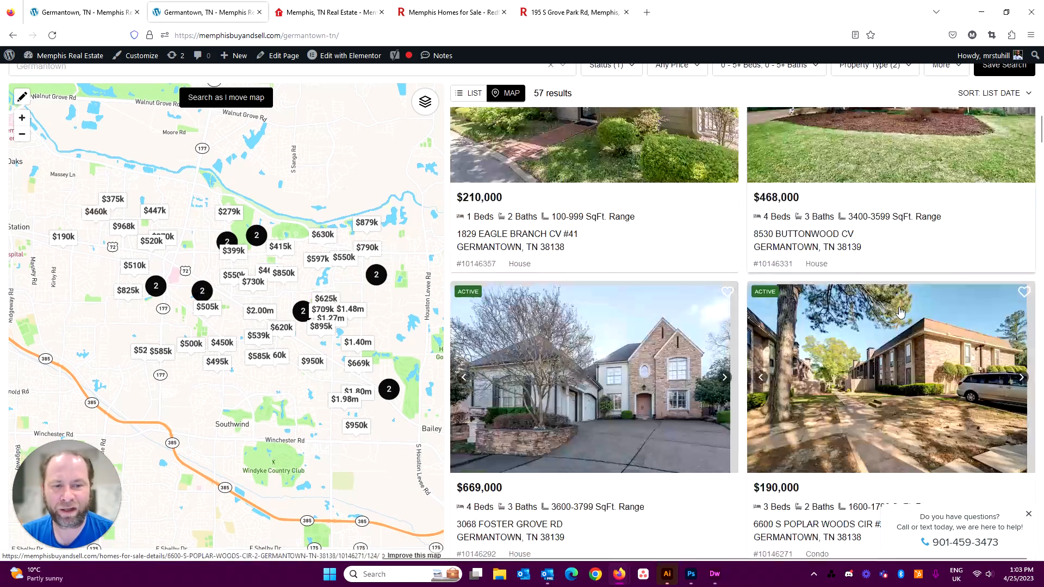
scroll("down", 3)
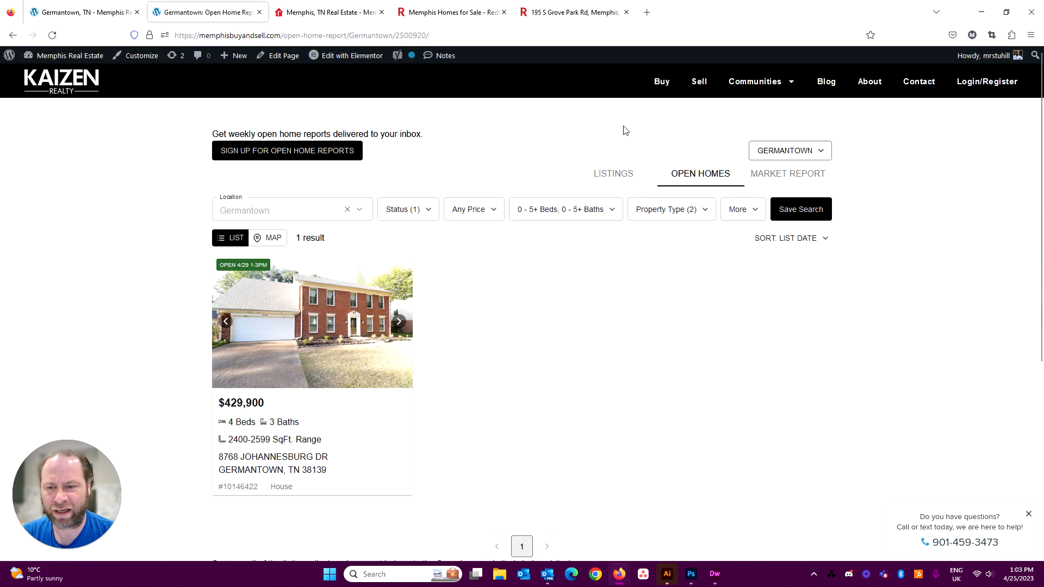
scroll("down", 3)
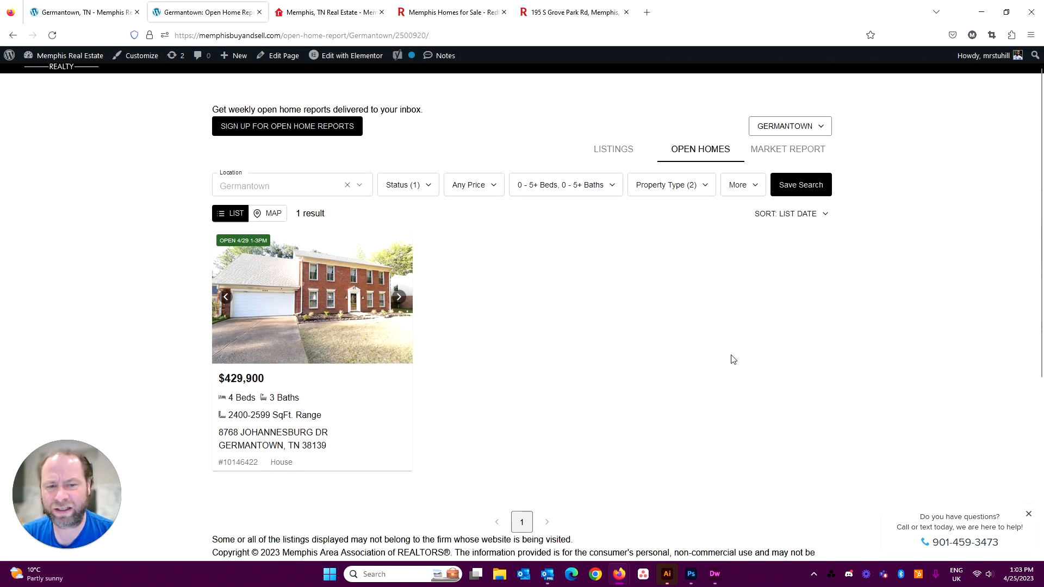
scroll("down", 3)
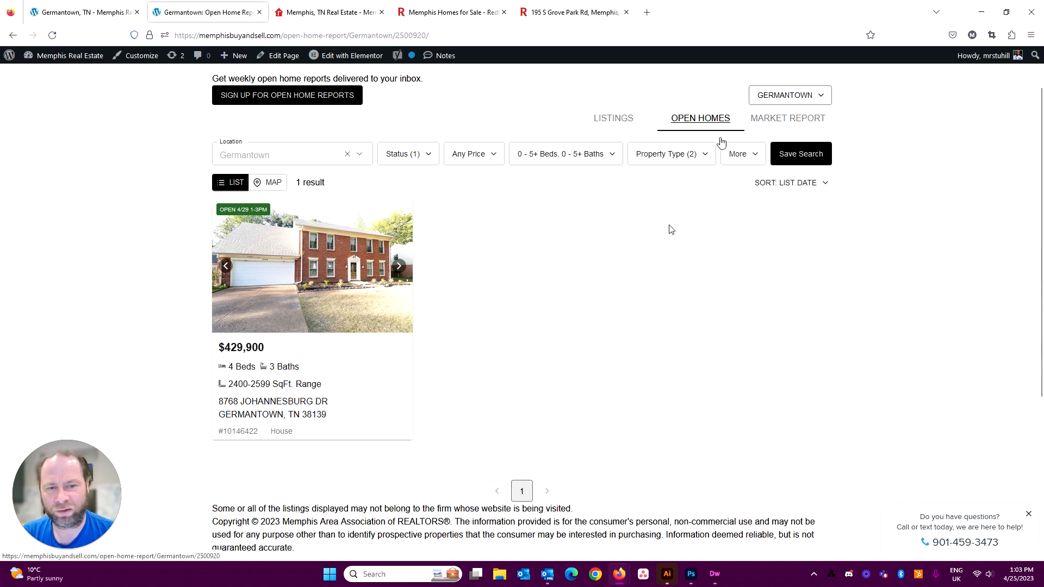
mouse_move(752, 352)
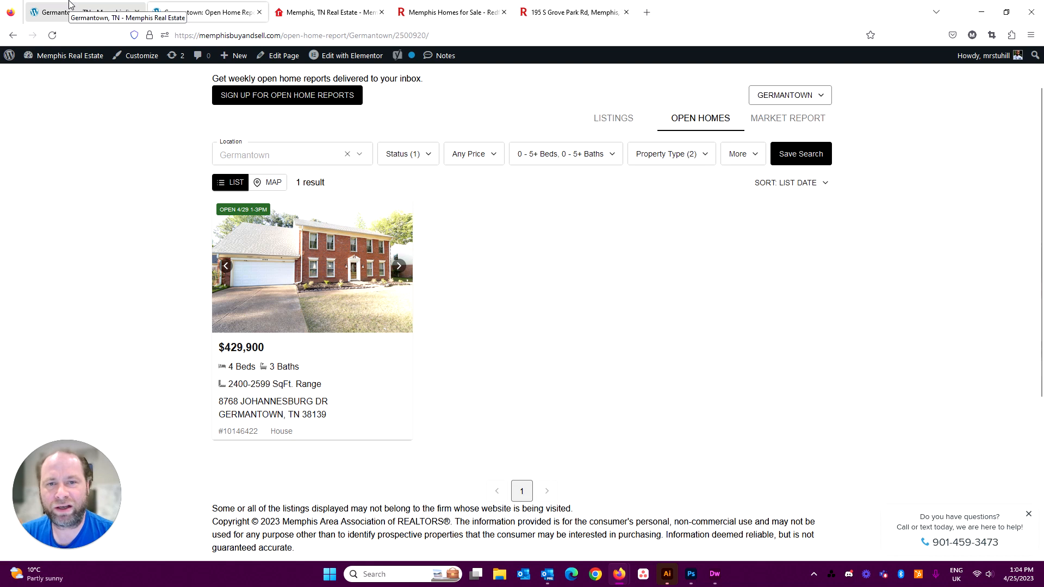
left_click(80, 12)
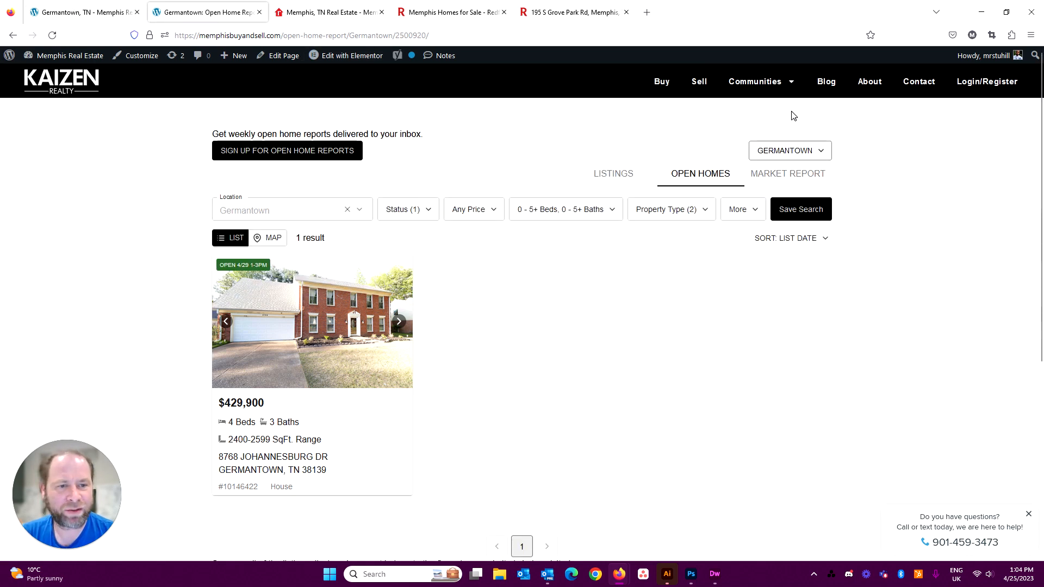
Go to the memphisbuyandsell.com Blog page from the top navigation.
left_click(825, 81)
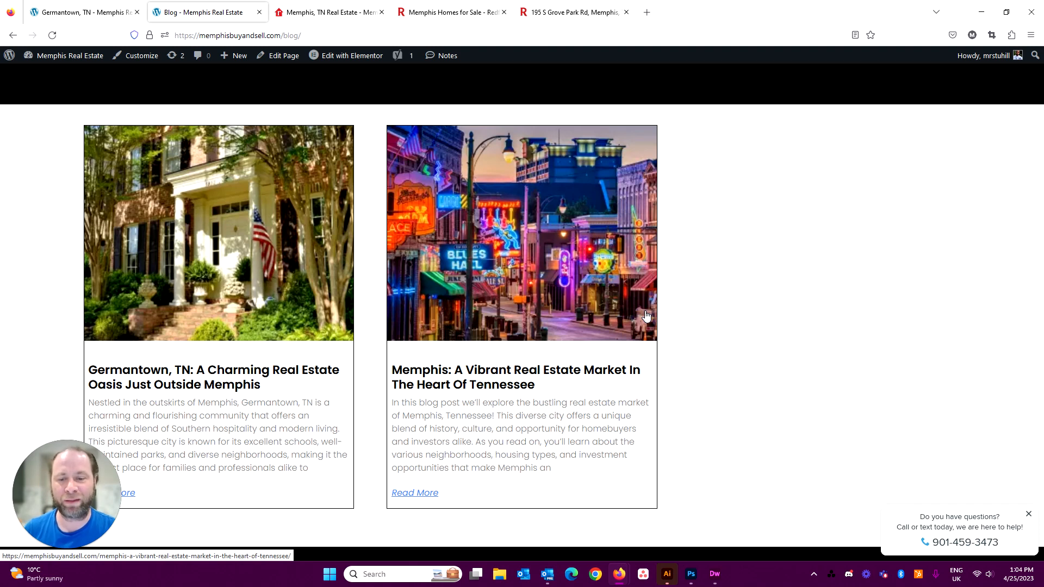
mouse_move(451, 478)
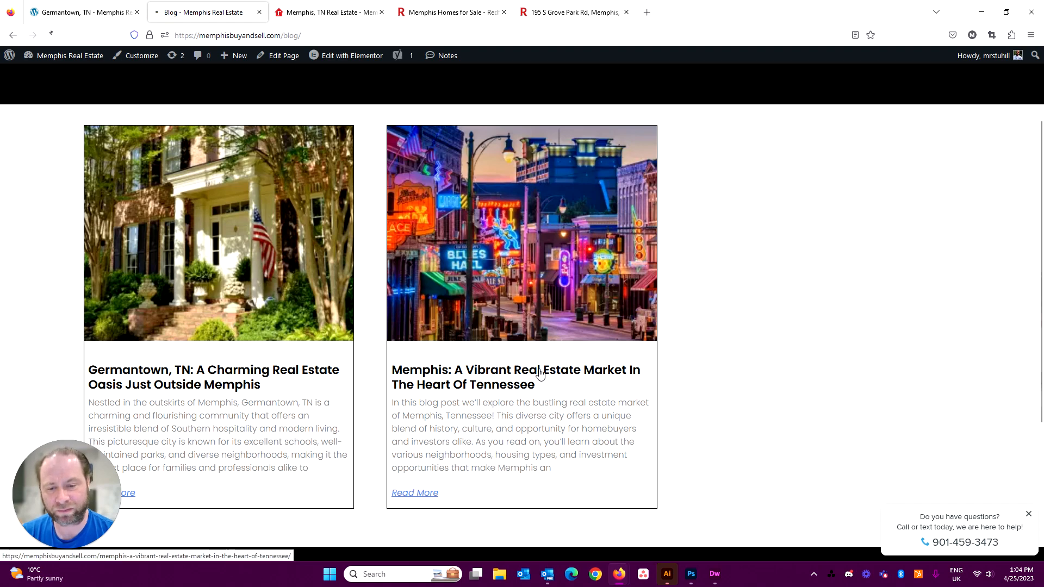
Open 'Memphis: A Vibrant Real Estate Market' and read down to its embedded listings.
left_click(415, 493)
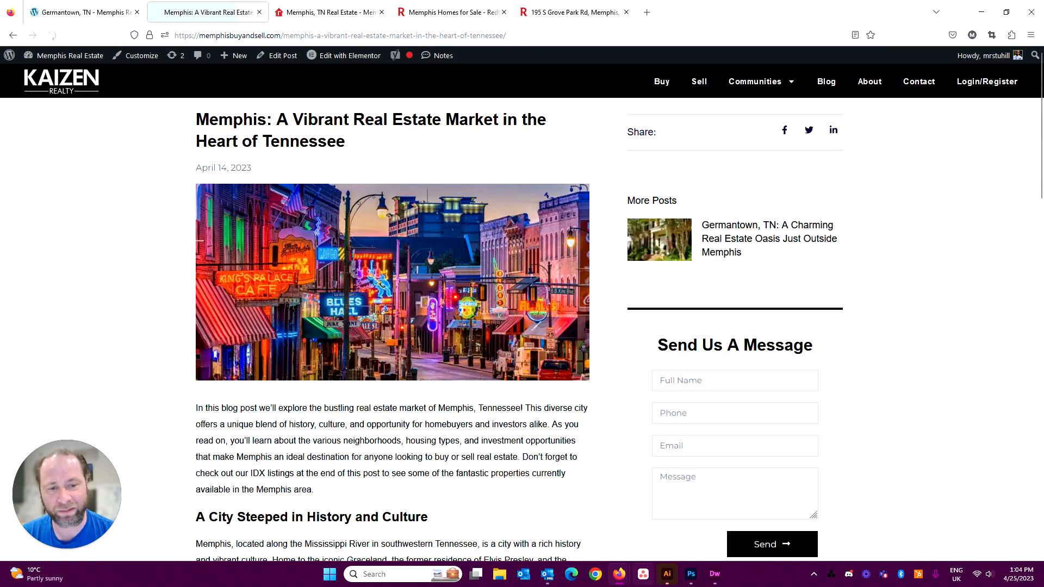
scroll("down", 3)
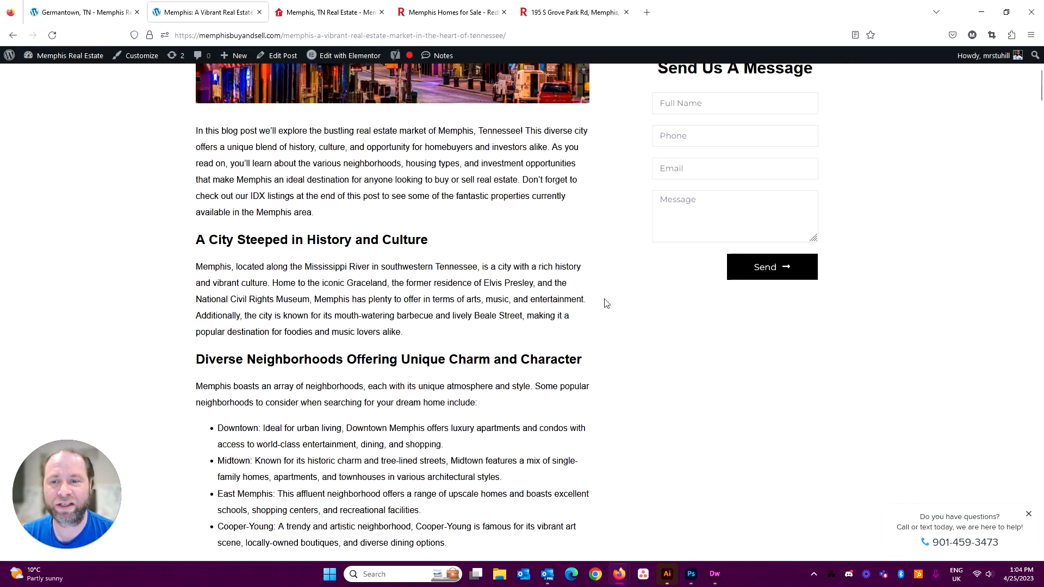
mouse_move(537, 211)
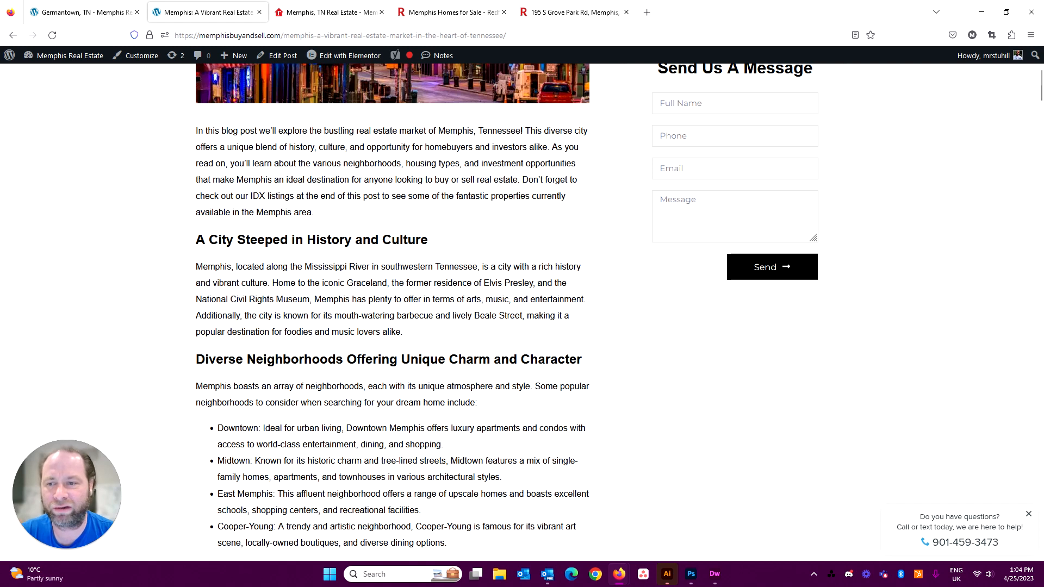
mouse_move(198, 147)
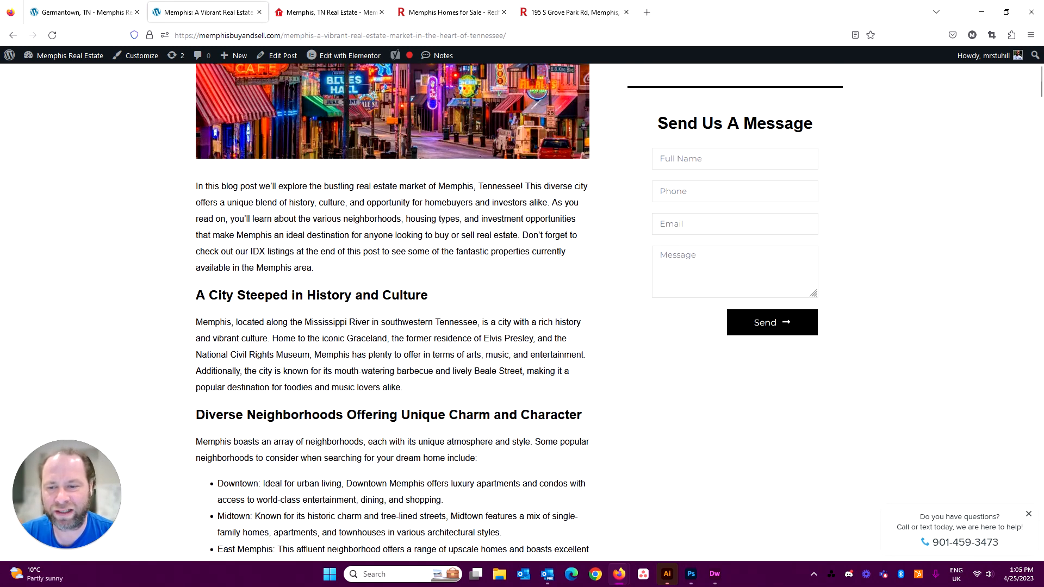
scroll("up", 3)
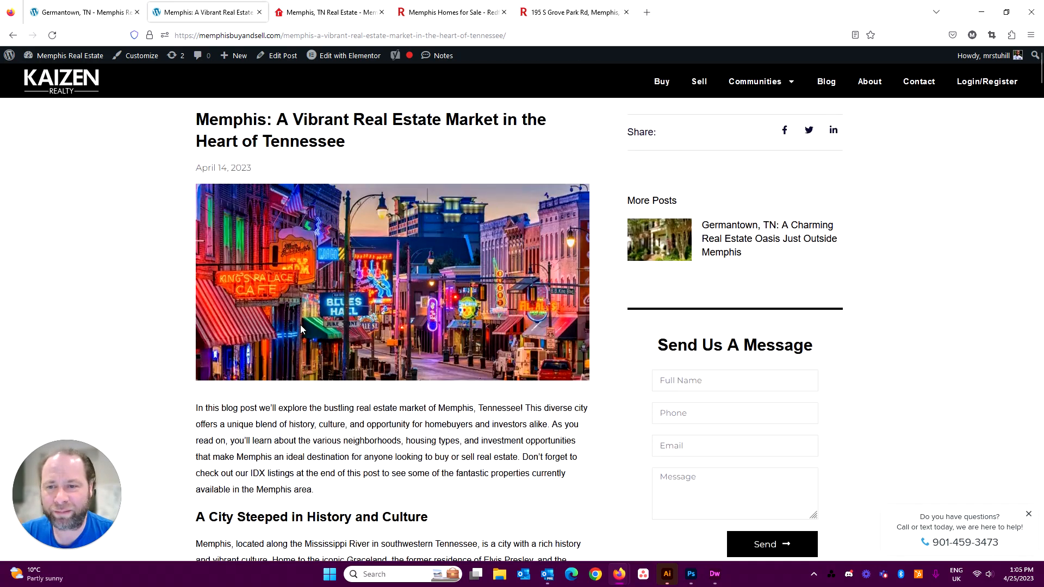
scroll("down", 3)
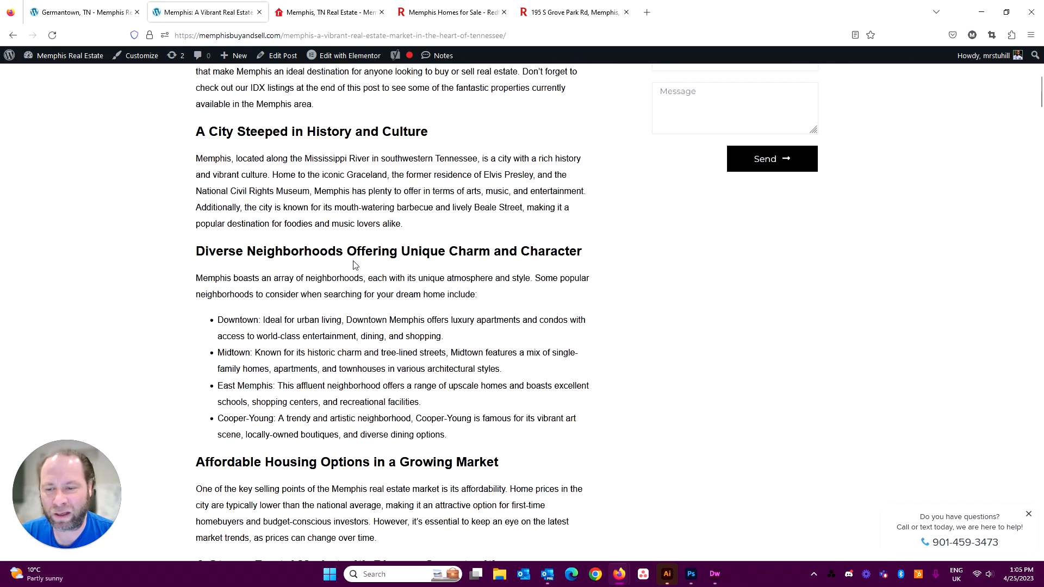
scroll("down", 3)
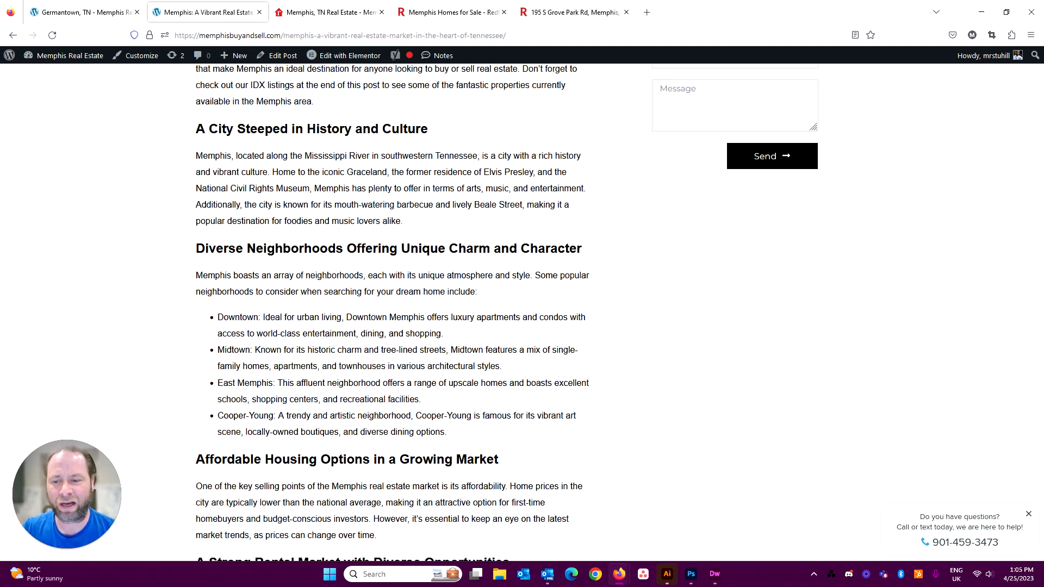
mouse_move(229, 311)
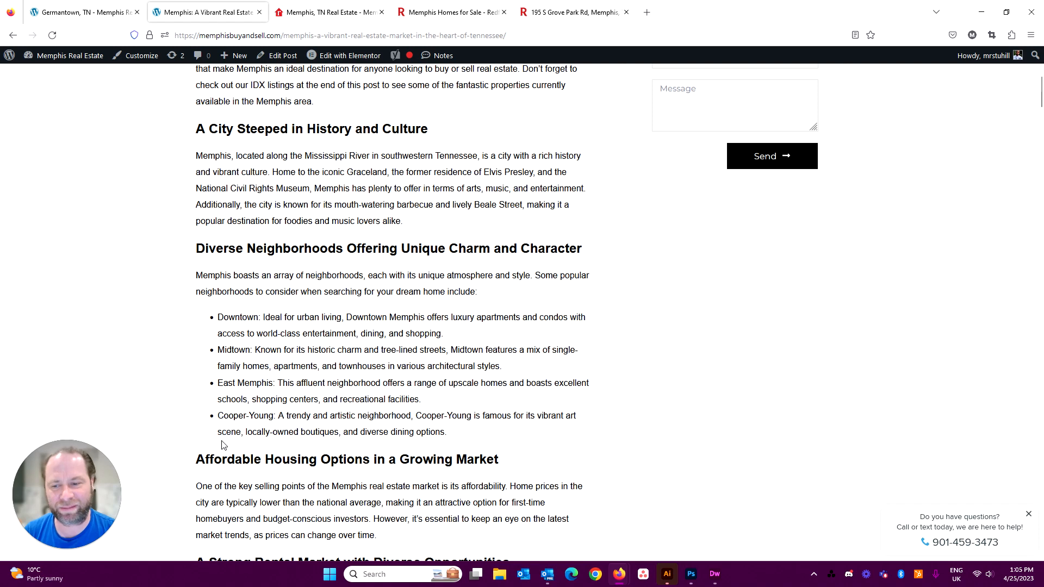
scroll("down", 3)
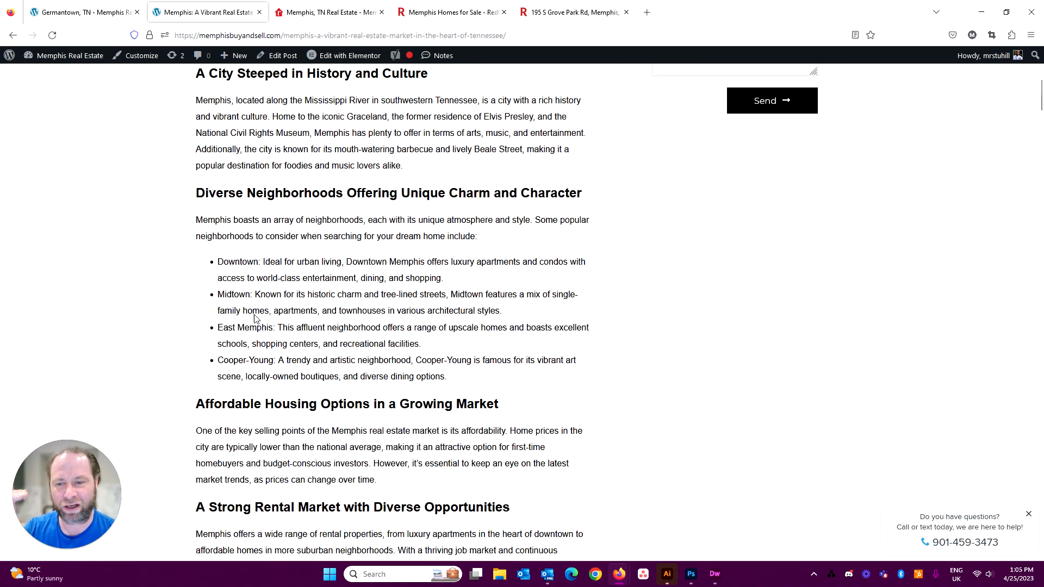
scroll("down", 3)
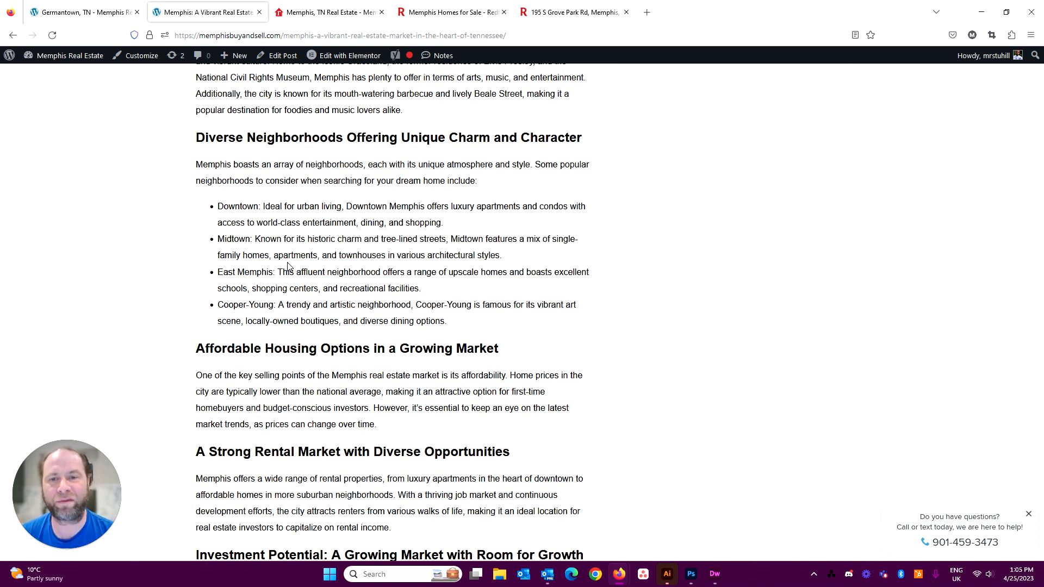
scroll("down", 3)
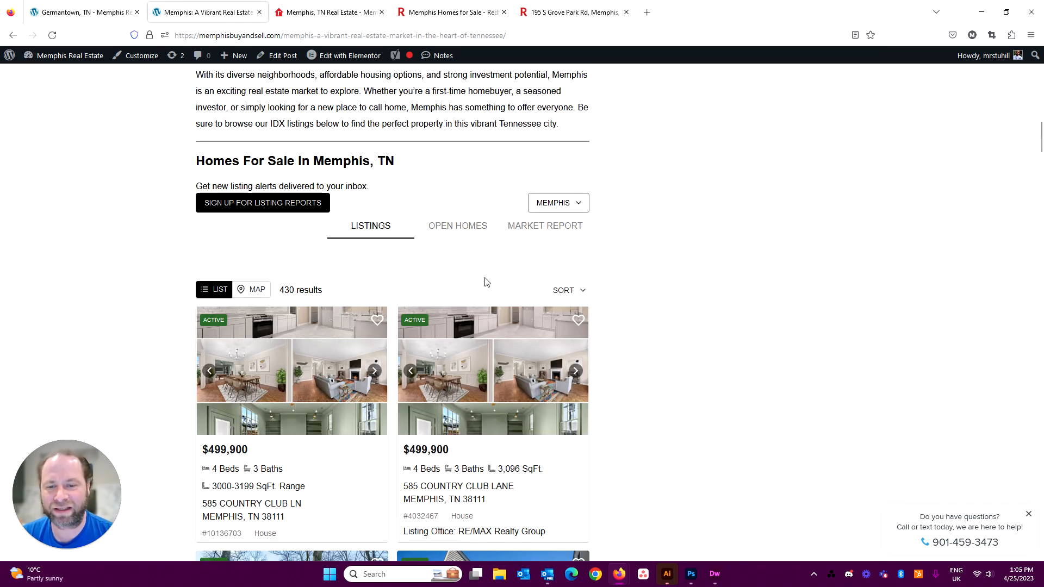
Scroll to the 430-result Memphis listings widget and bring up the 214 S Cox St listing.
scroll("down", 3)
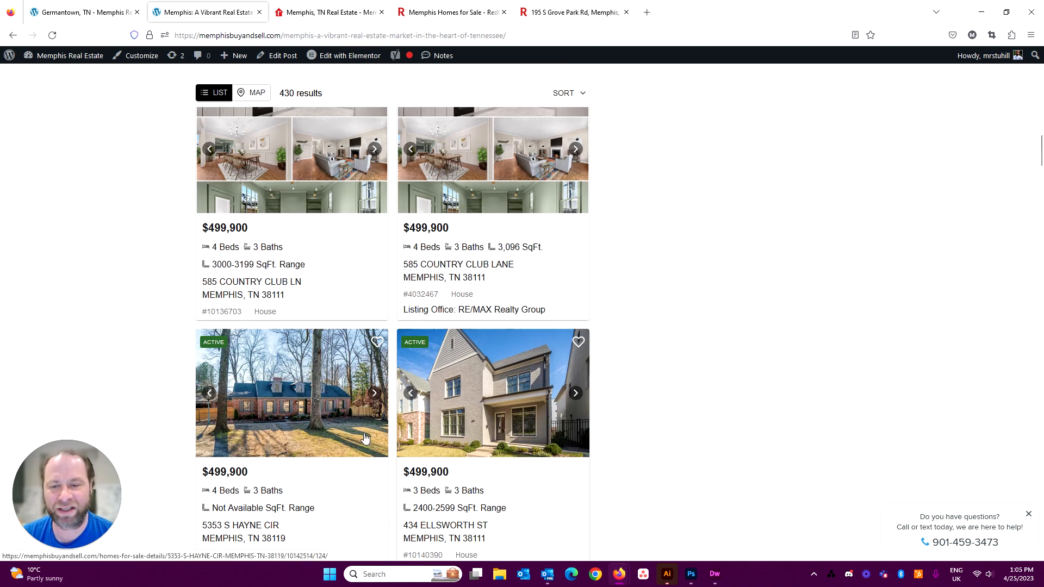
scroll("down", 3)
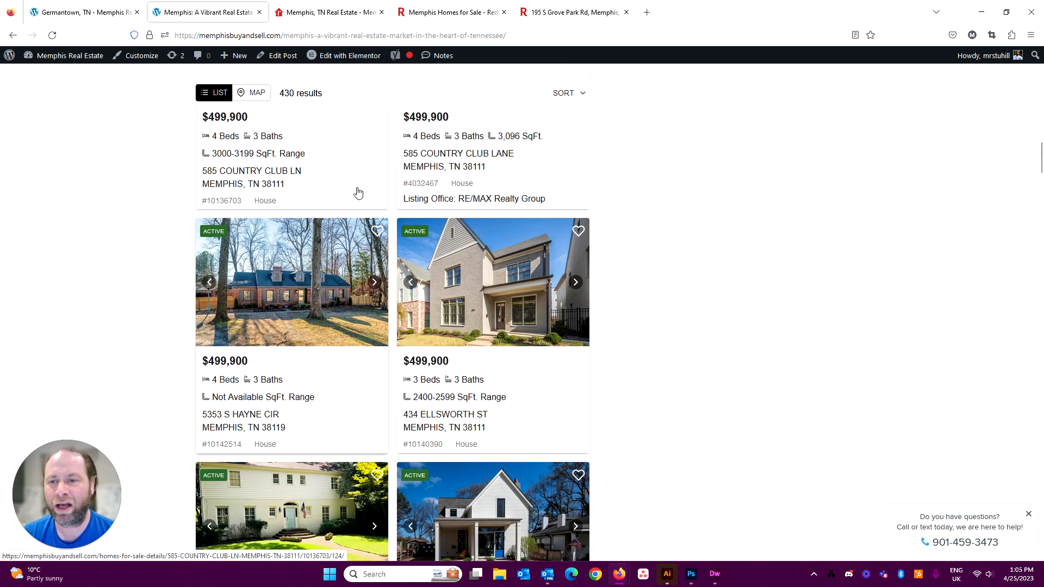
left_click(400, 55)
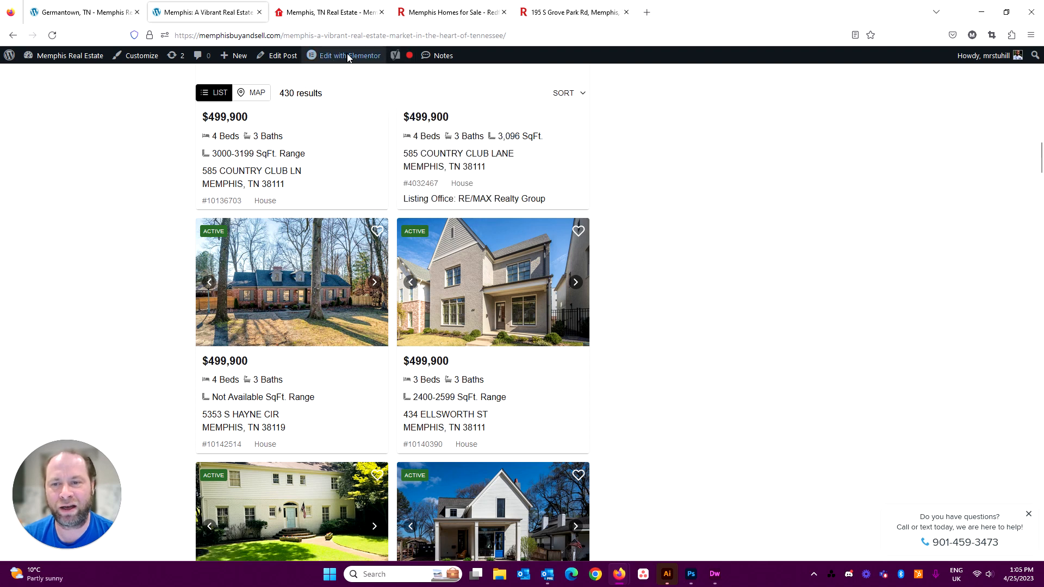
left_click(344, 55)
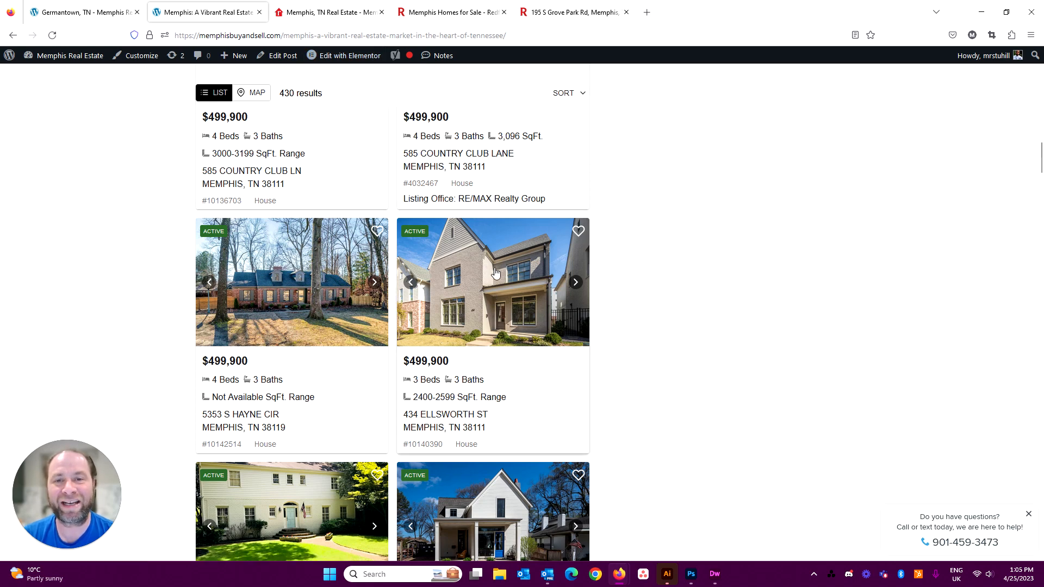
scroll("down", 3)
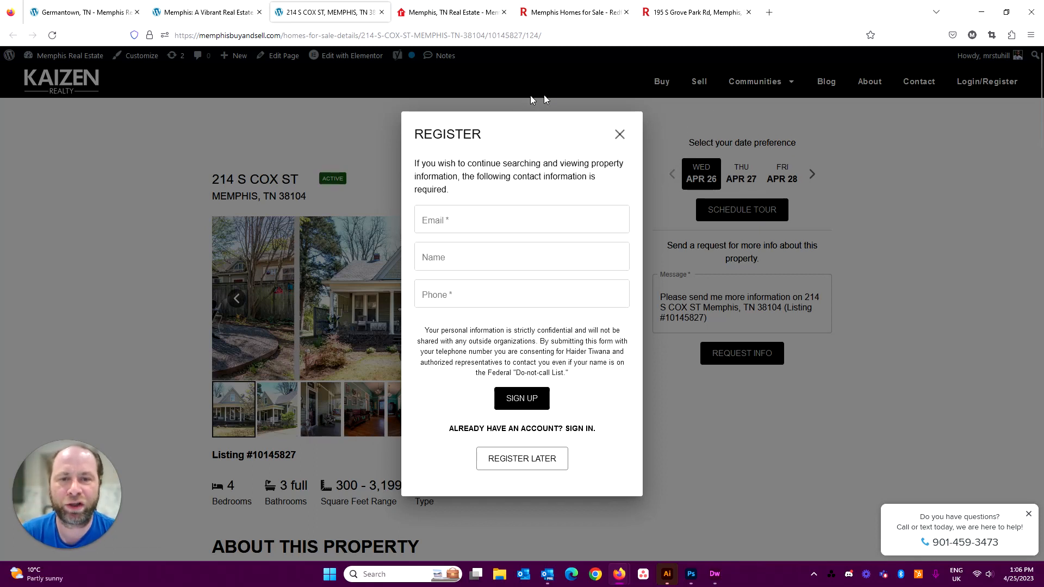
left_click(619, 133)
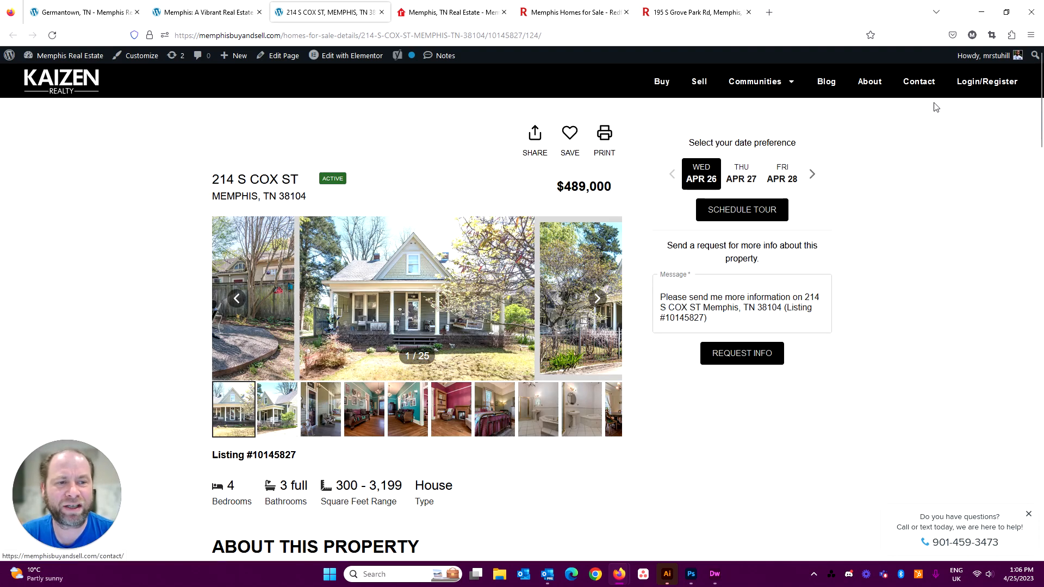
mouse_move(926, 87)
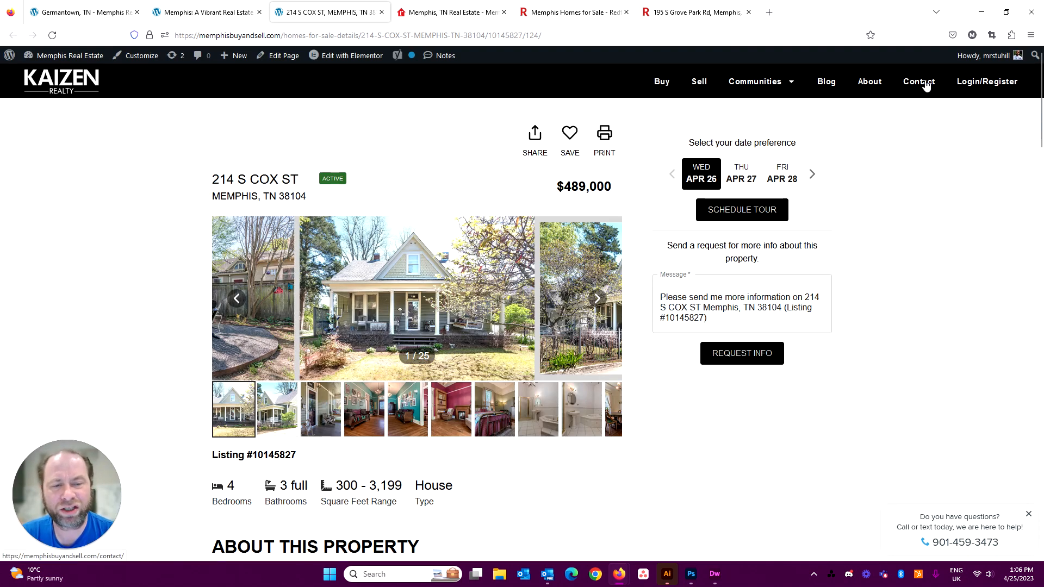
Visit the Contact page, then go back to the homepage with Recommended For You listings.
left_click(918, 81)
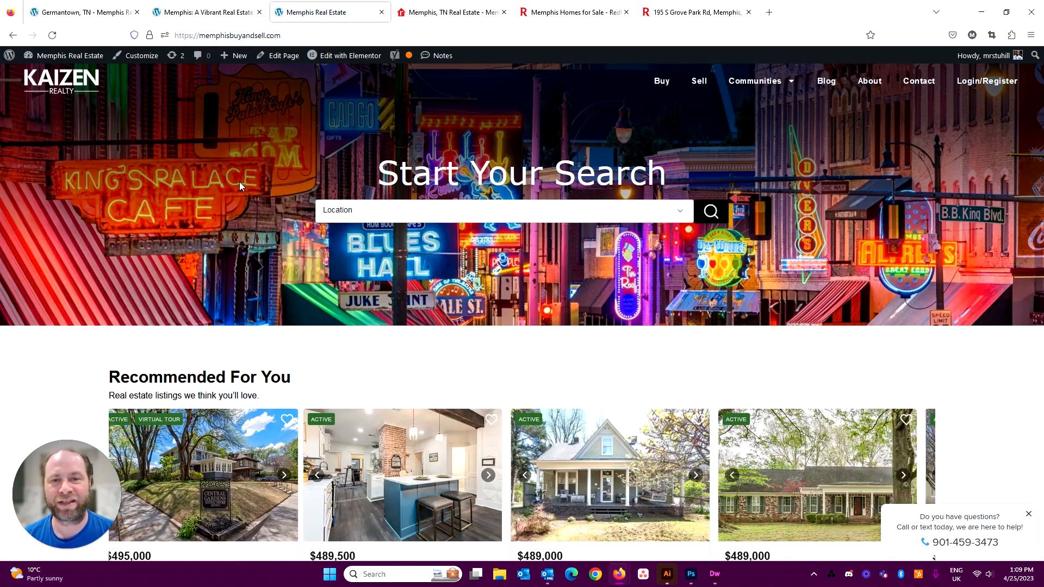
left_click(284, 475)
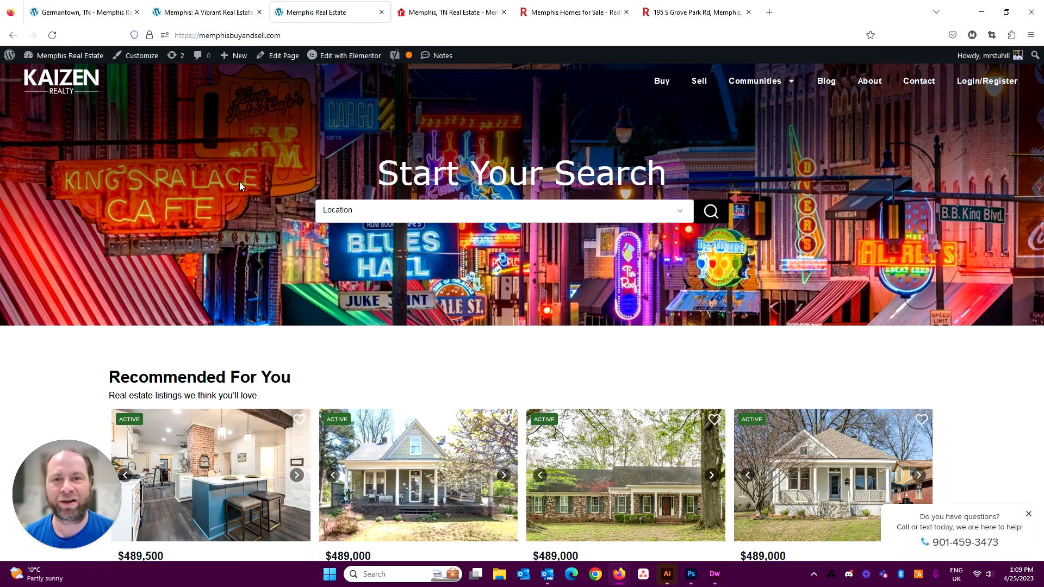
mouse_move(73, 233)
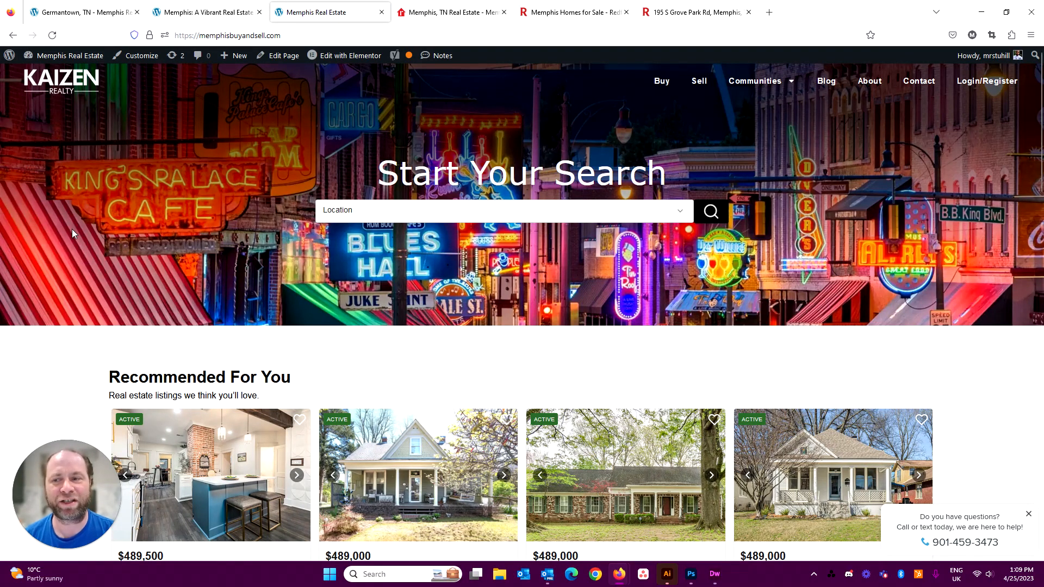